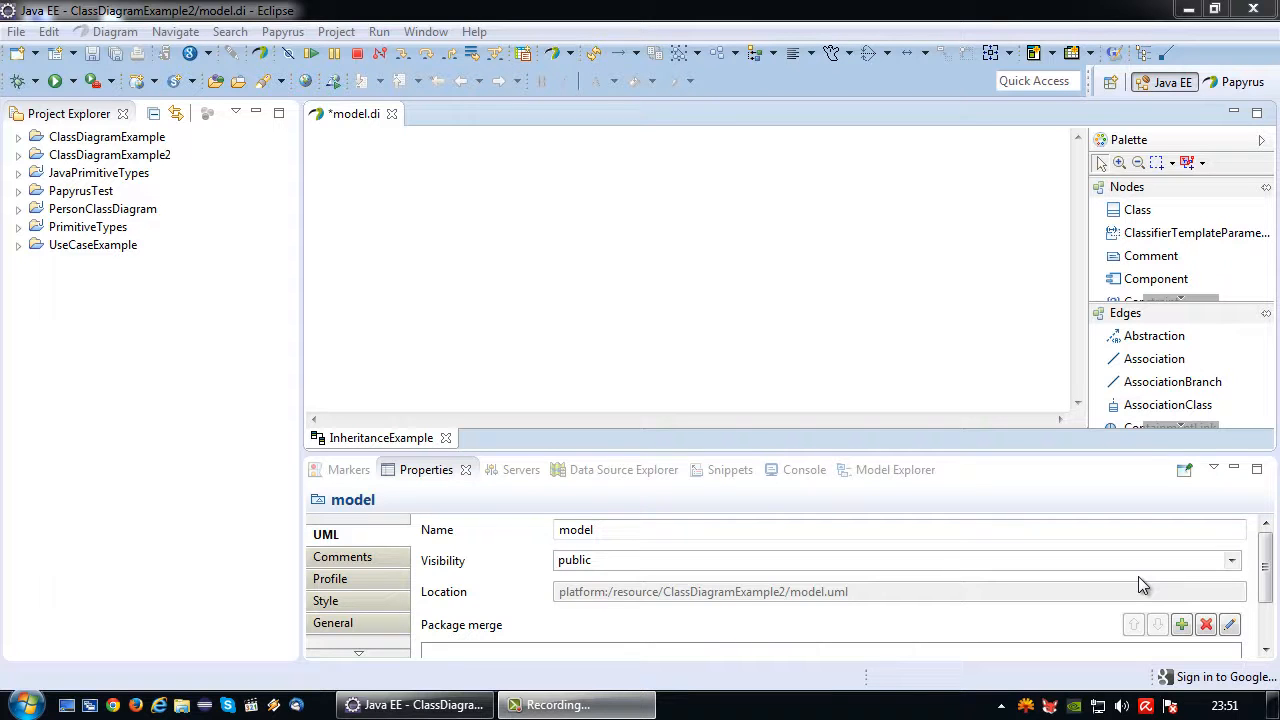
Place two new classes on the canvas named SmartPhone and SmartGlasses
click(1136, 210)
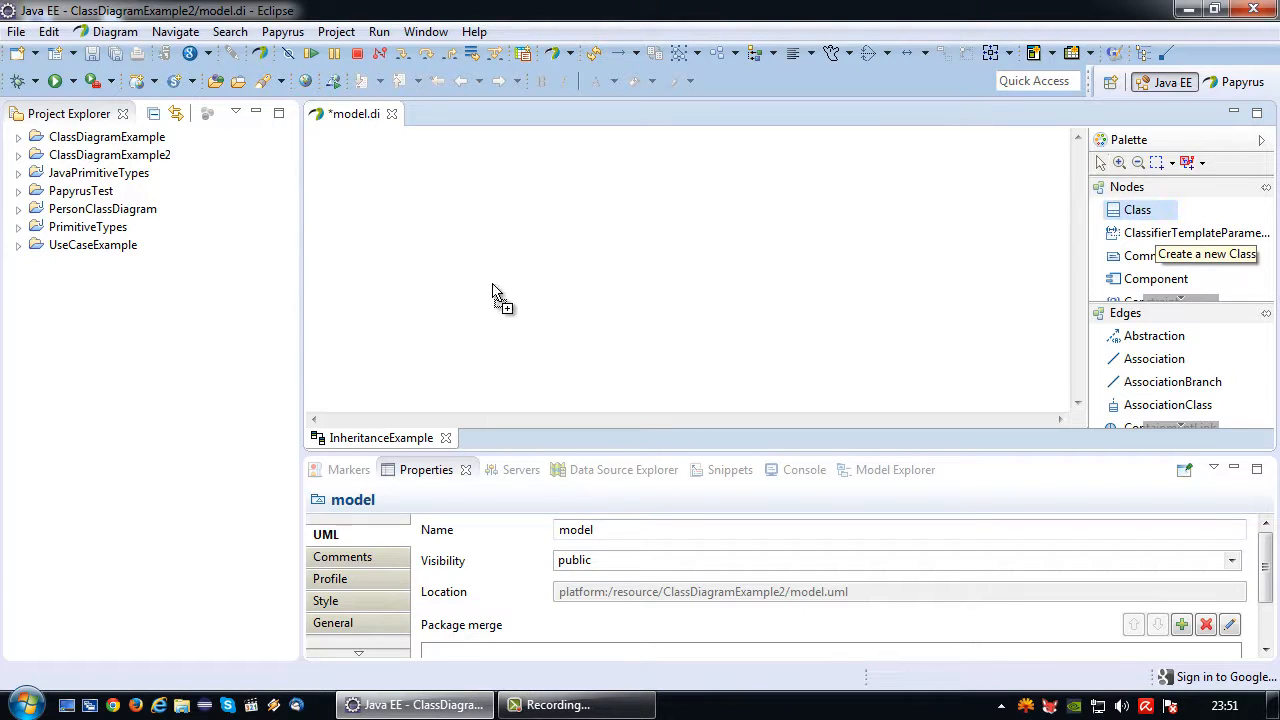
click(492, 292)
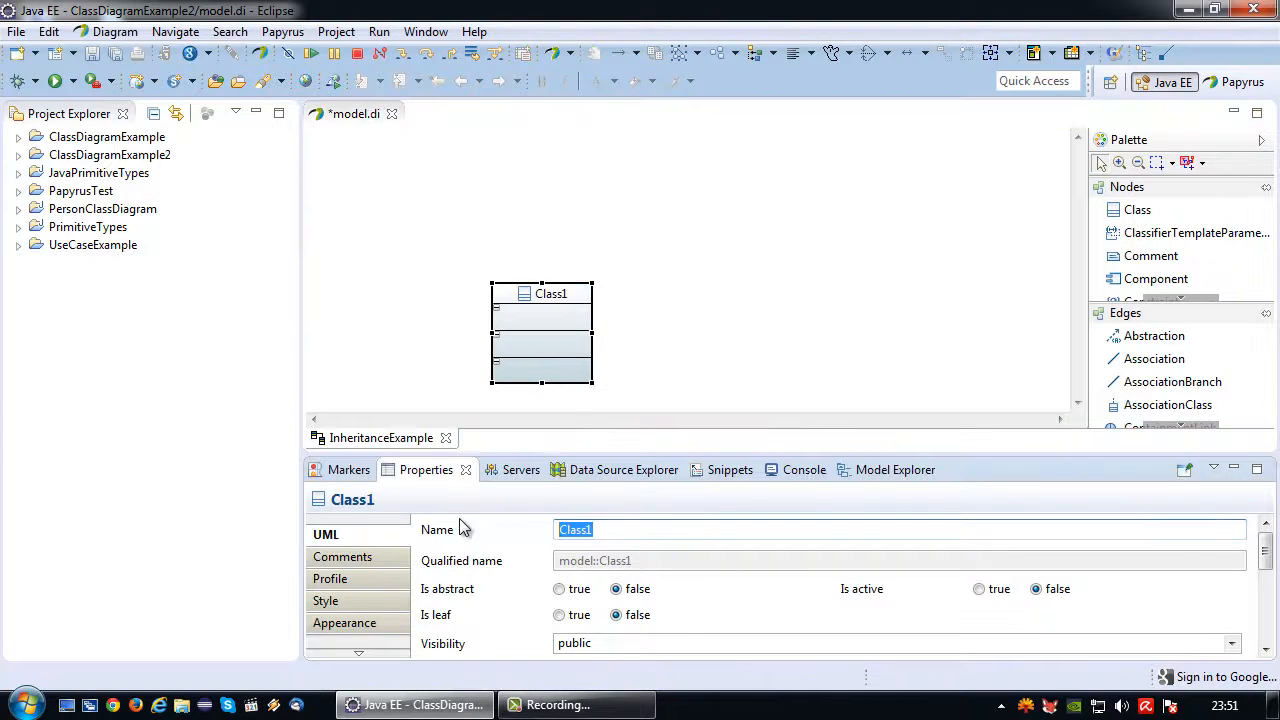
text(SM)
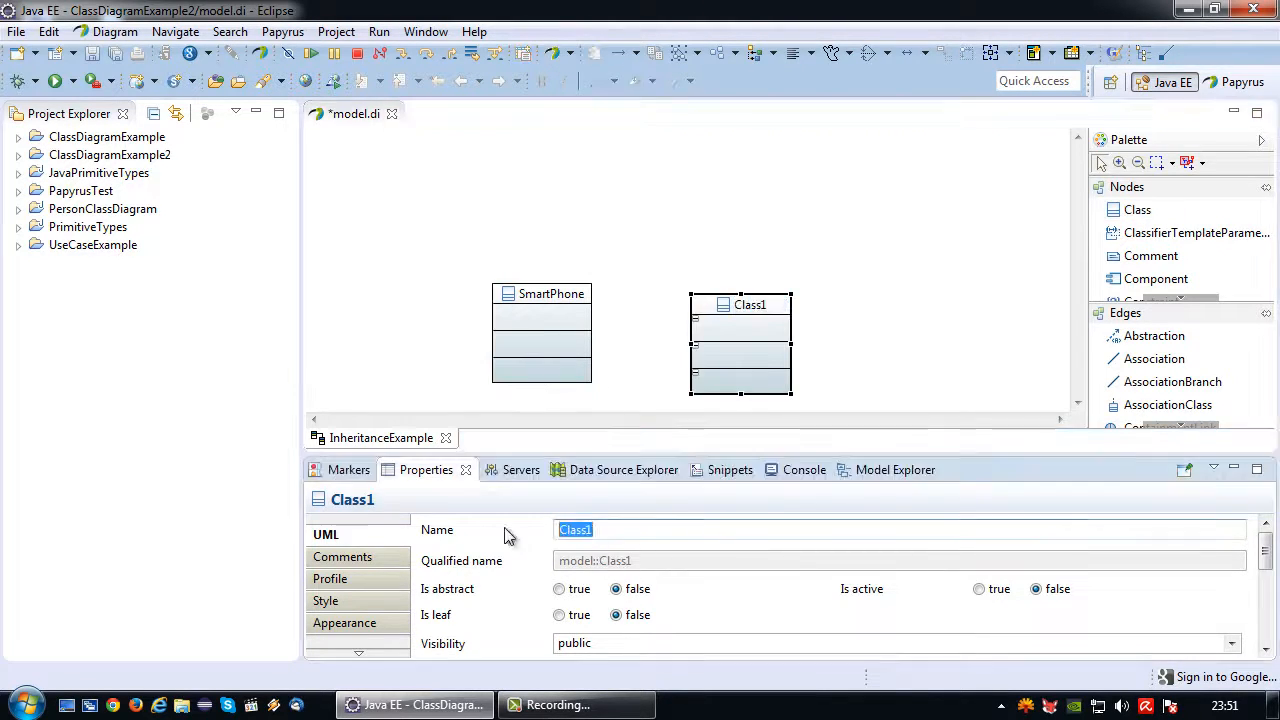
text(SmartGlas)
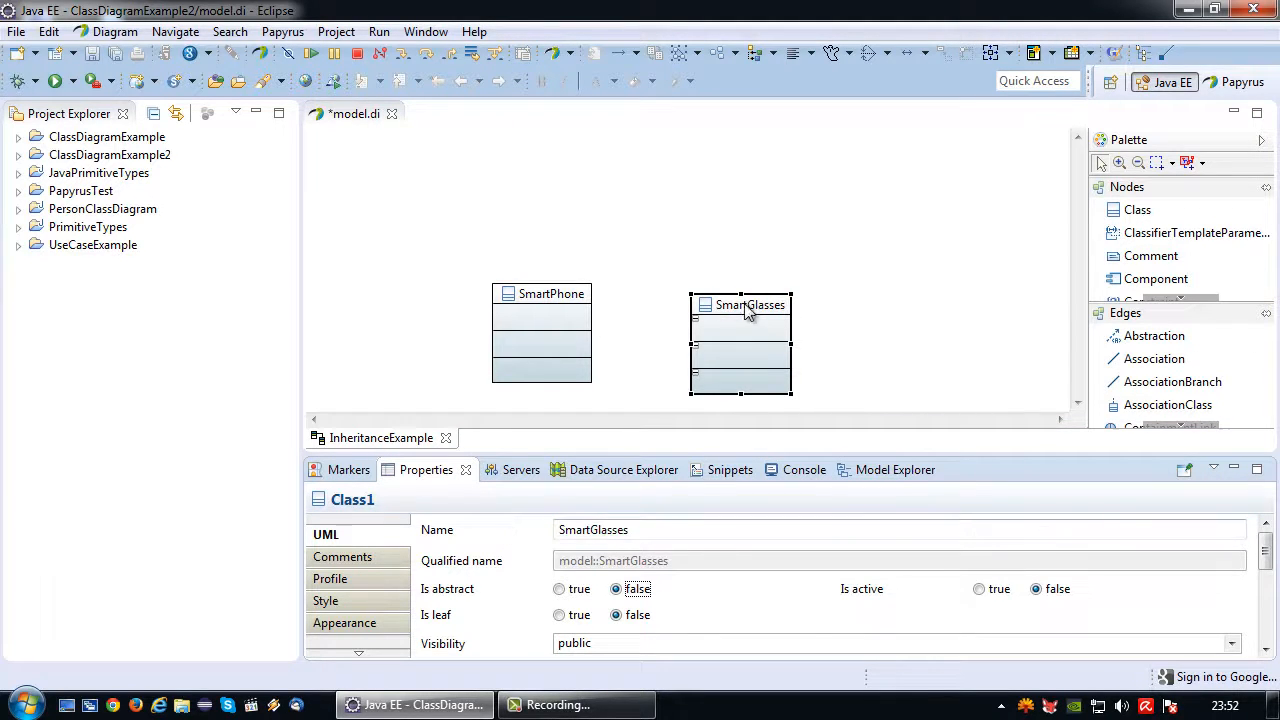
click(540, 292)
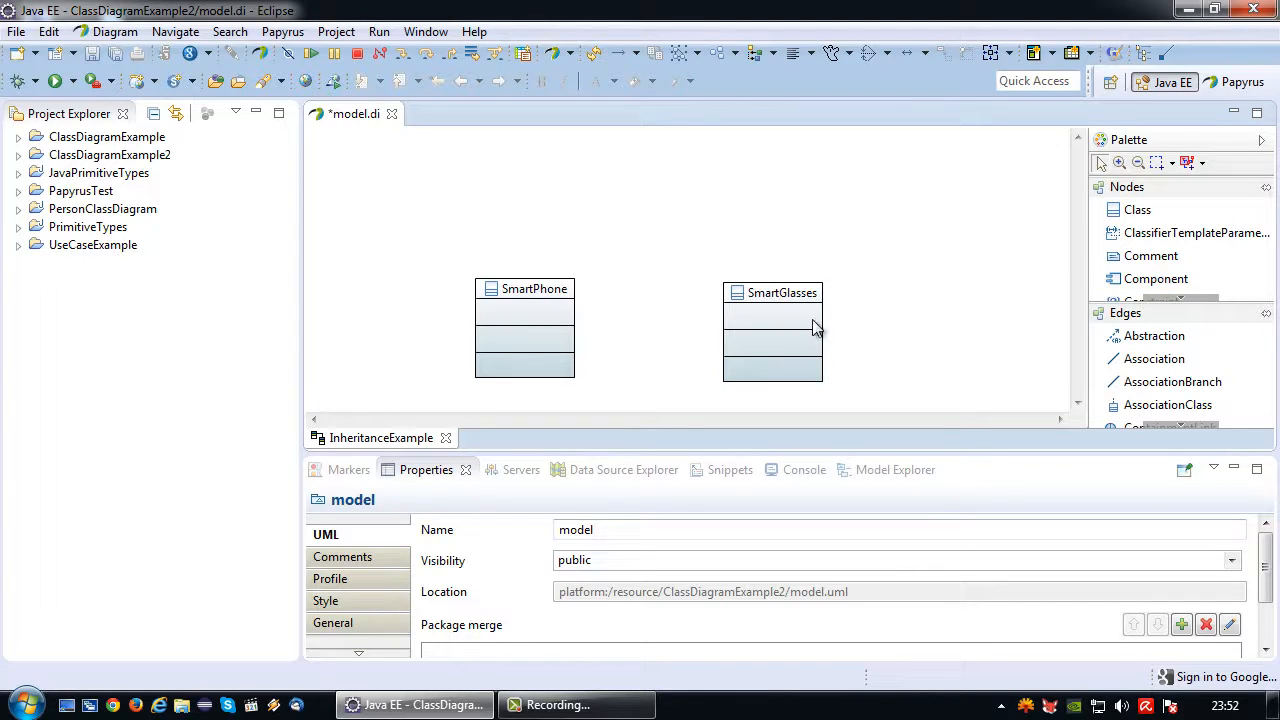
mouse_move(816, 336)
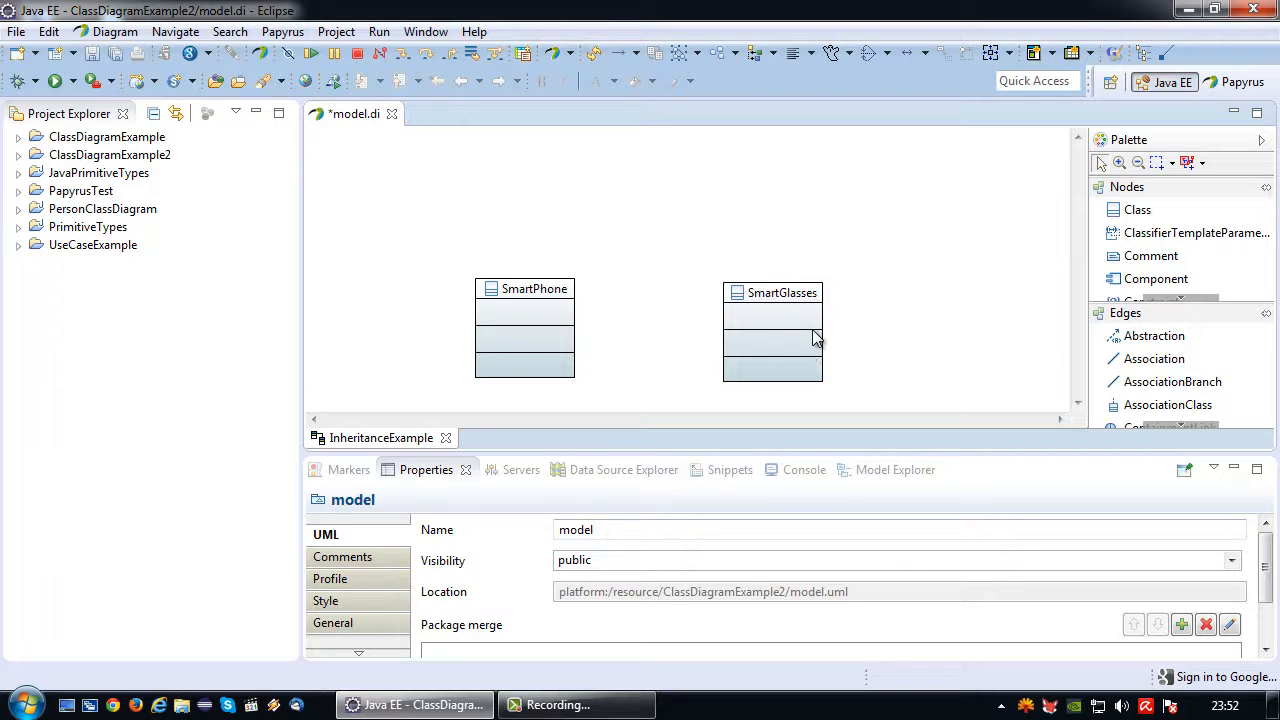
click(534, 288)
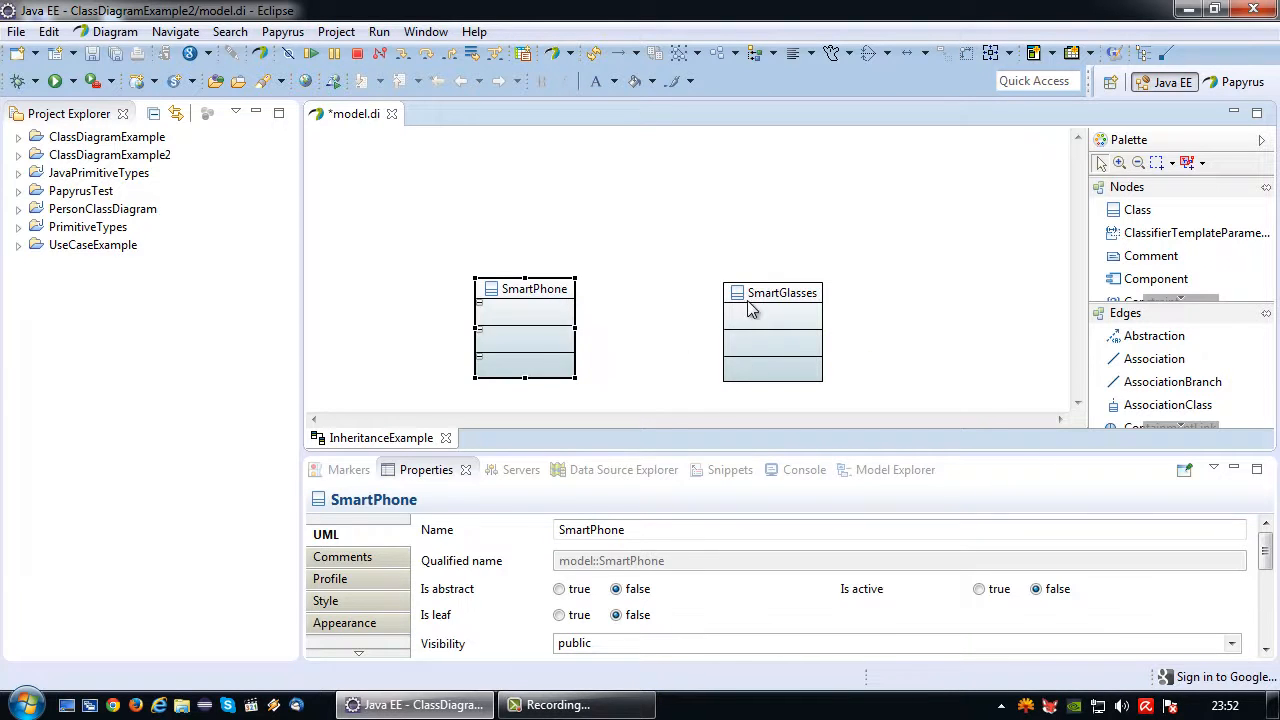
mouse_move(656, 324)
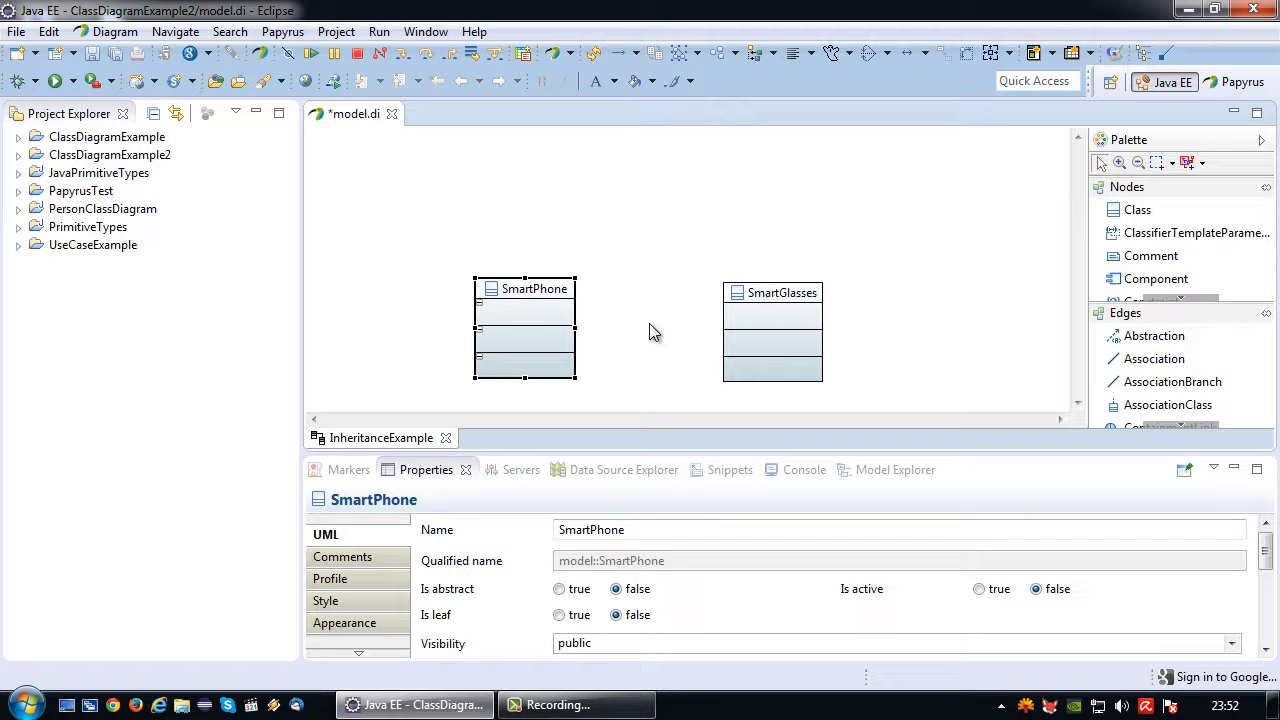
mouse_move(584, 320)
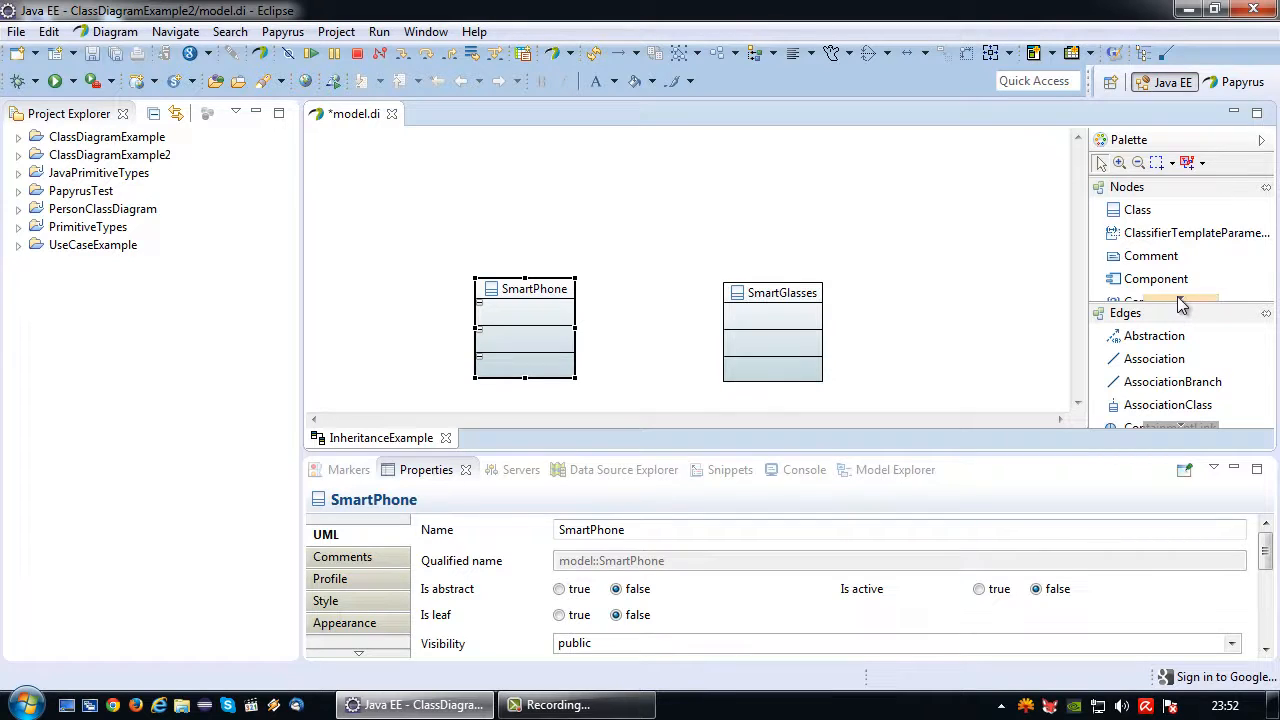
Create a class above the others named Gadgets, then rename it to Gadget
scroll(down, 3)
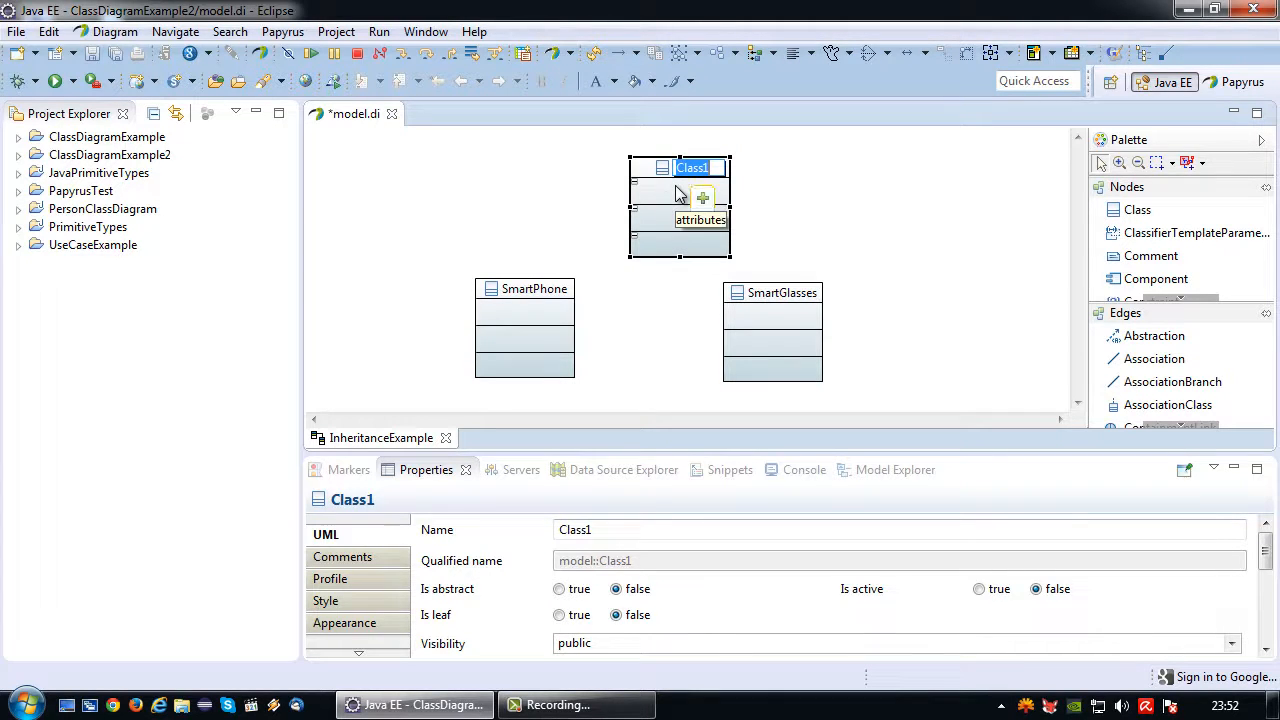
text(Gadgets)
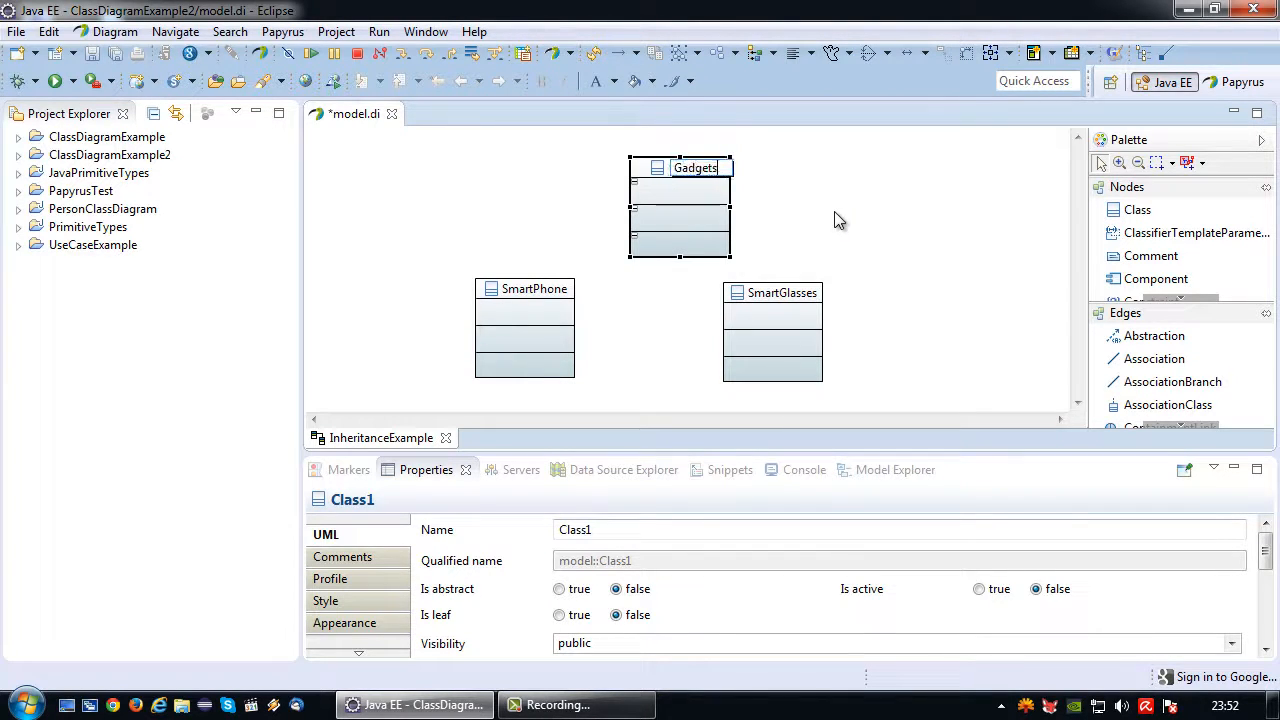
click(694, 168)
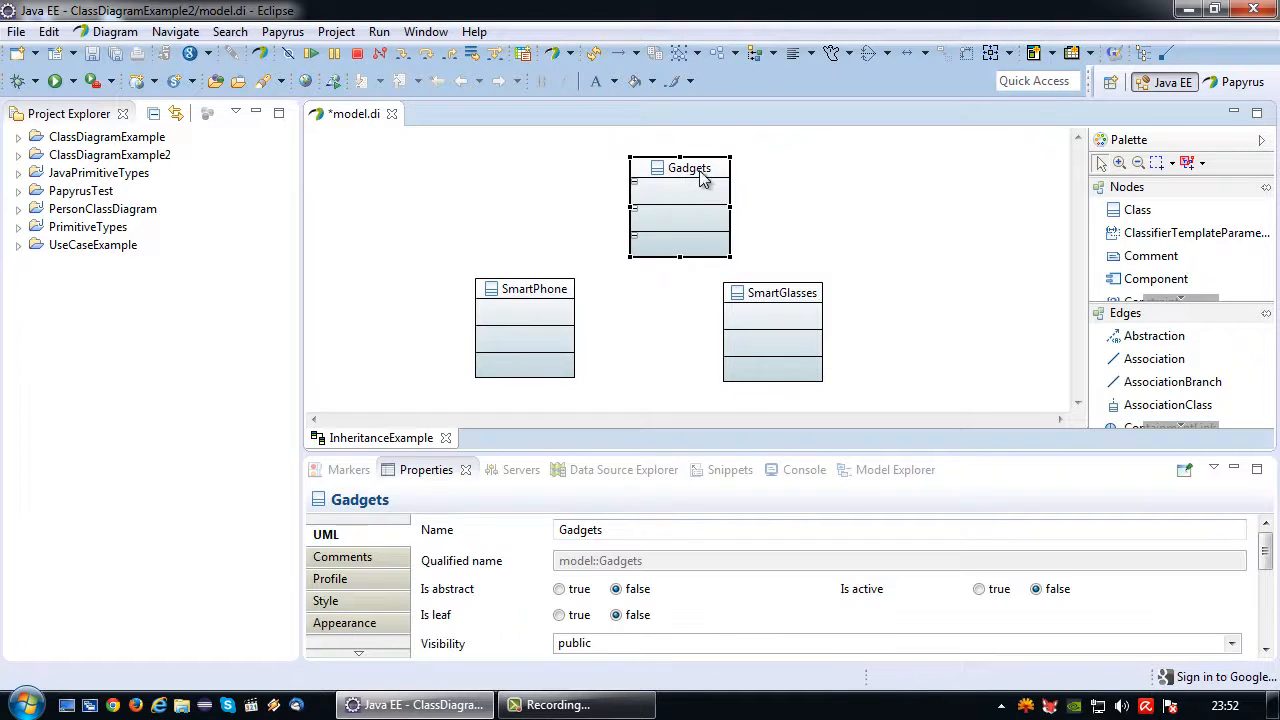
text(Gadget)
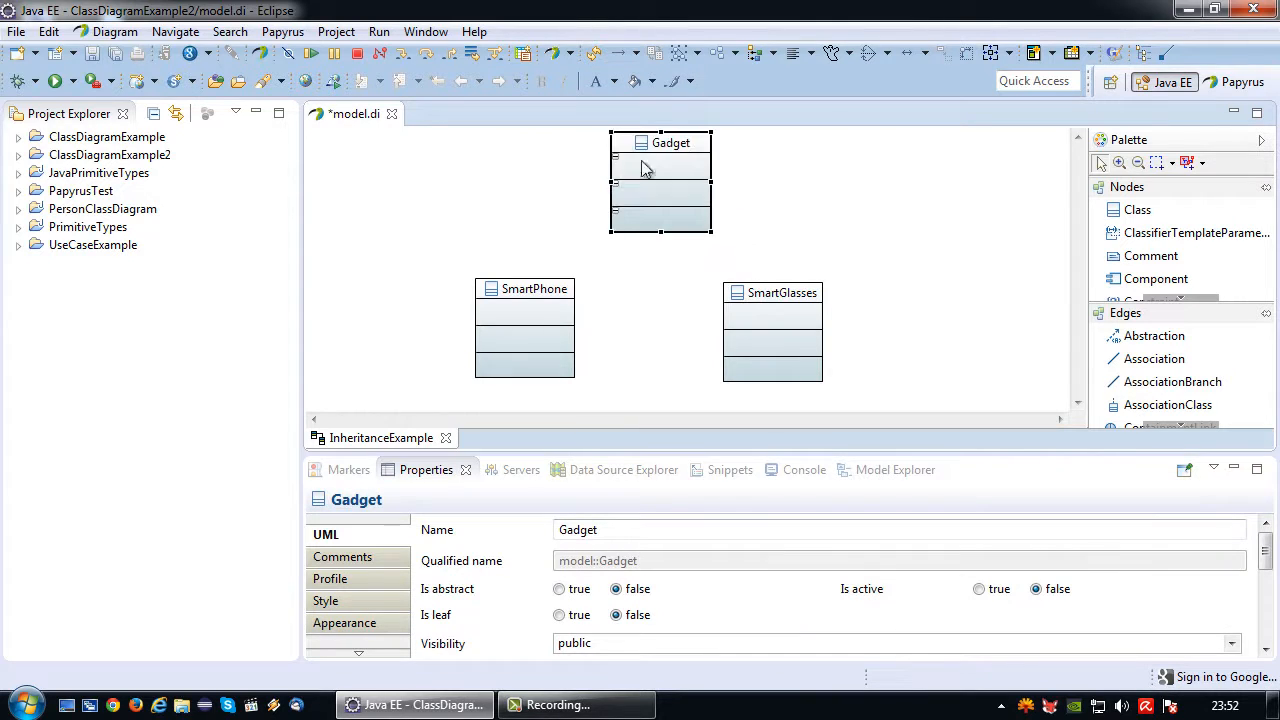
click(772, 292)
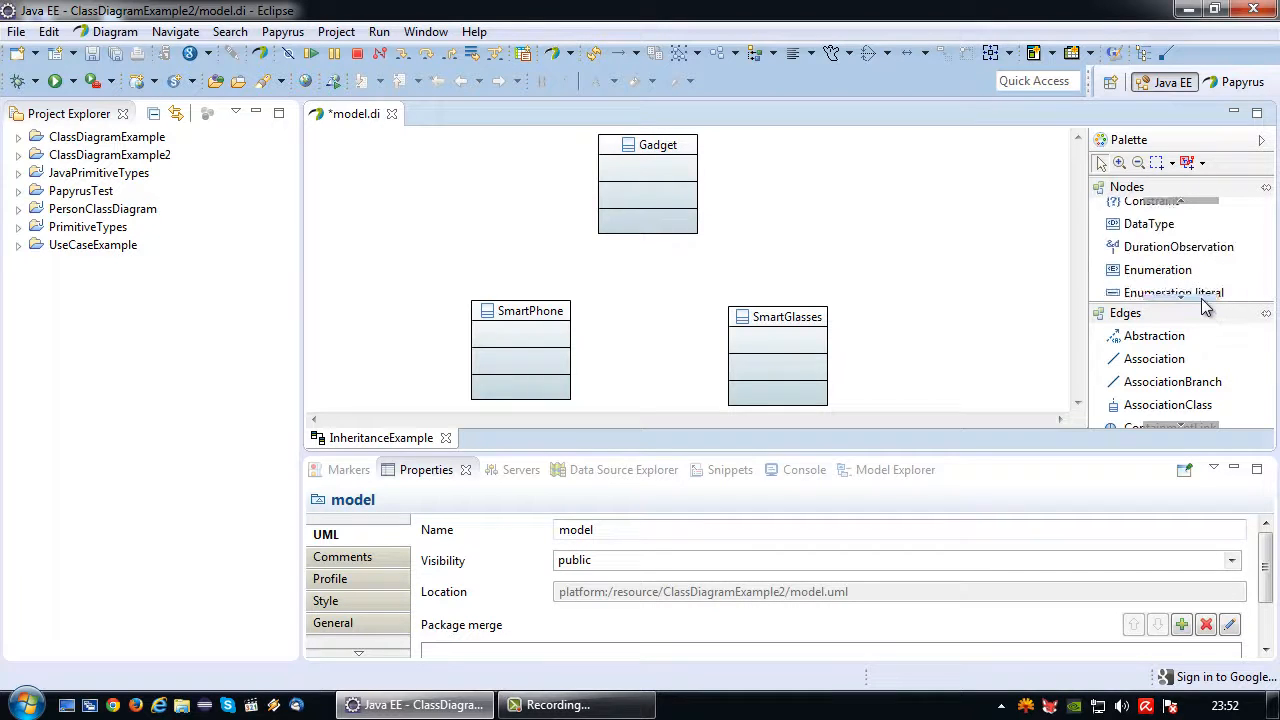
Add a first attribute to Gadget named name with type String
scroll(down, 3)
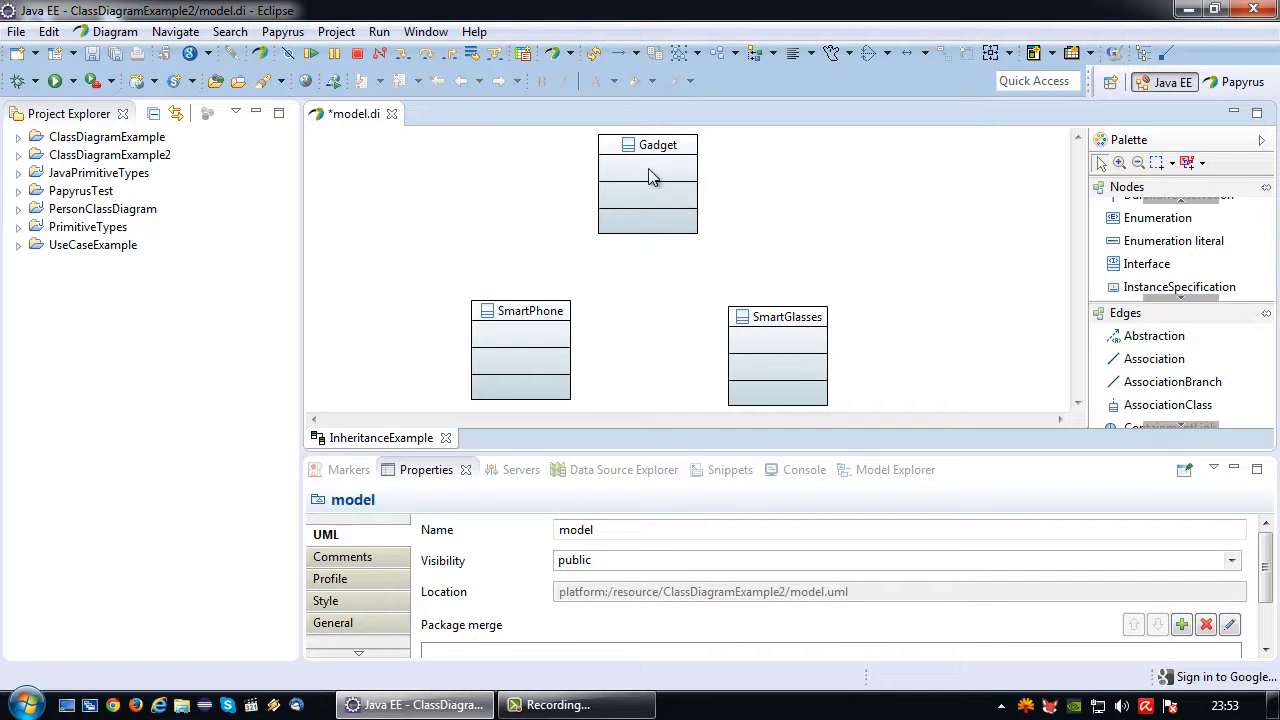
mouse_move(512, 340)
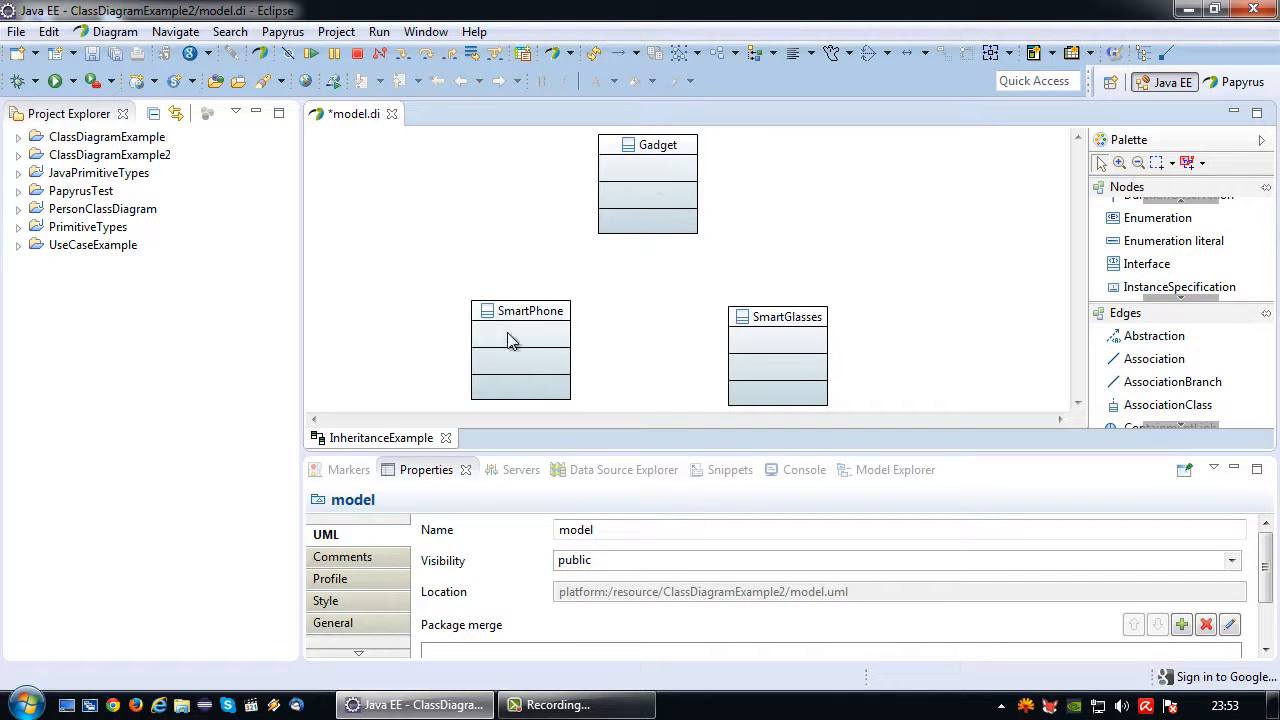
mouse_move(1190, 300)
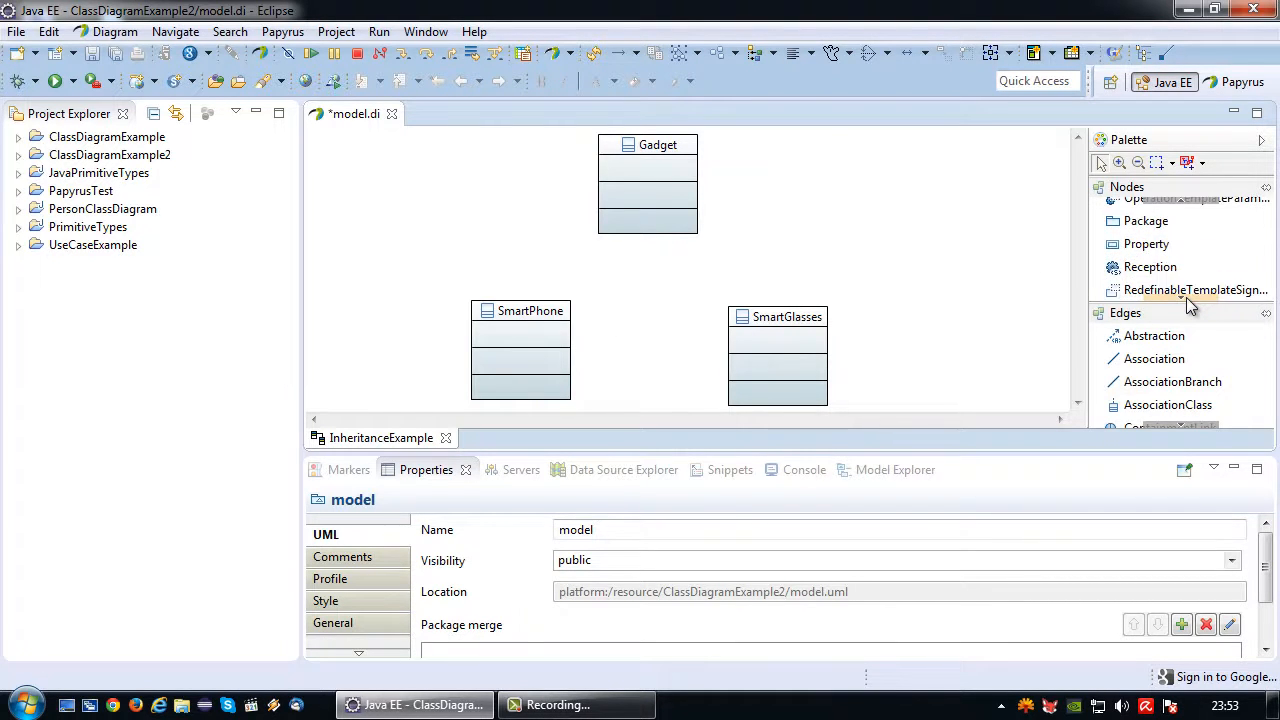
click(1146, 244)
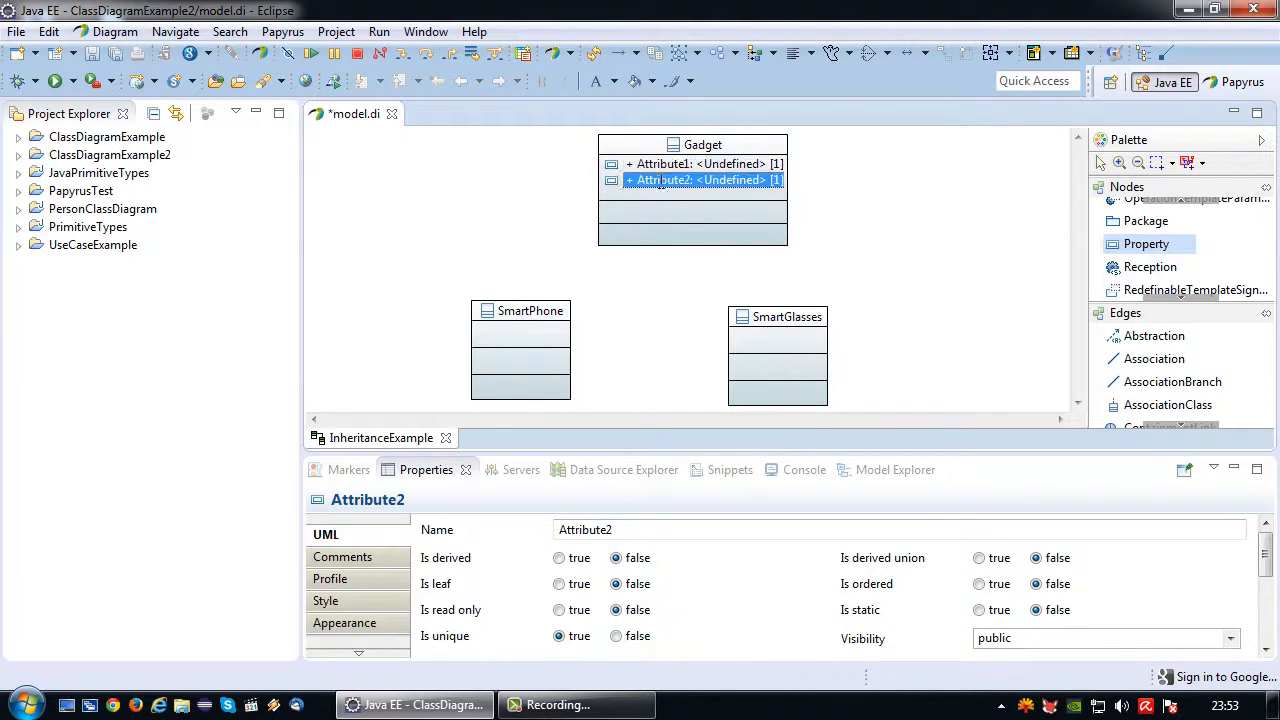
click(700, 164)
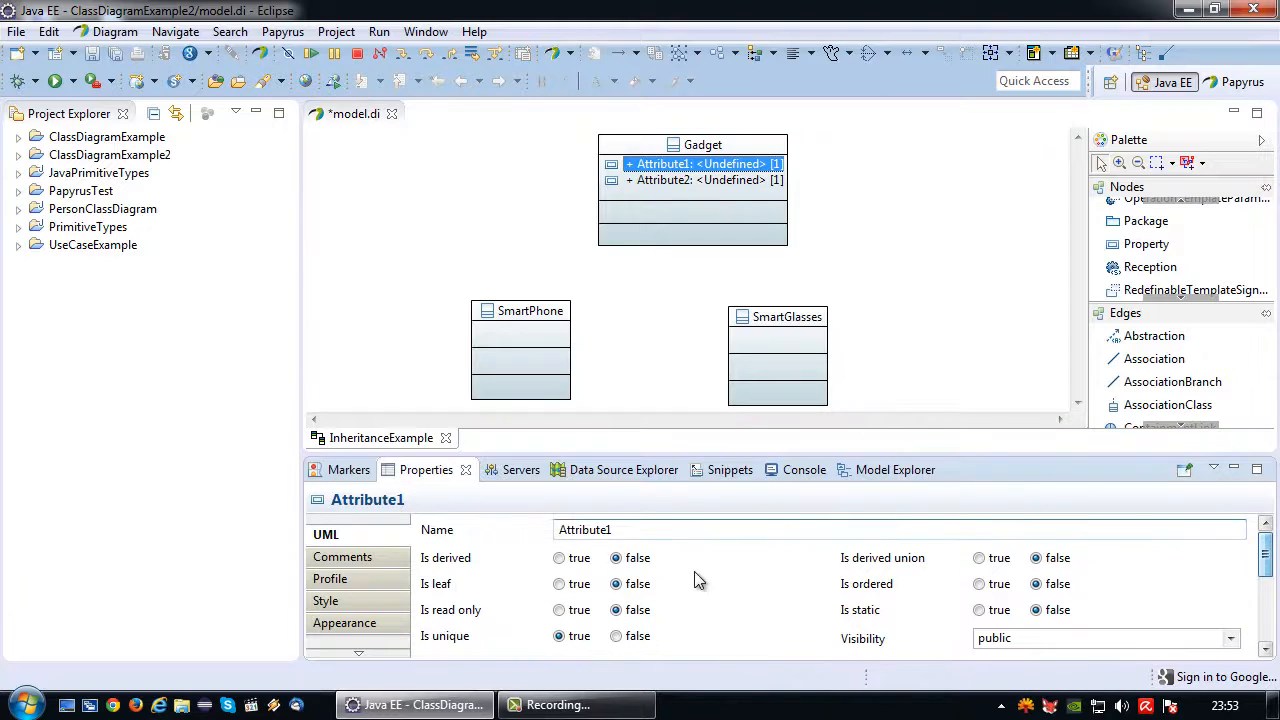
text(name)
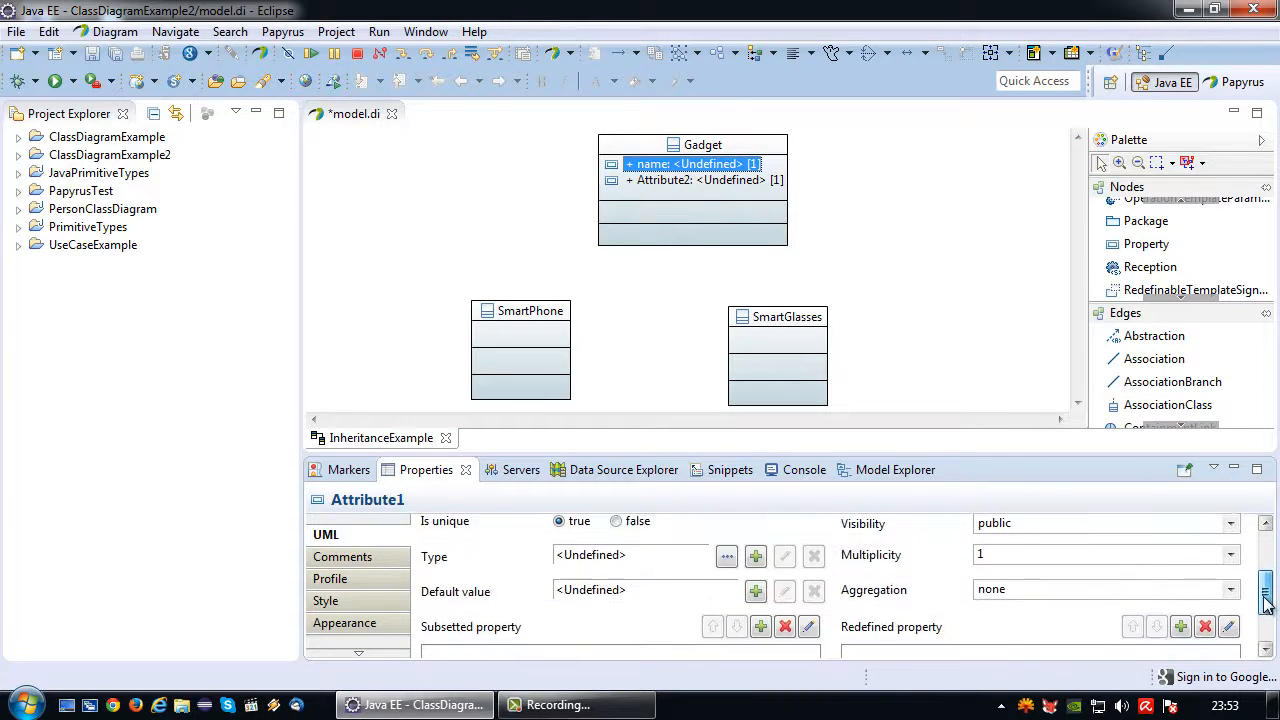
click(728, 556)
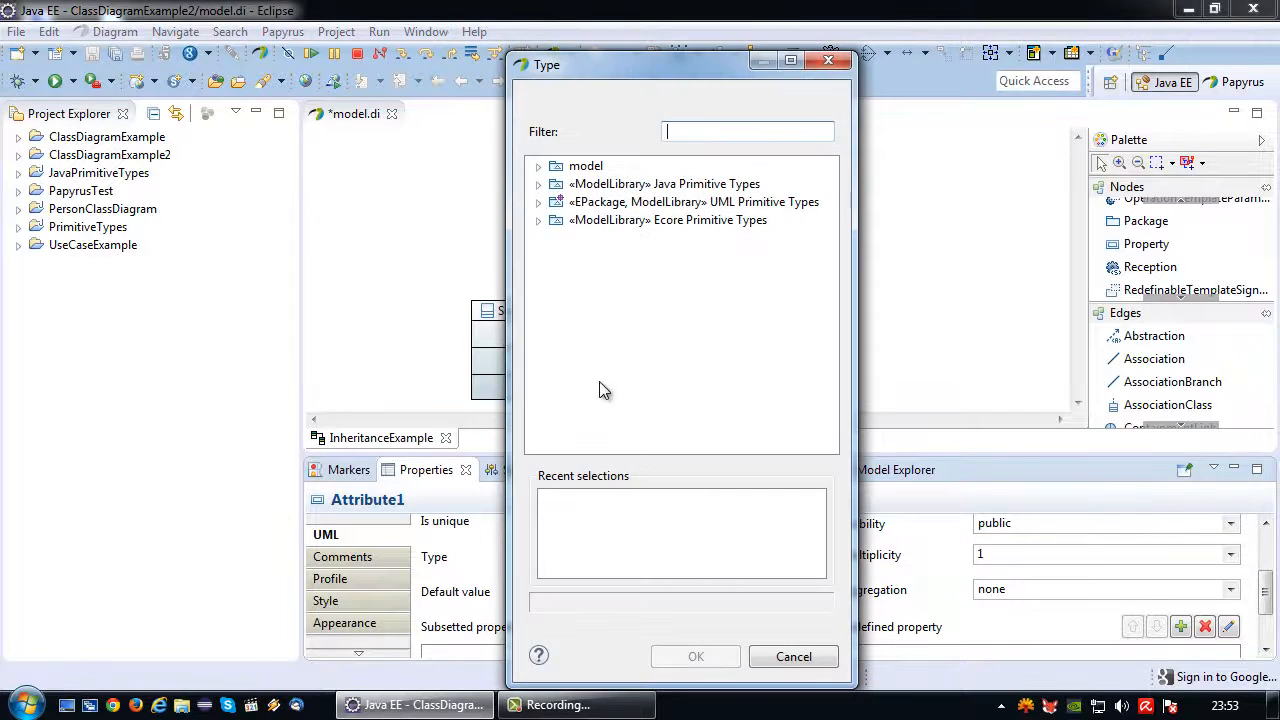
click(538, 202)
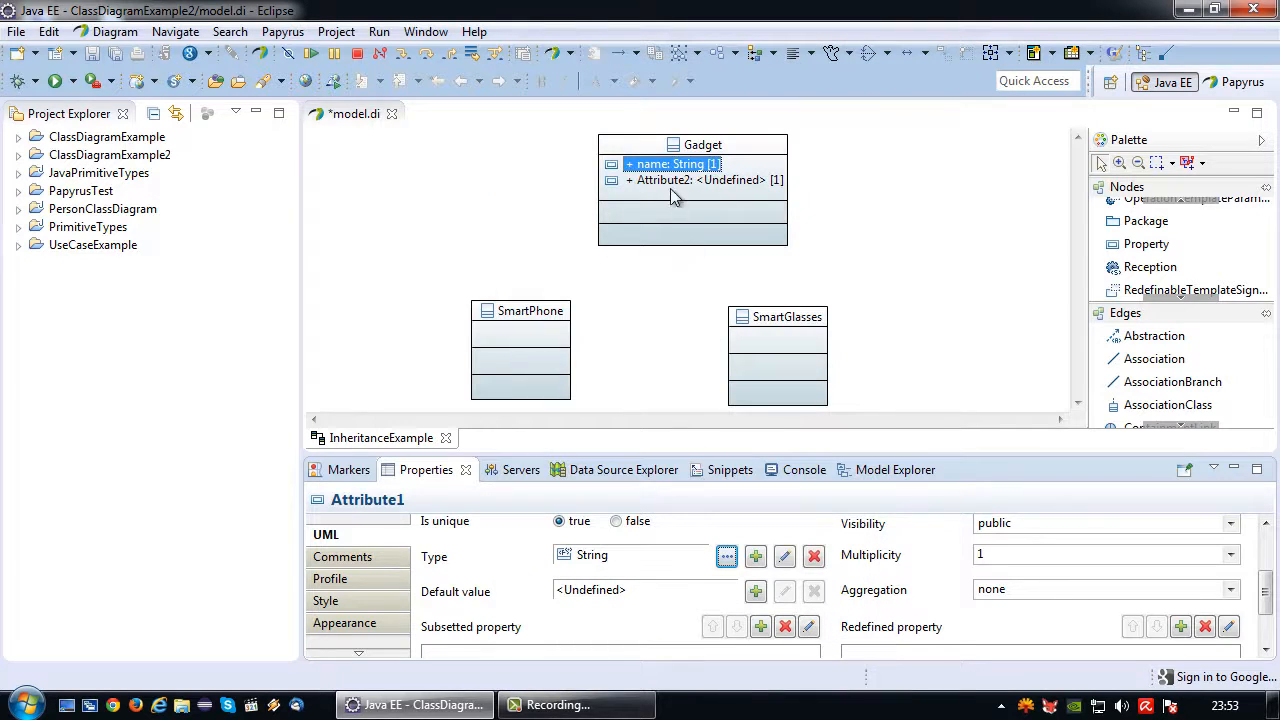
Add a second attribute to Gadget named description with type String
click(700, 180)
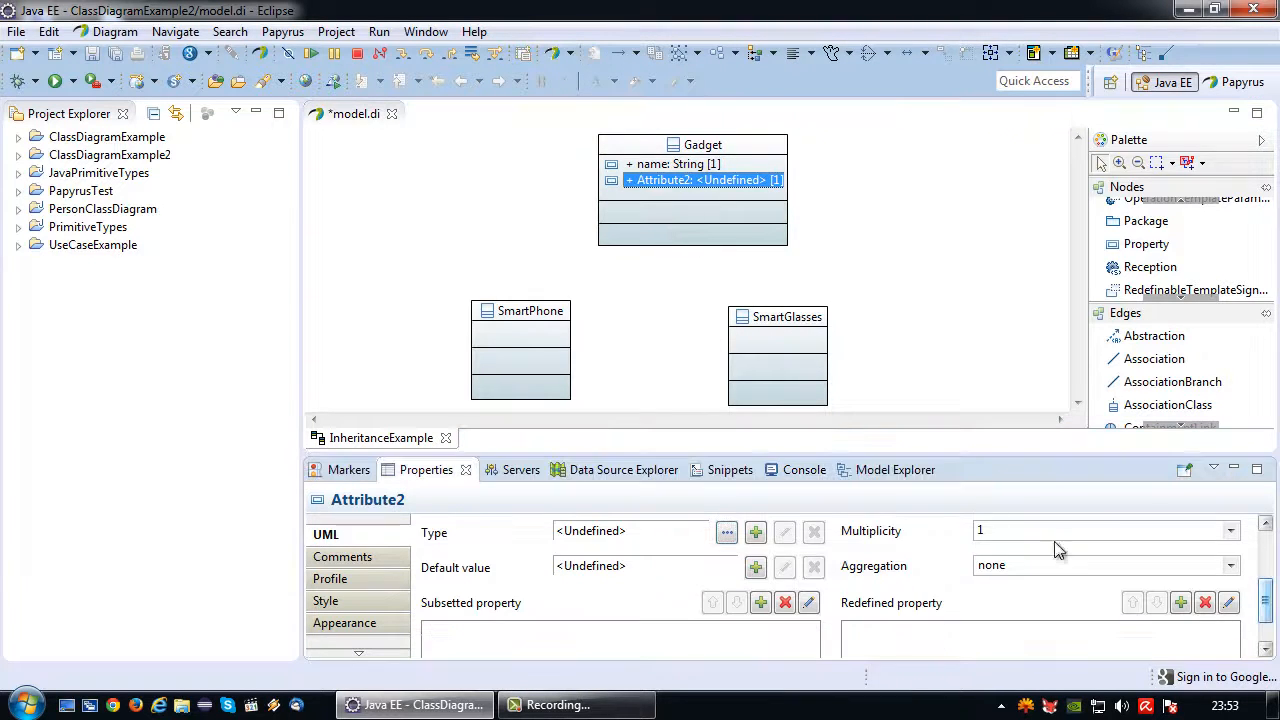
click(324, 532)
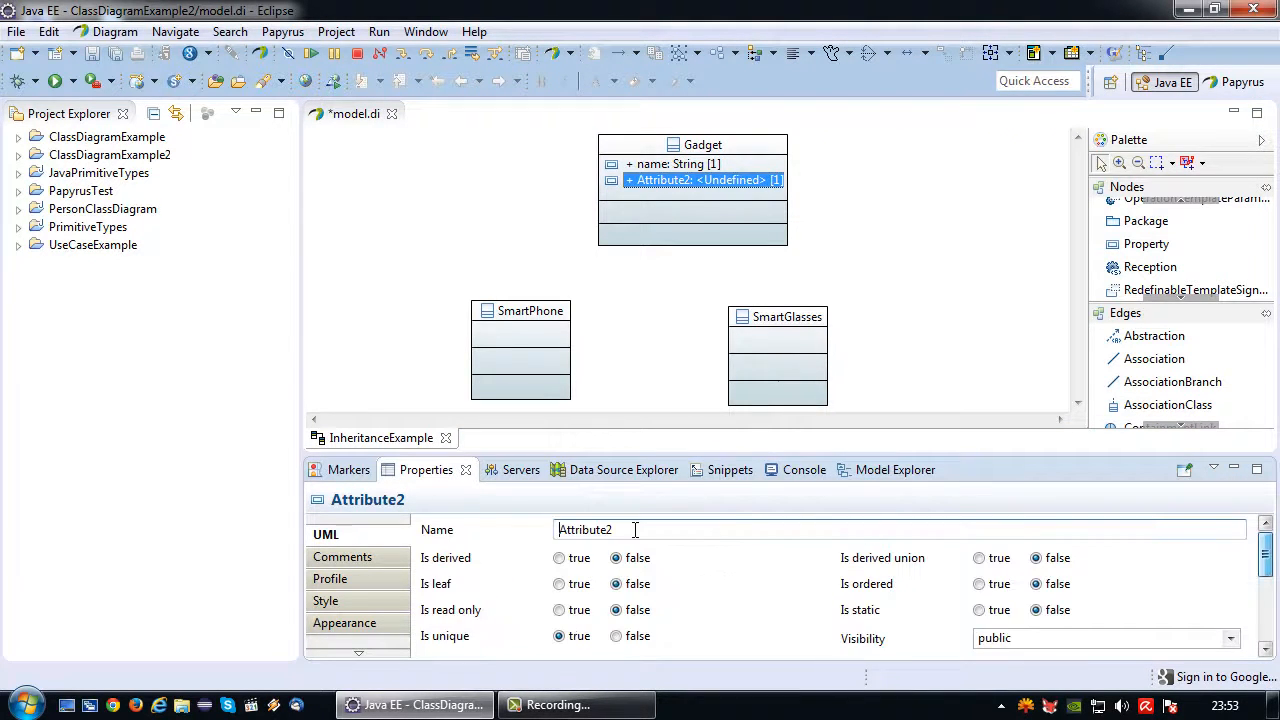
text(description)
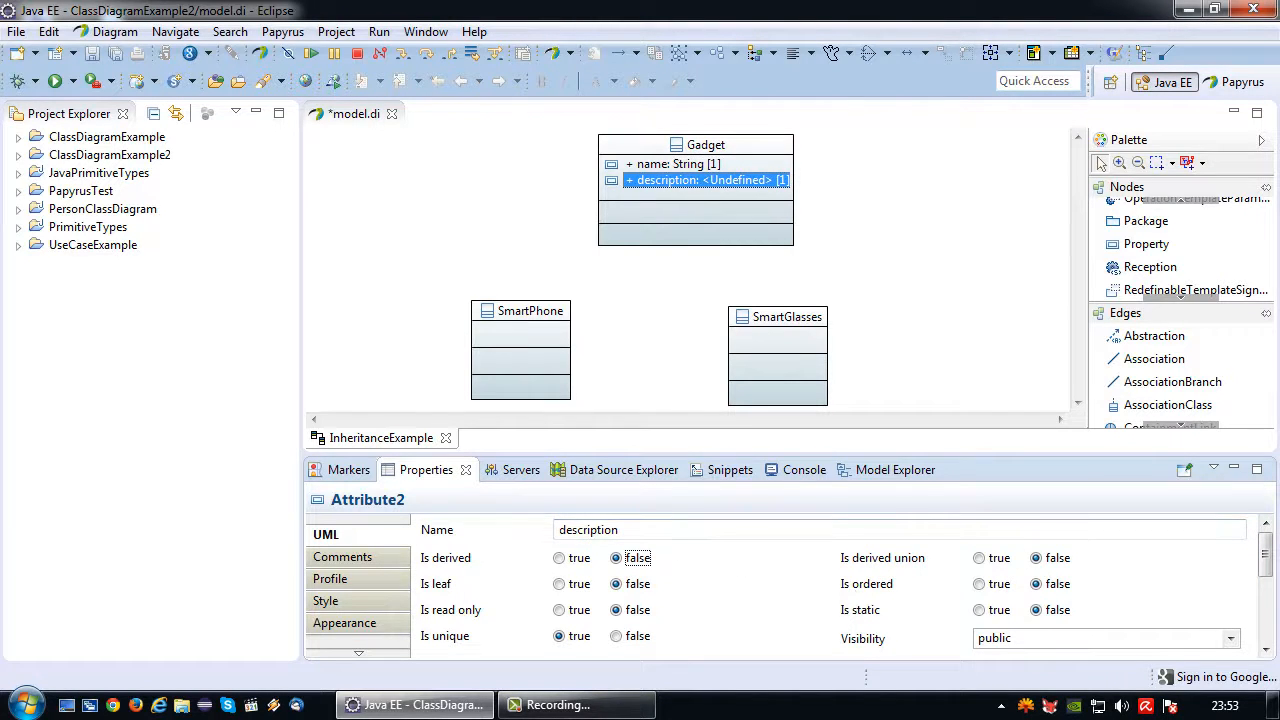
scroll(down, 3)
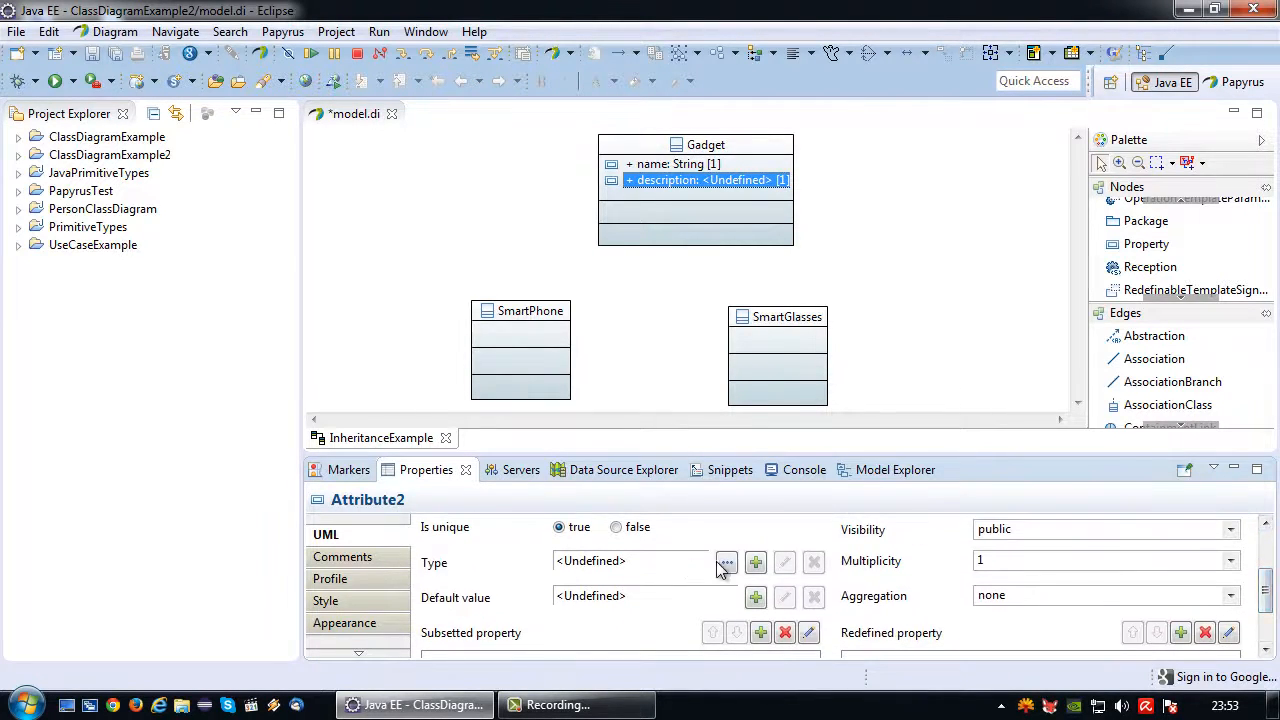
click(726, 560)
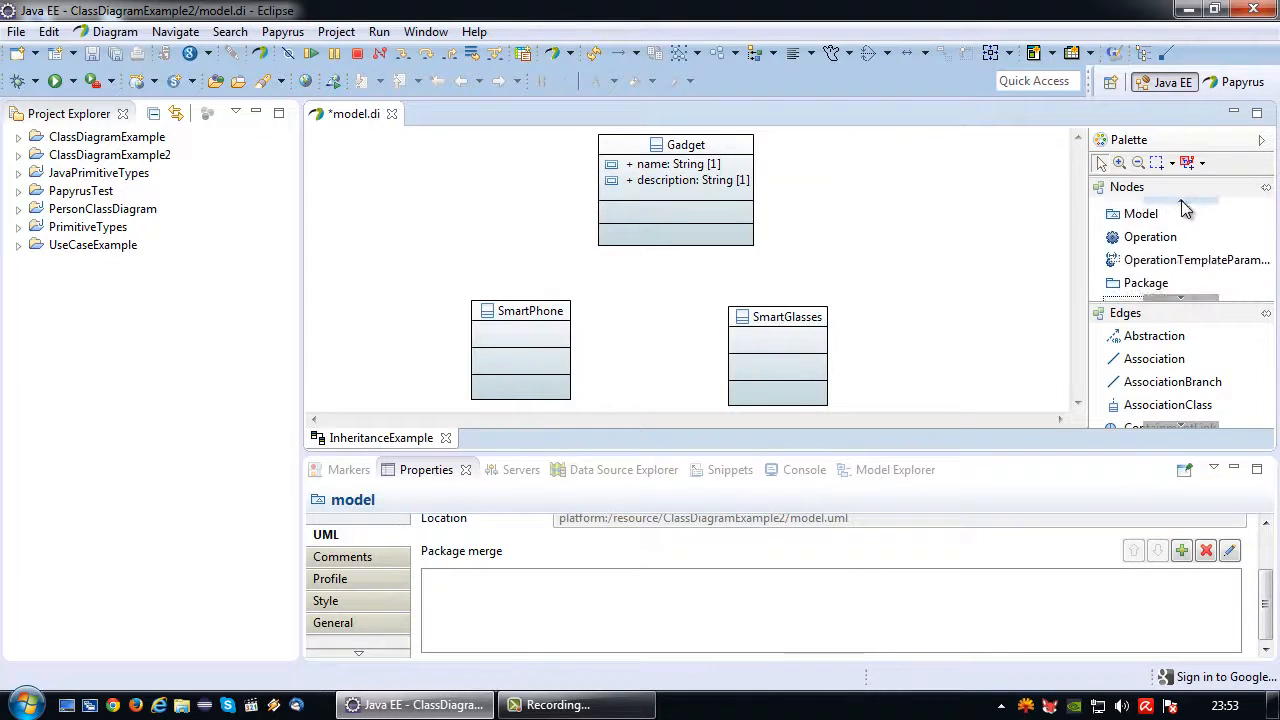
Add a third attribute to Gadget named price with type Double
scroll(down, 3)
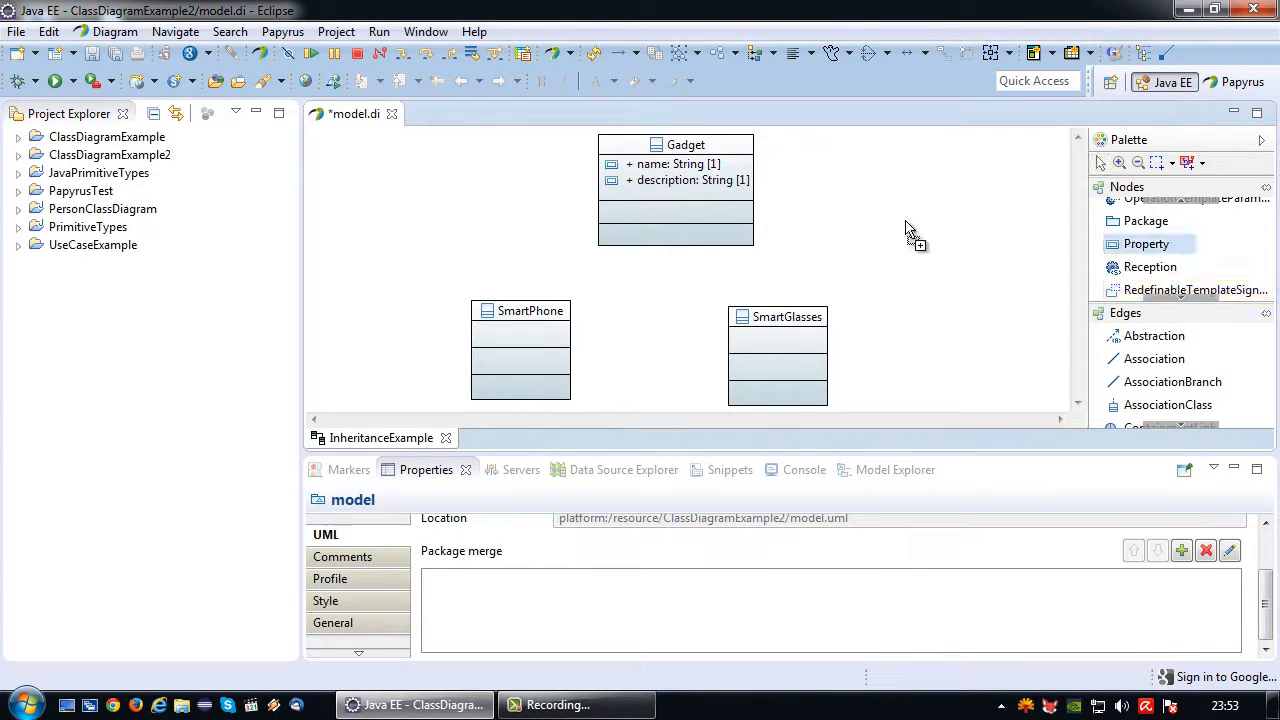
click(1146, 244)
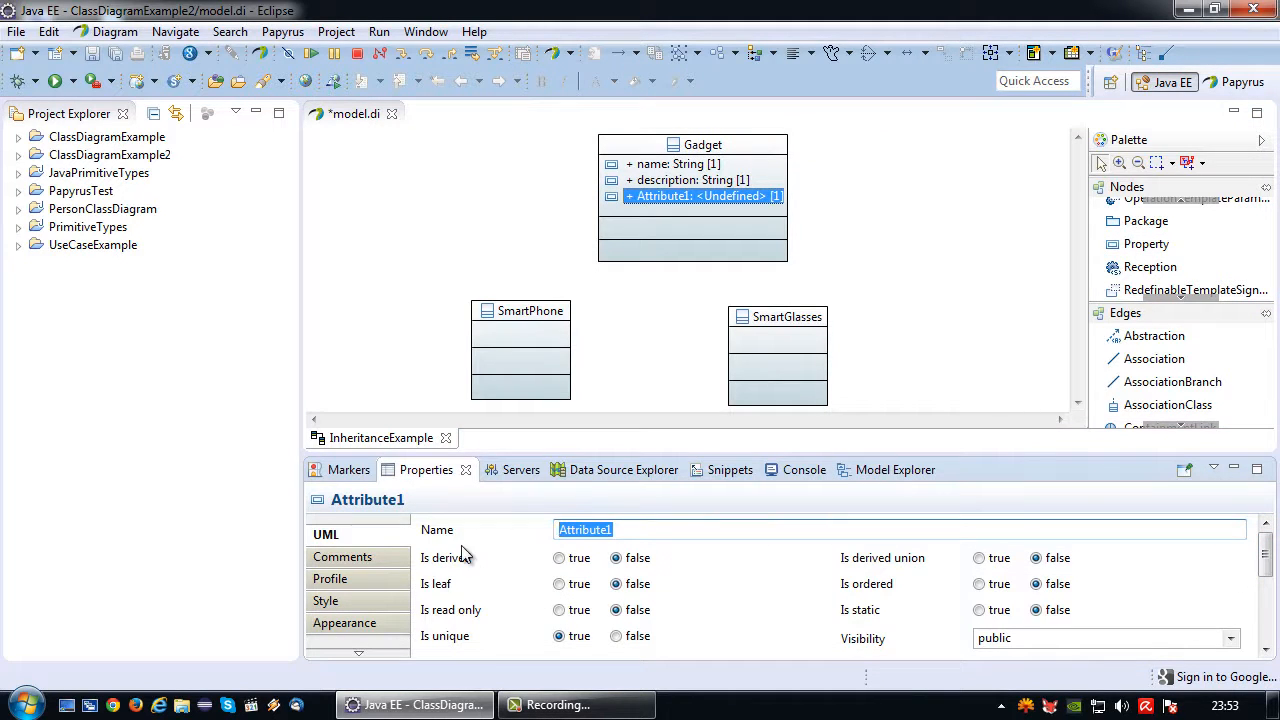
text(price)
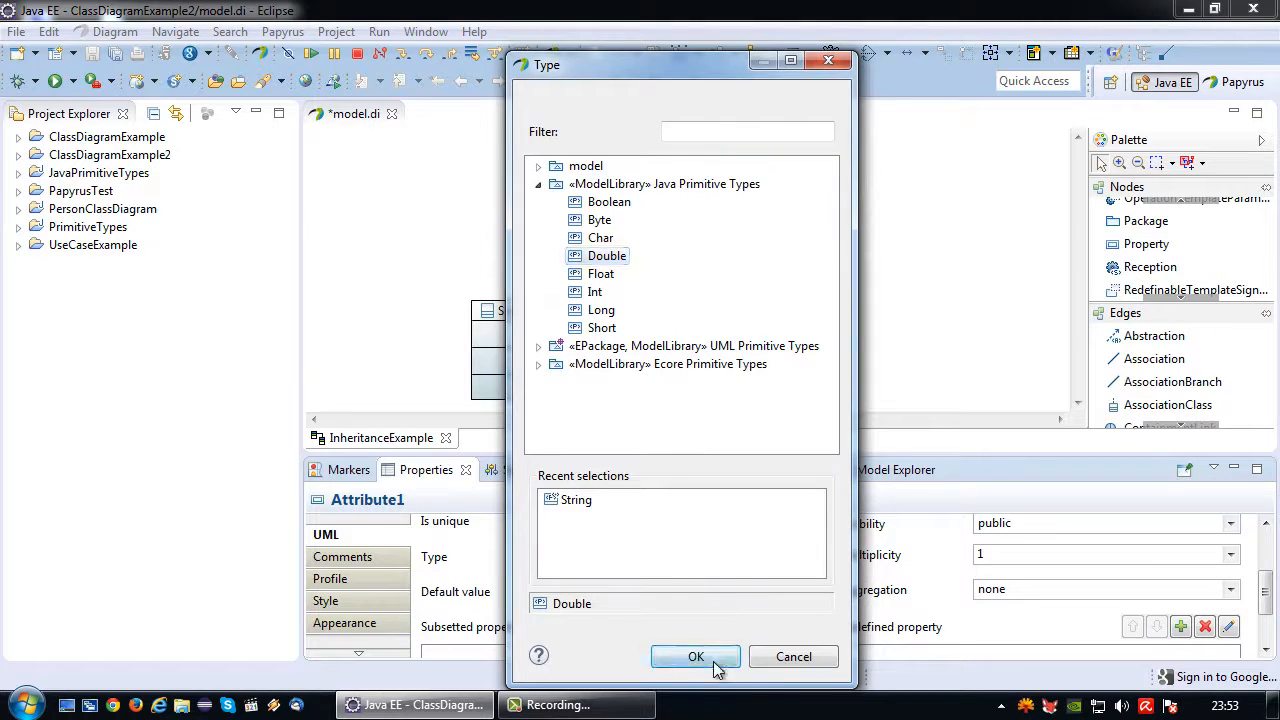
click(696, 656)
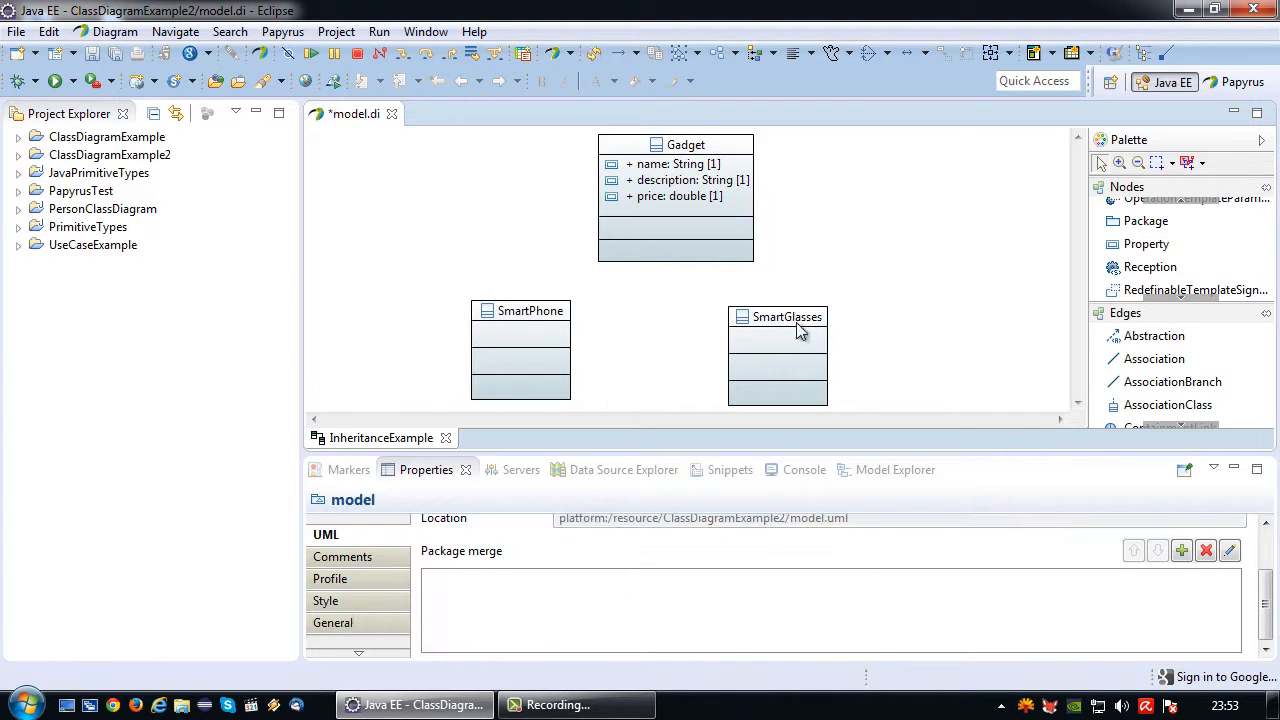
Select the SmartGlasses class to reposition it under Gadget
click(528, 310)
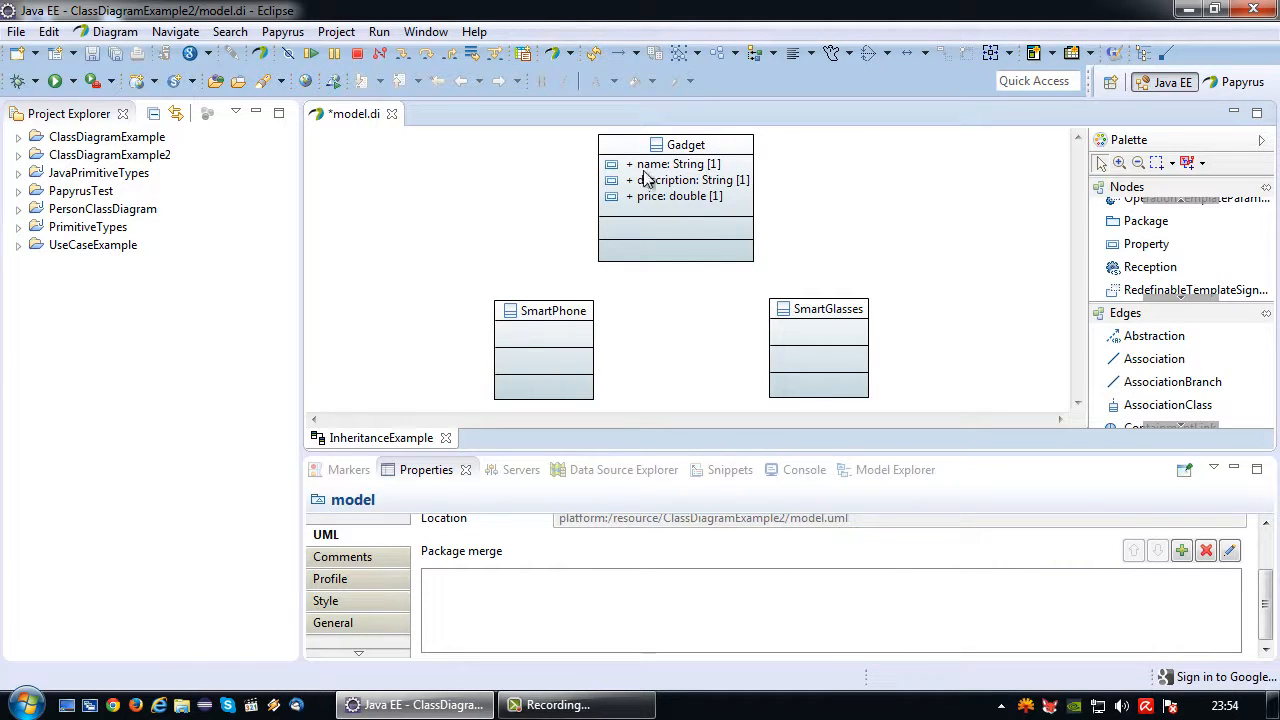
Set the visibility of Gadget's name, description and price attributes to private
click(678, 164)
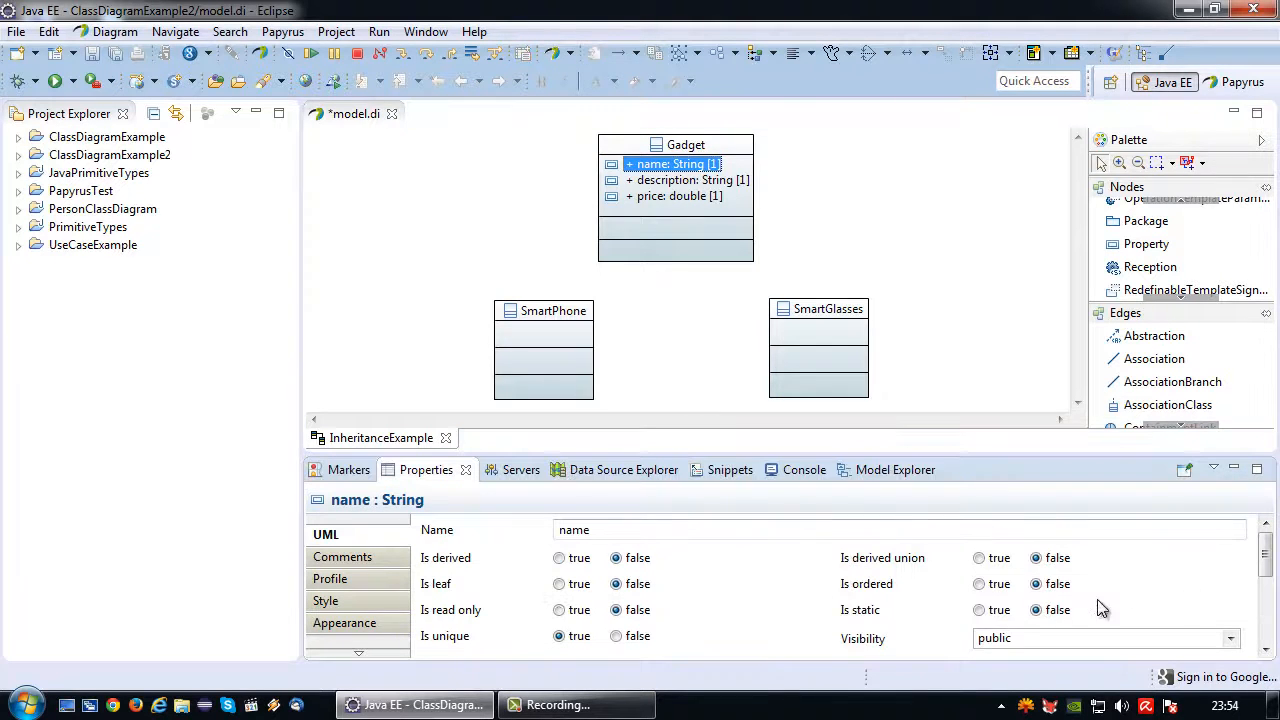
scroll(down, 3)
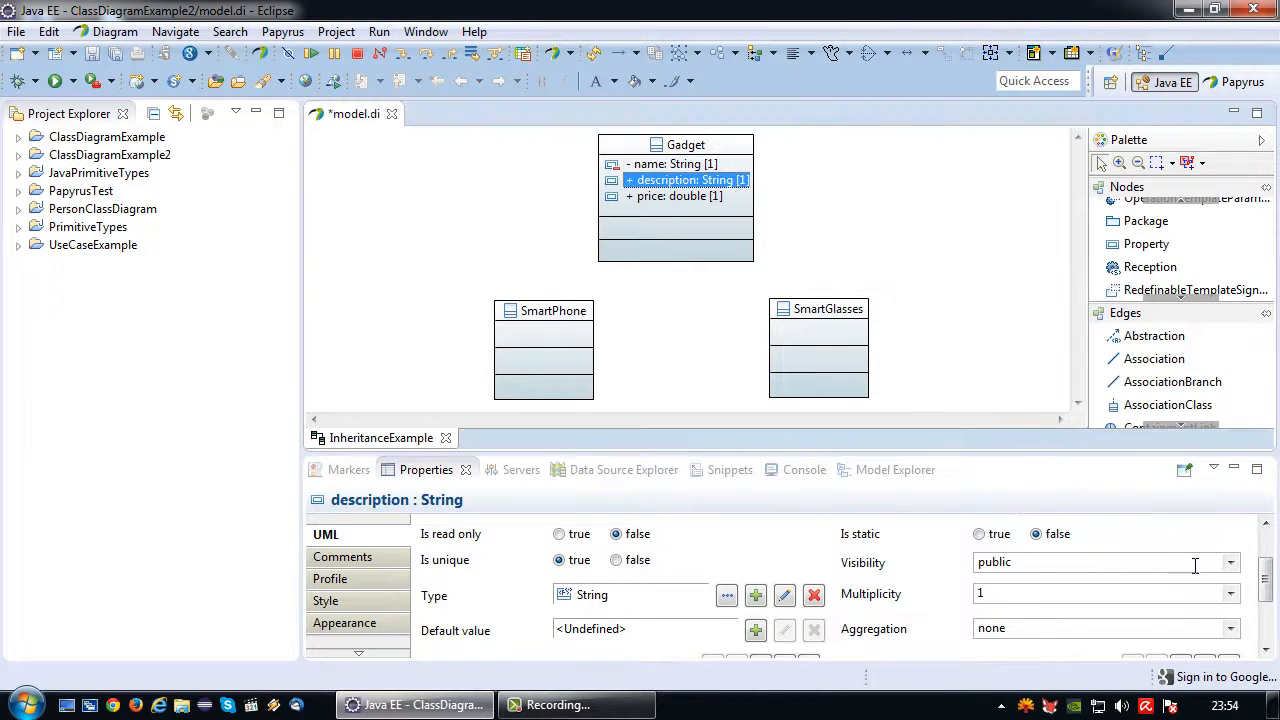
scroll(down, 3)
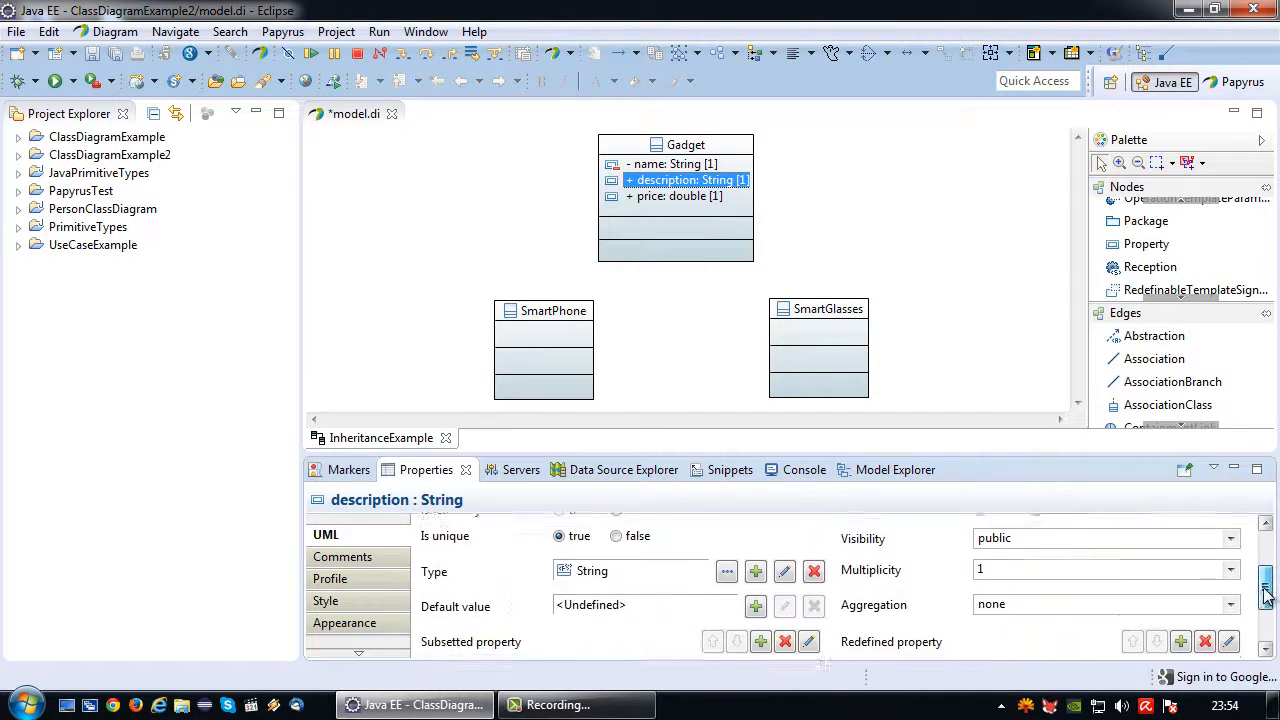
click(1232, 548)
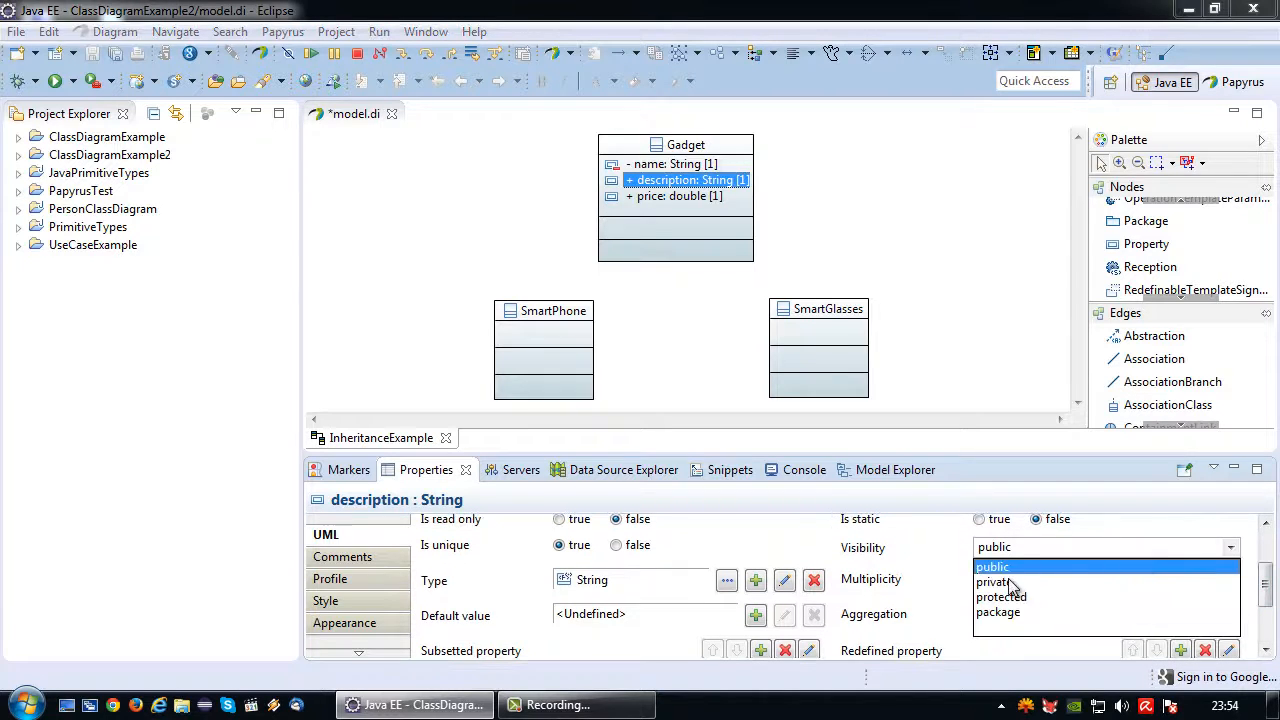
click(676, 196)
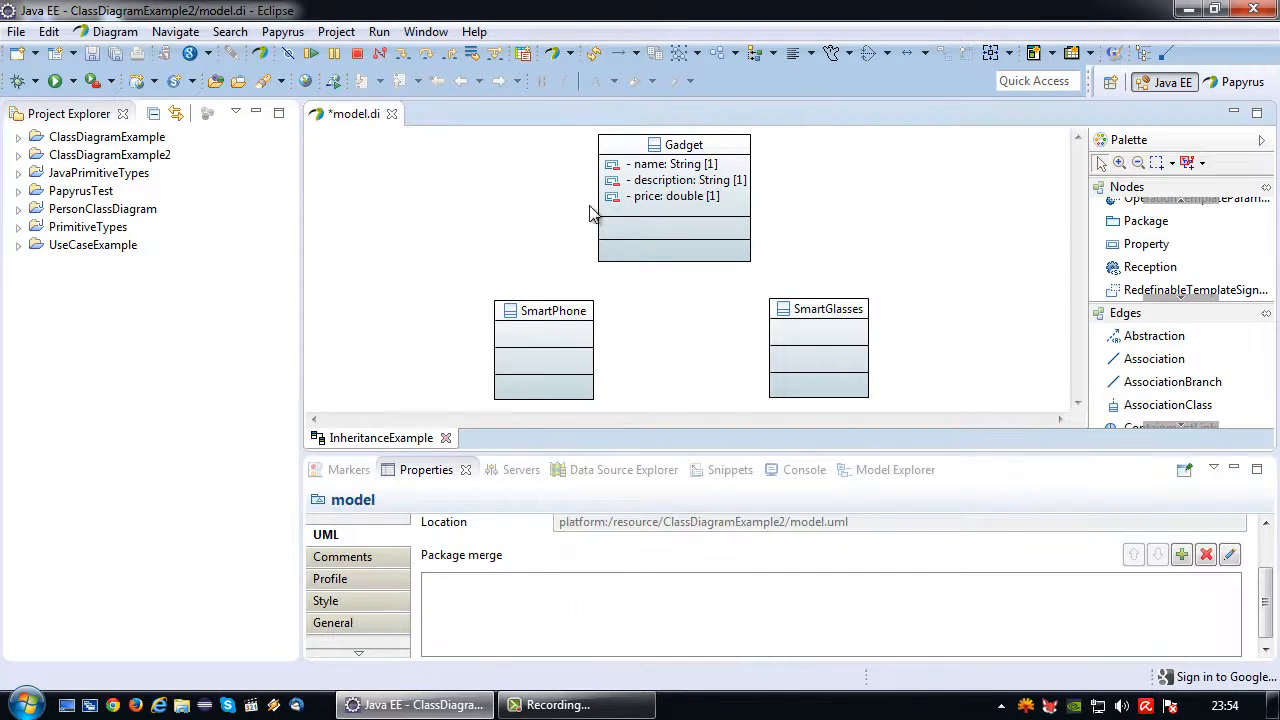
Apply the JavaProperty stereotype to Gadget's name, description and price attributes
click(672, 164)
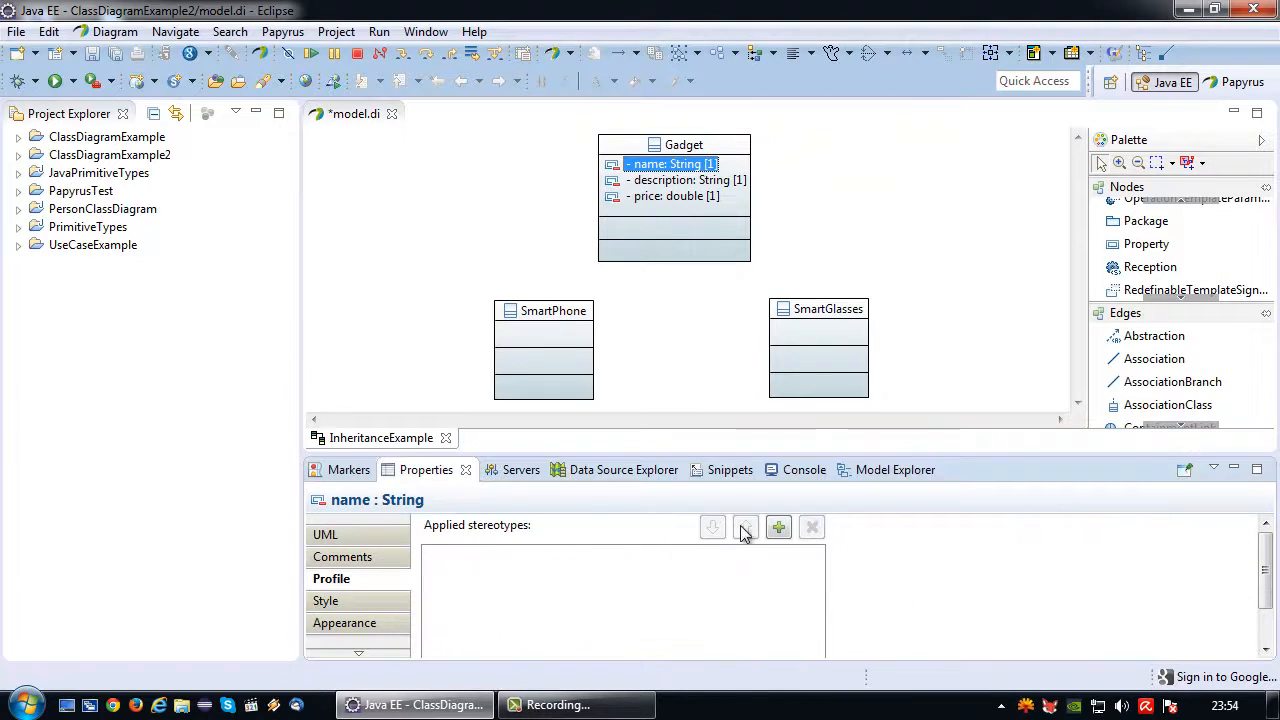
click(778, 528)
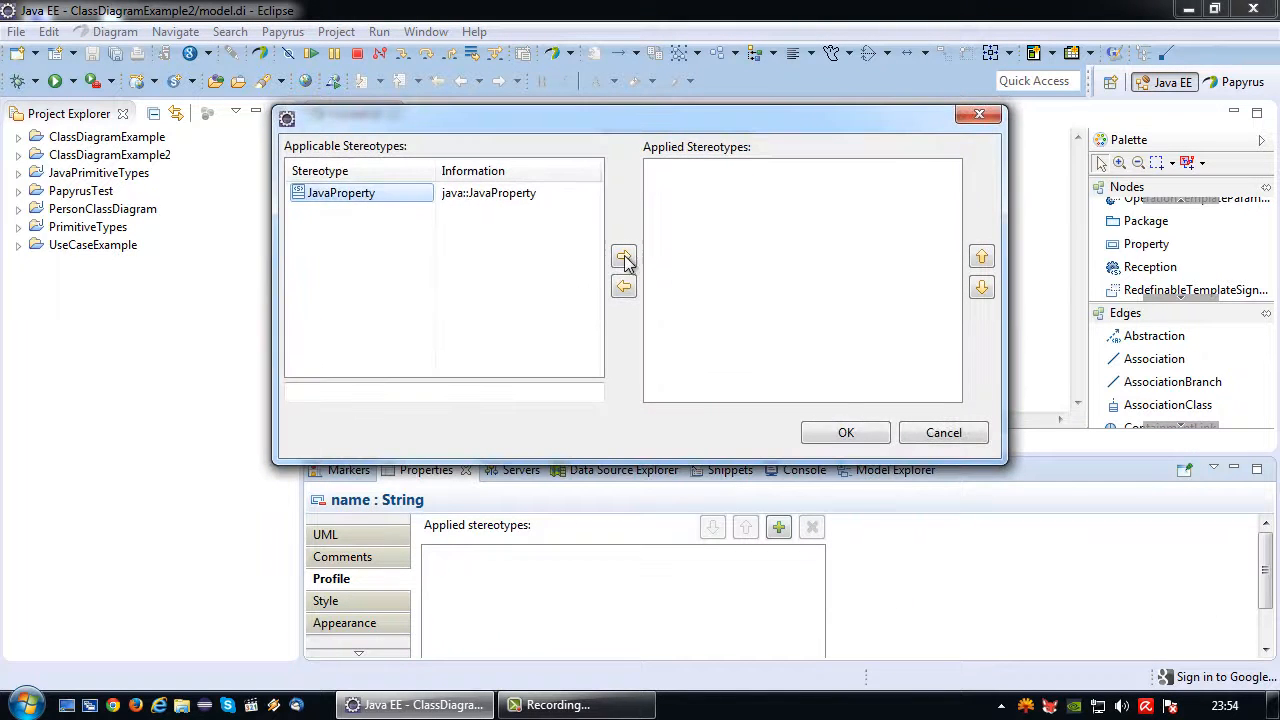
click(844, 432)
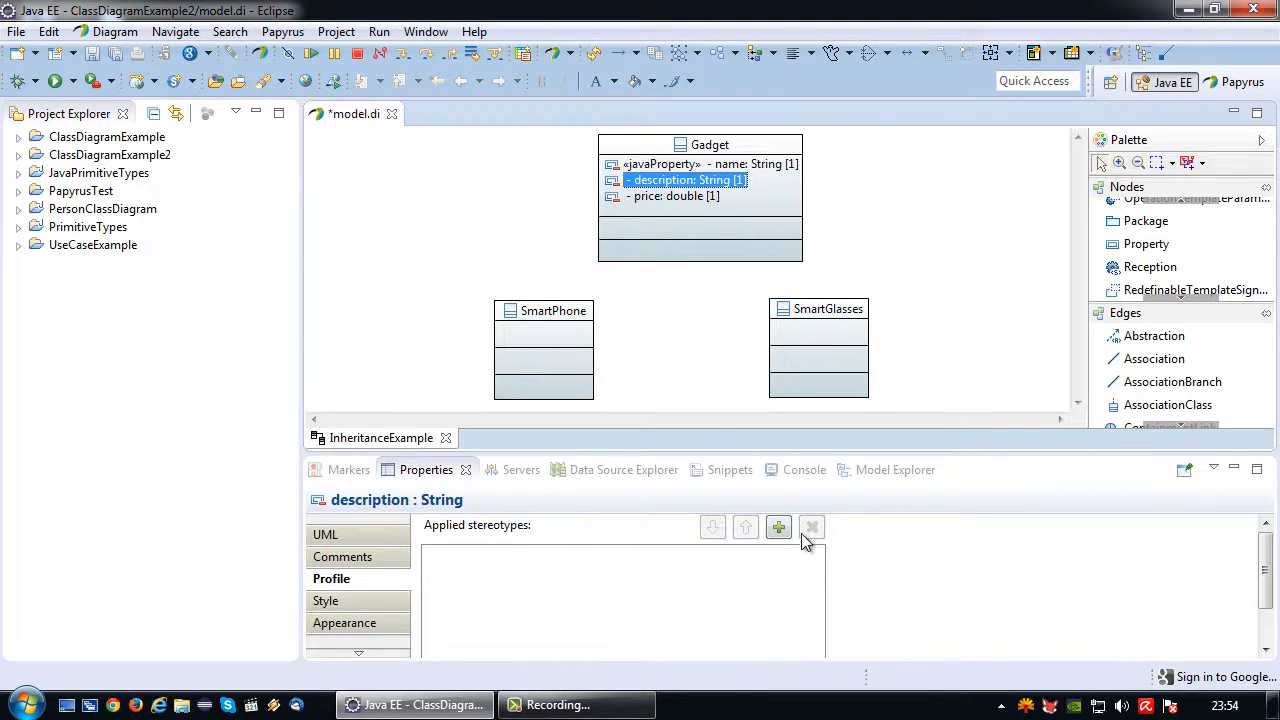
click(778, 528)
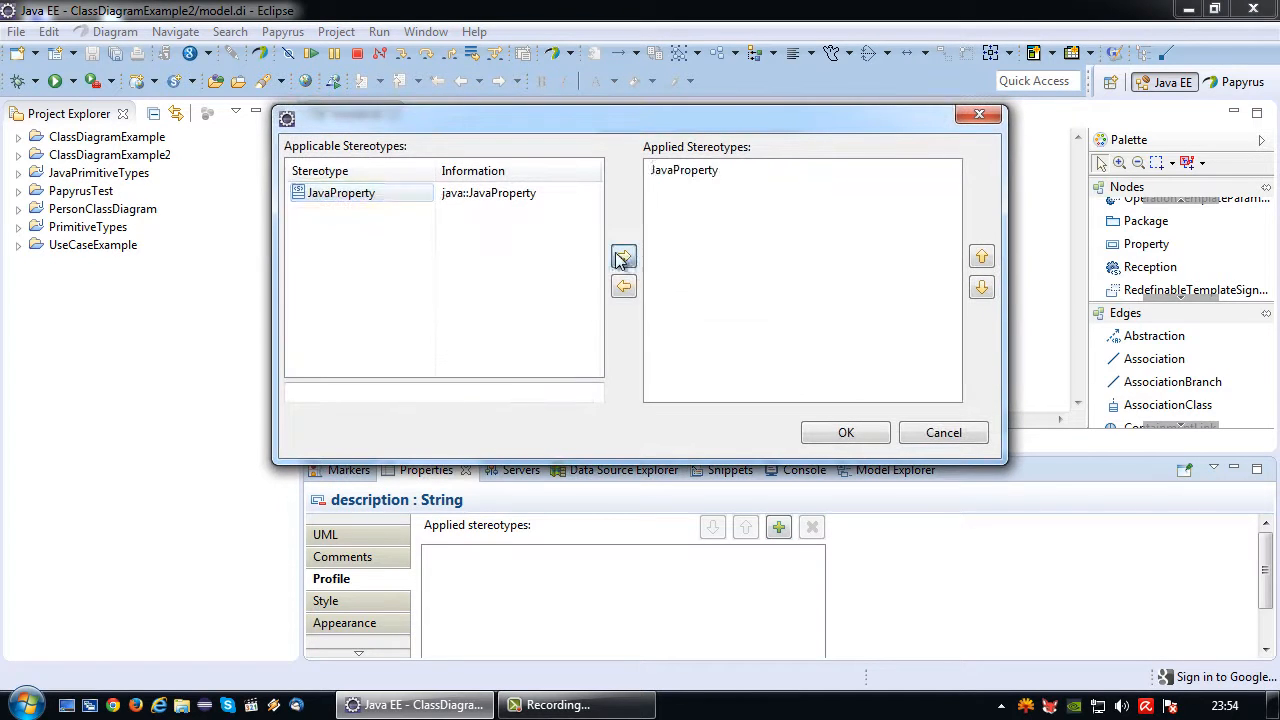
click(844, 432)
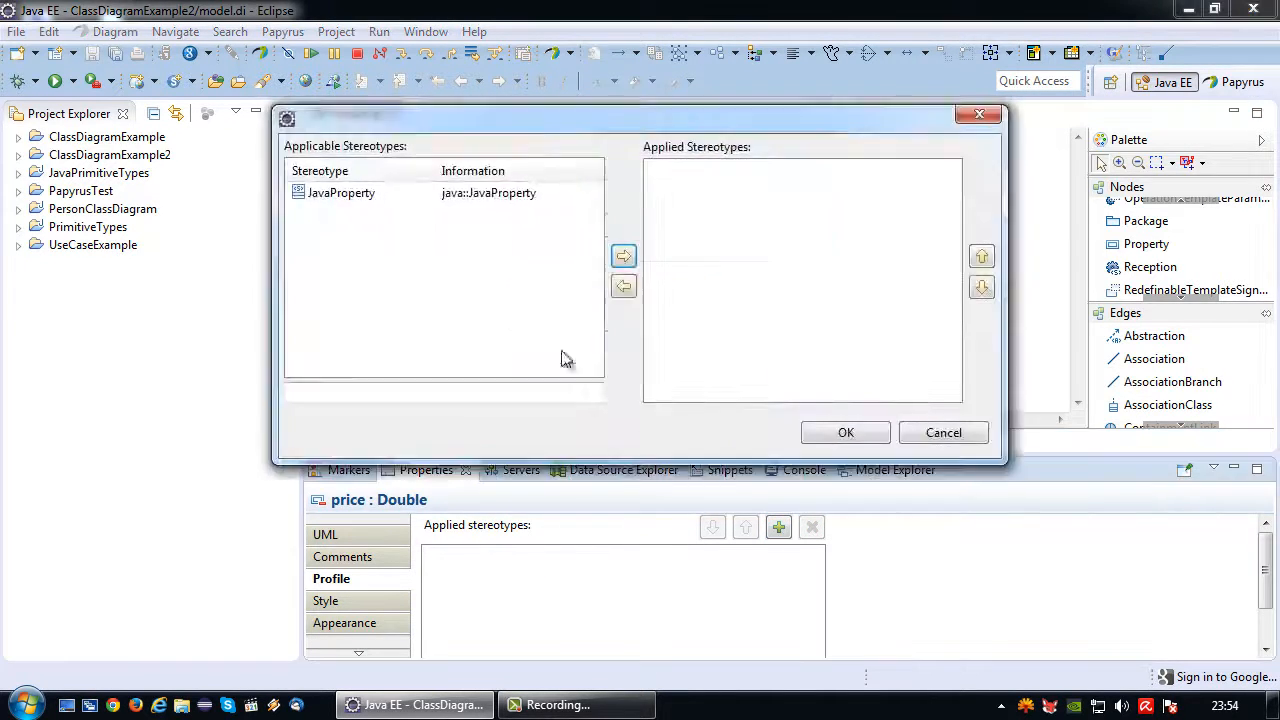
click(624, 256)
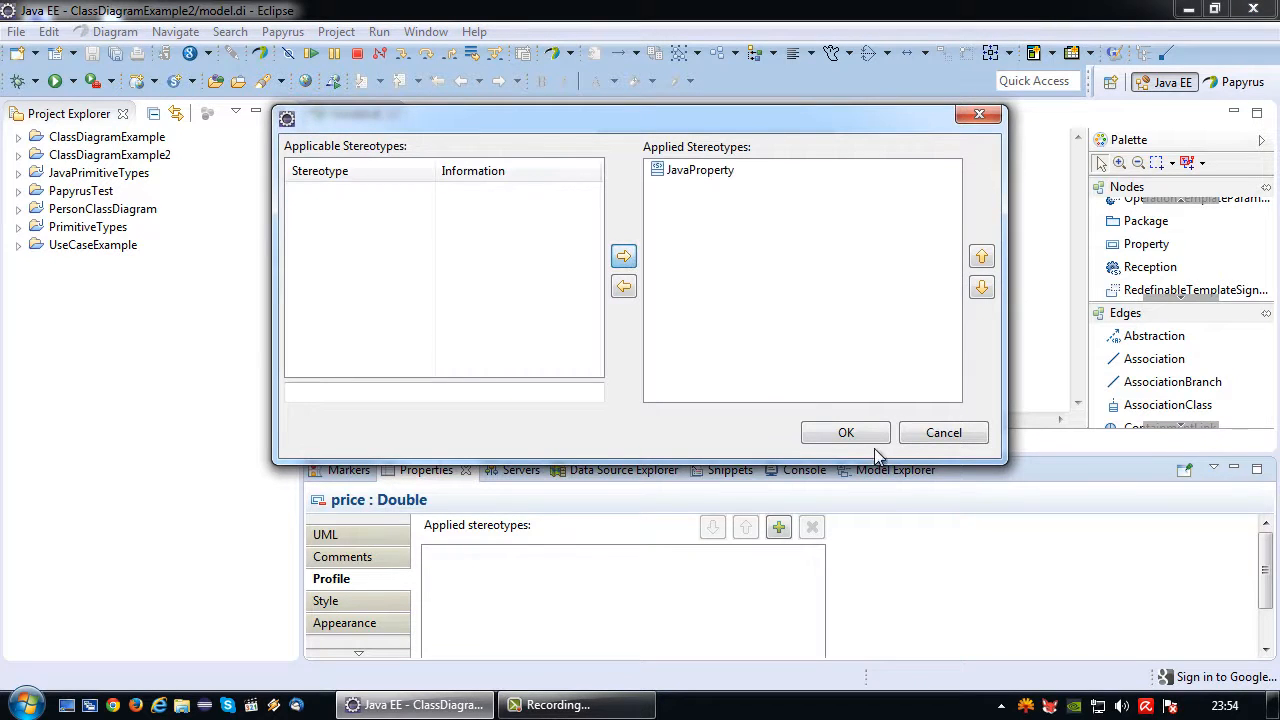
click(844, 432)
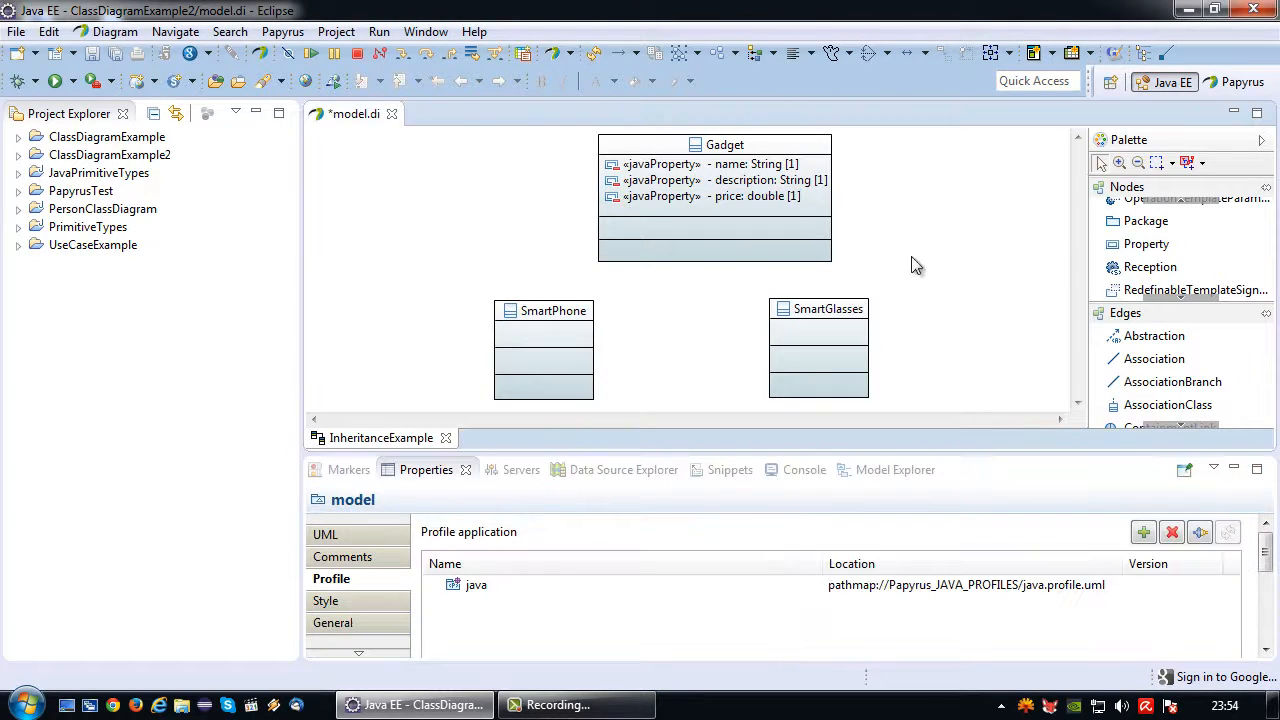
Connect SmartPhone and SmartGlasses to Gadget with generalizations and adjust SmartPhone's shown contents via Filters
click(844, 304)
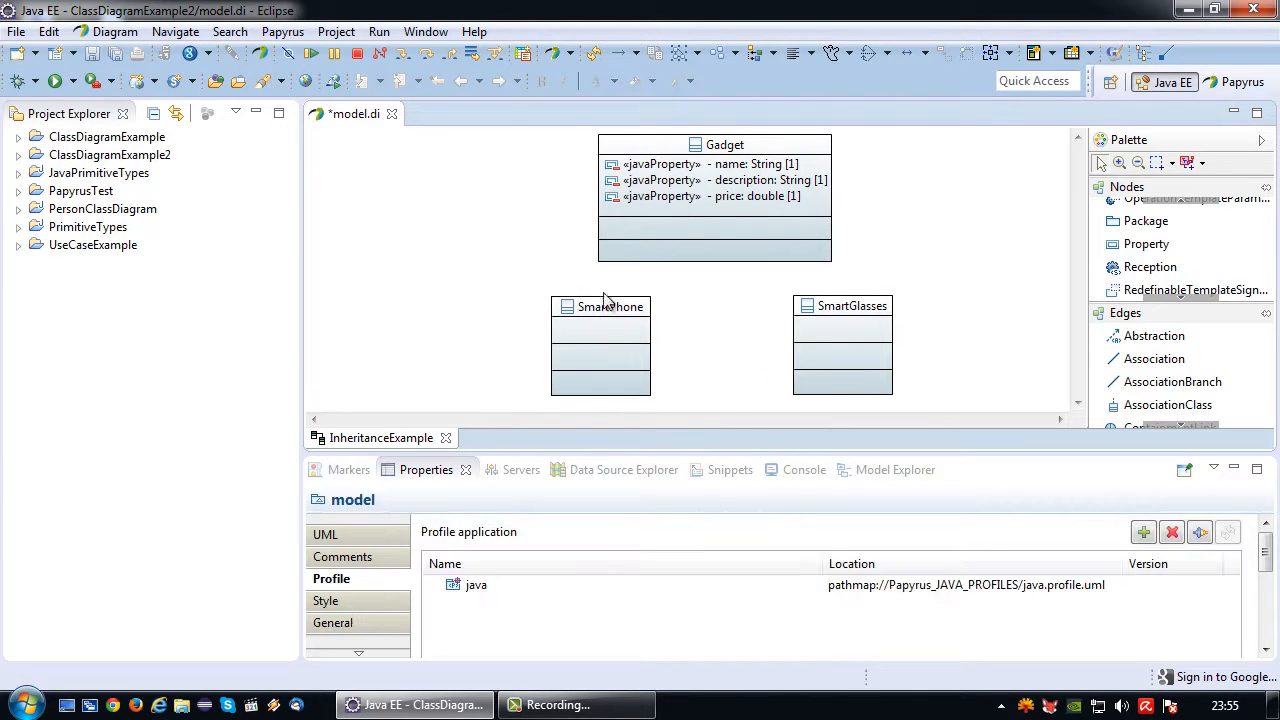
mouse_move(682, 192)
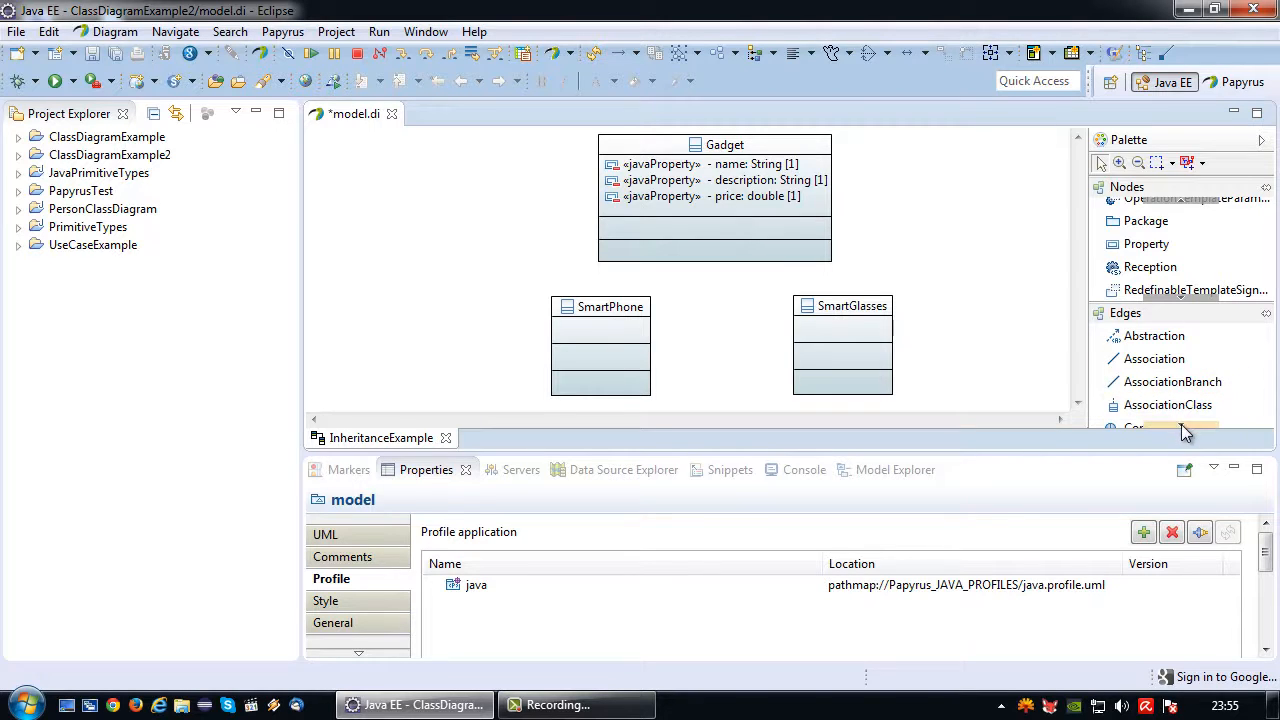
scroll(down, 3)
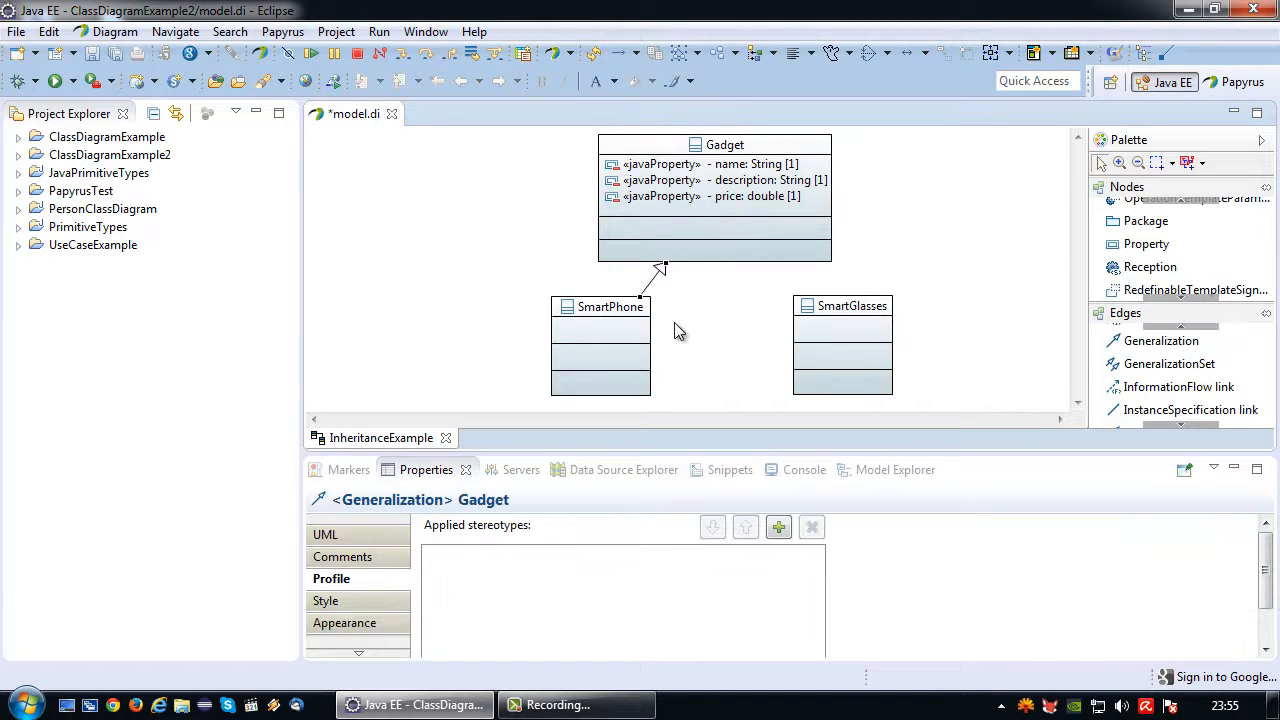
mouse_move(712, 318)
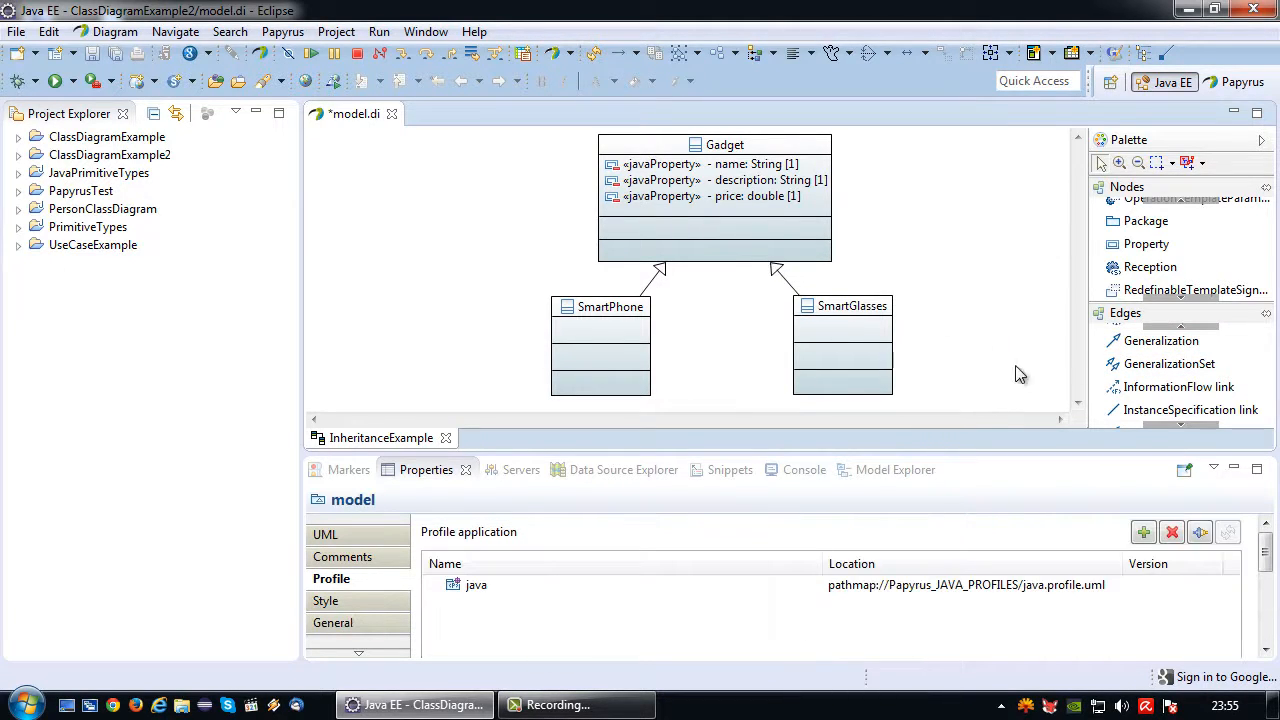
click(600, 308)
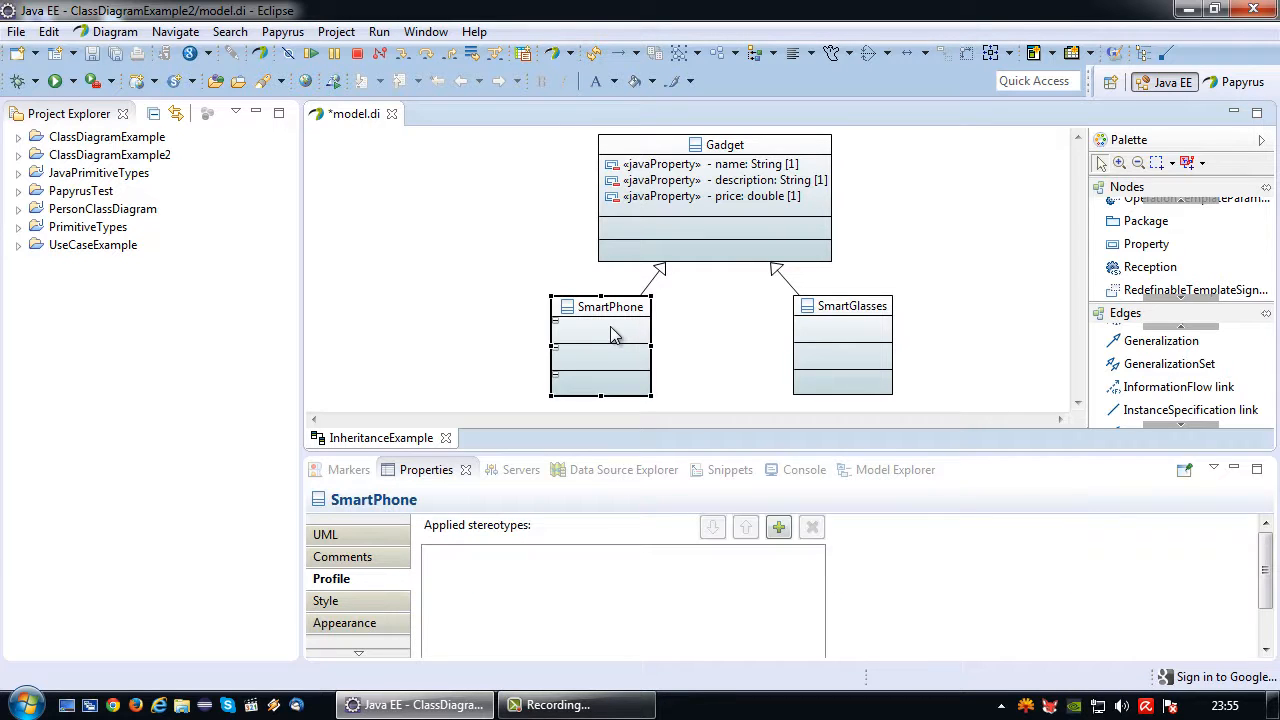
right_click(612, 336)
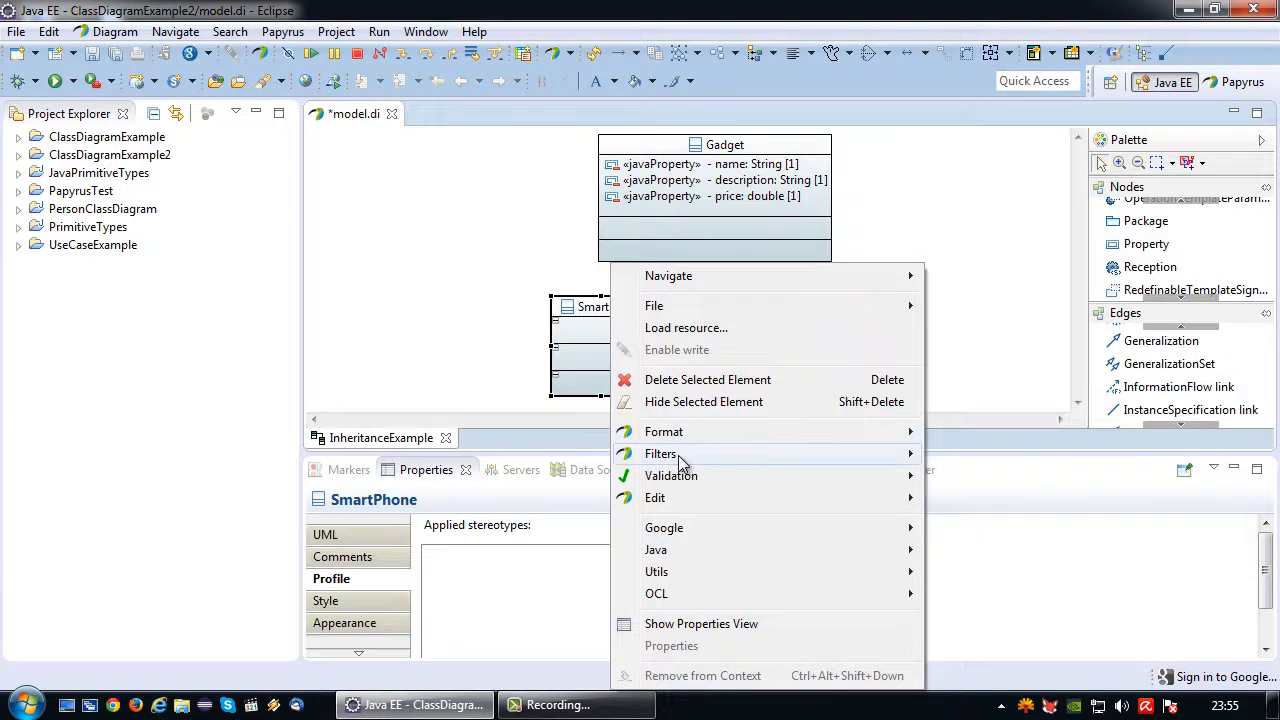
click(660, 452)
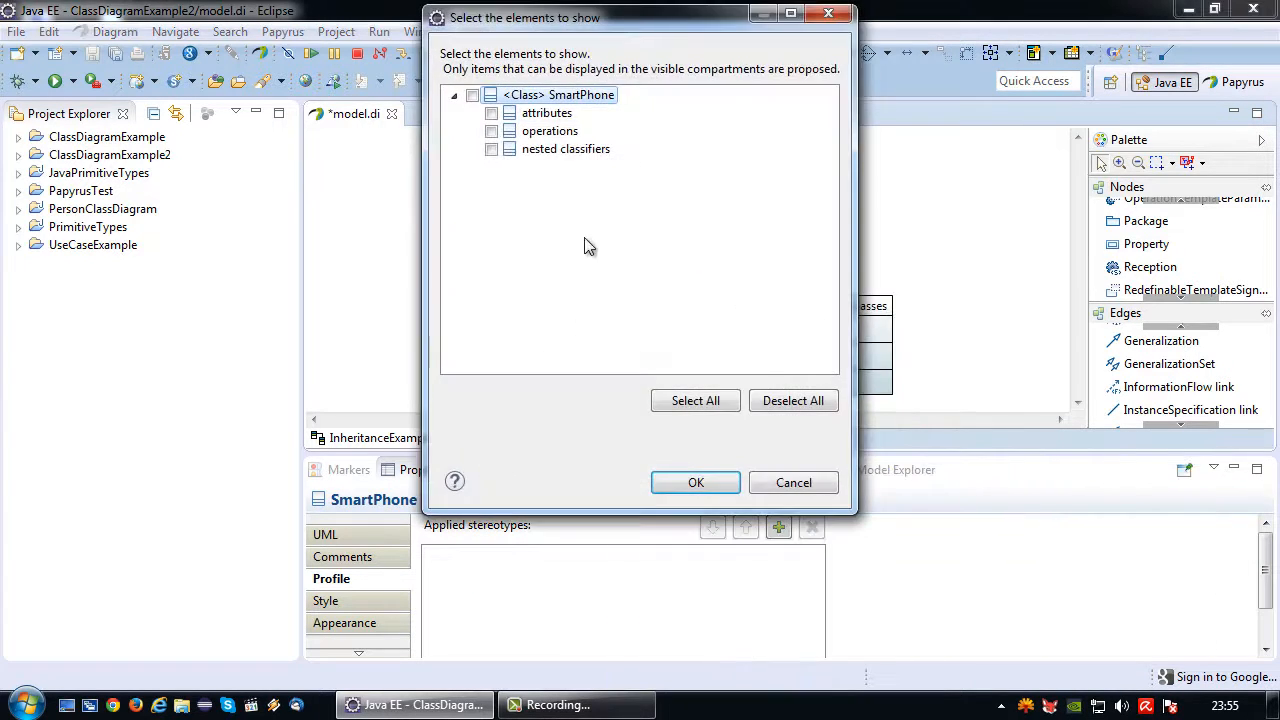
click(696, 482)
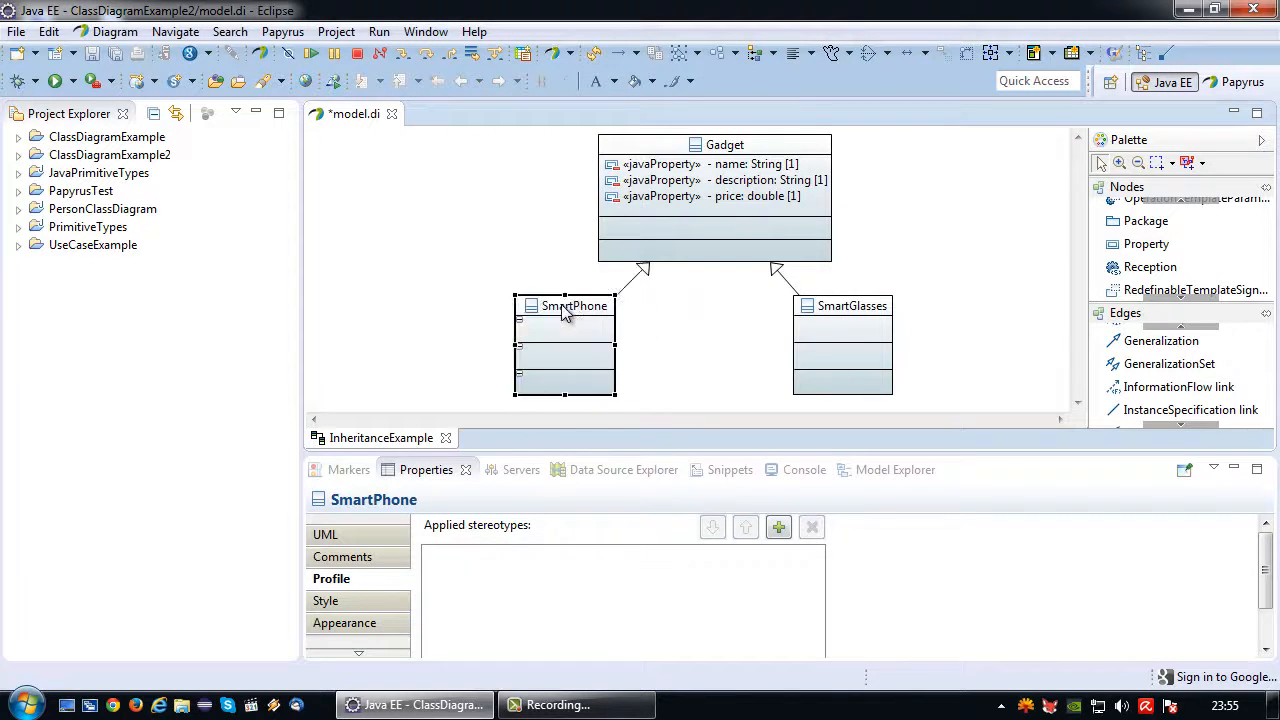
Add the JavaClass stereotype from the java profile to the Gadget class
click(856, 308)
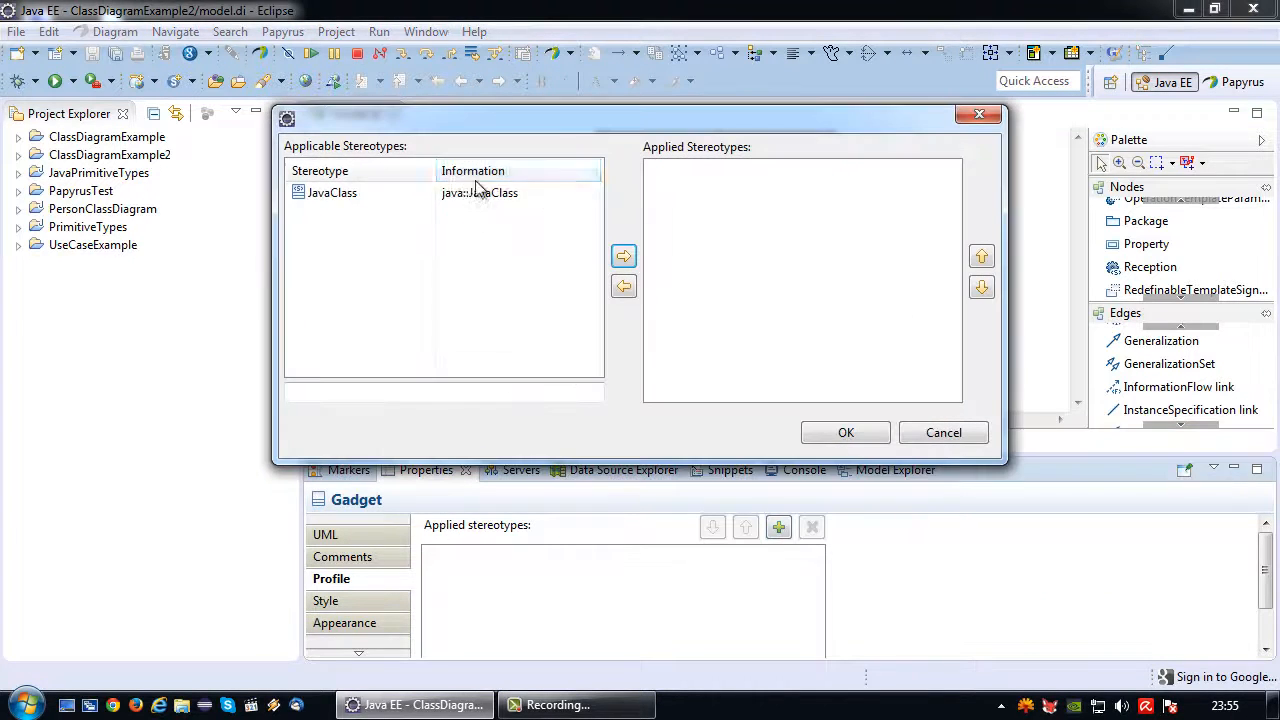
click(624, 256)
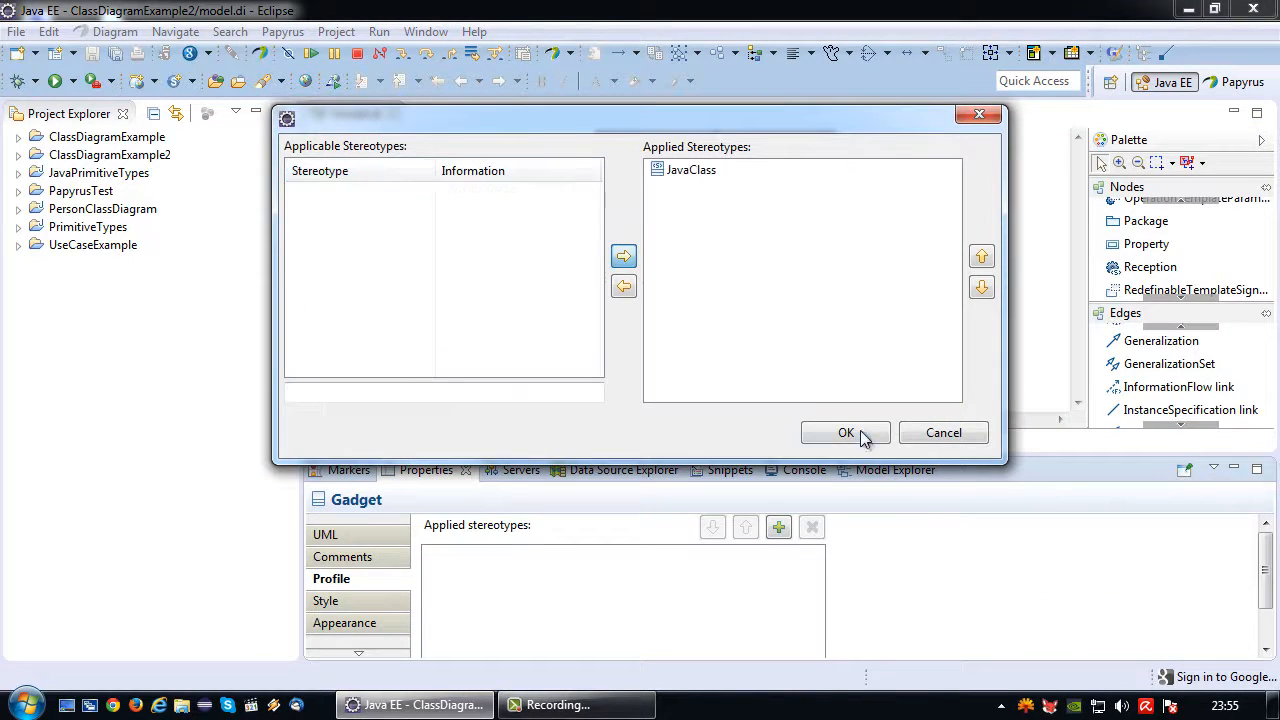
click(844, 432)
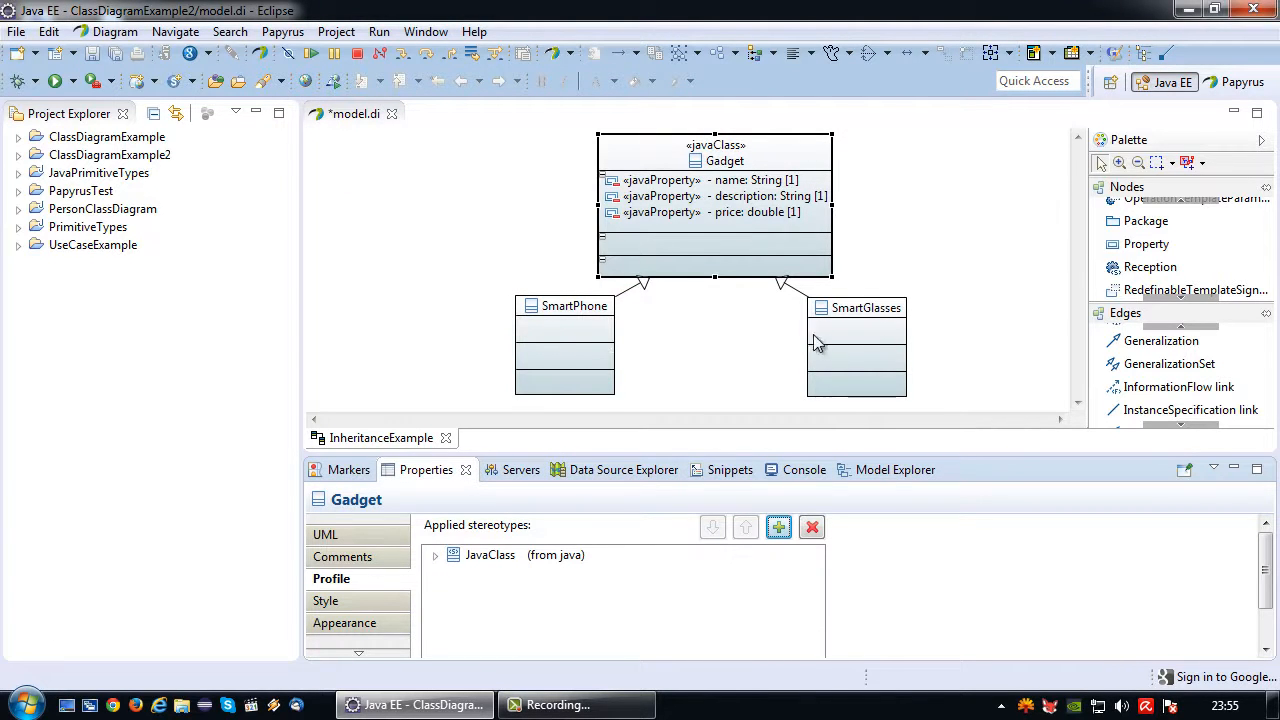
mouse_move(930, 362)
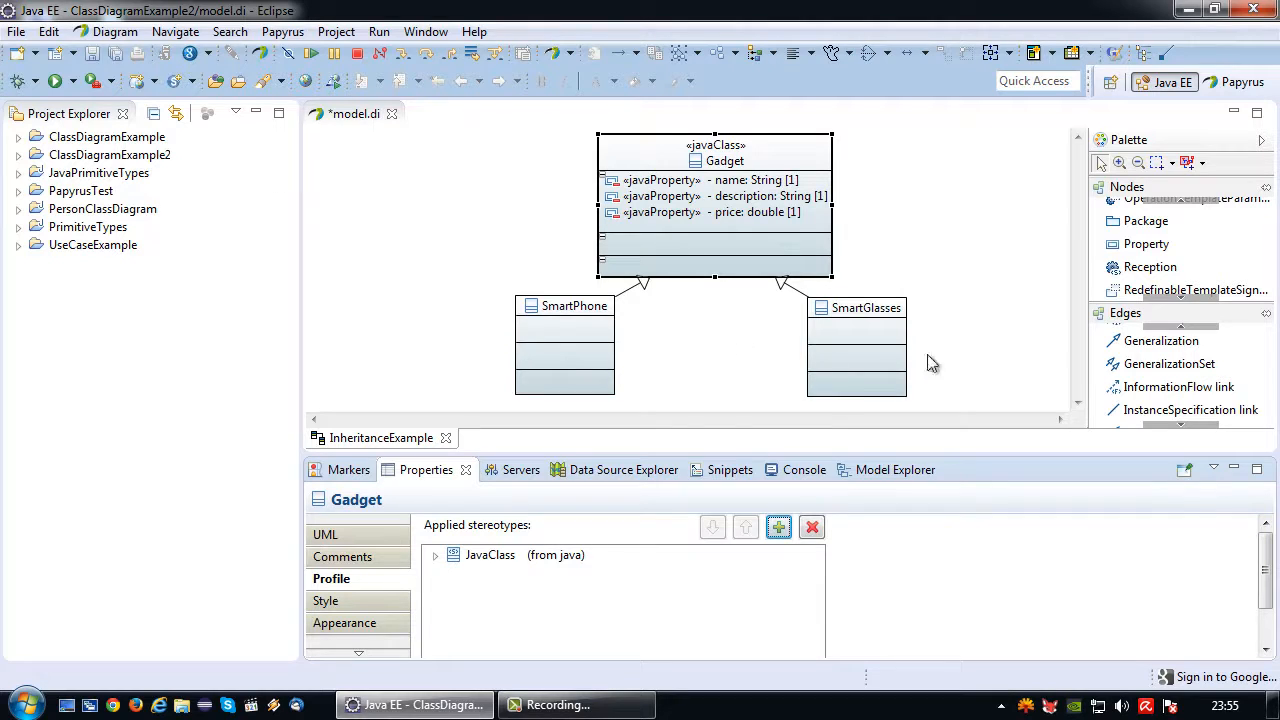
Add a boolean attribute named multiTouchscreen to the SmartPhone class
scroll(down, 3)
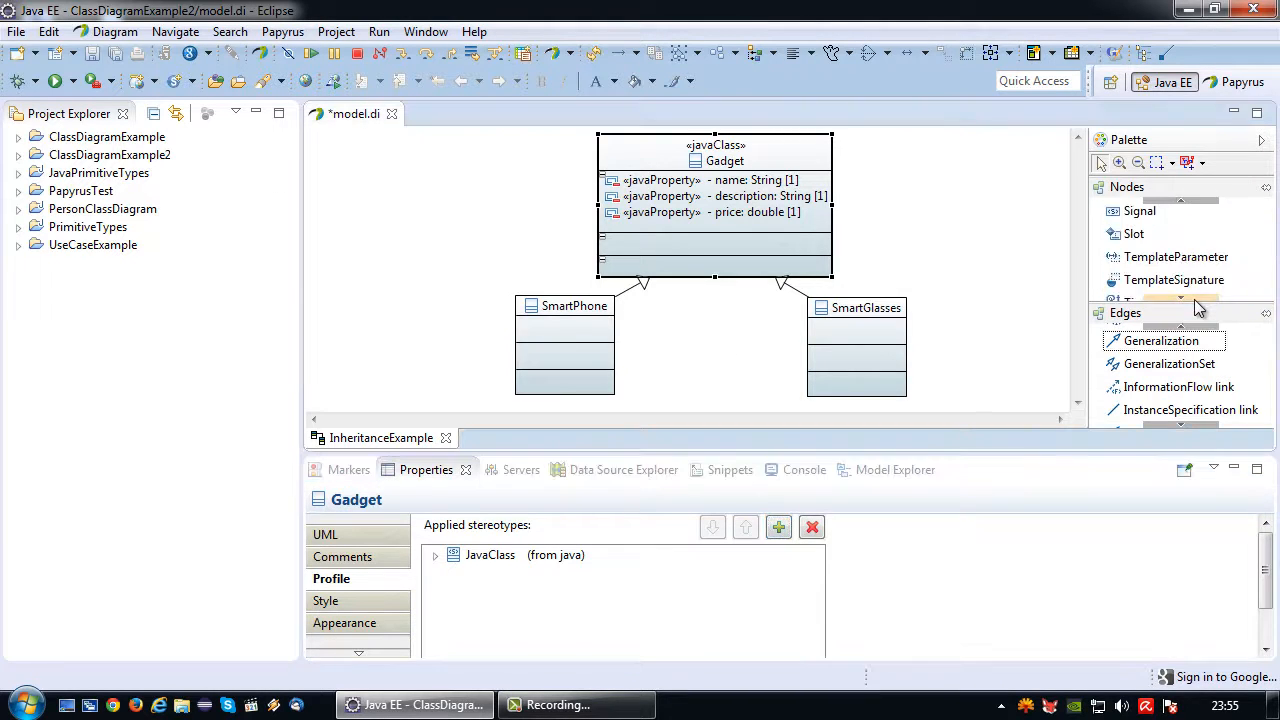
scroll(down, 3)
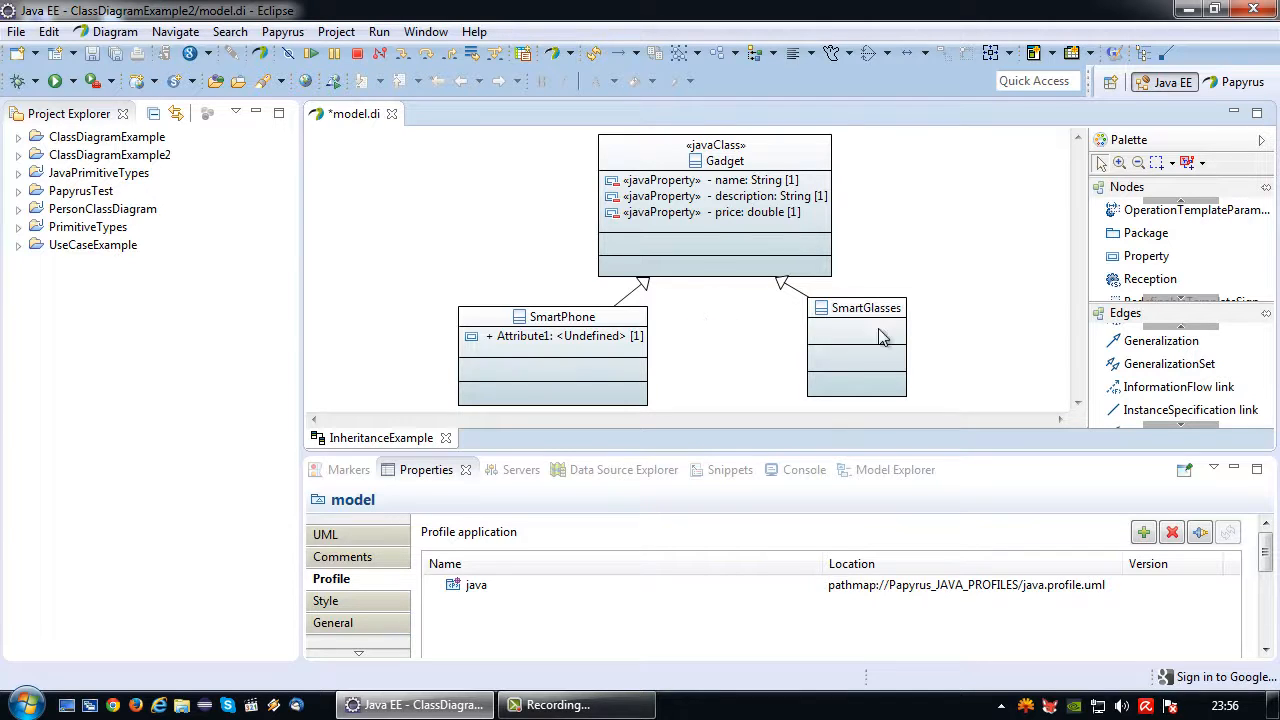
click(856, 308)
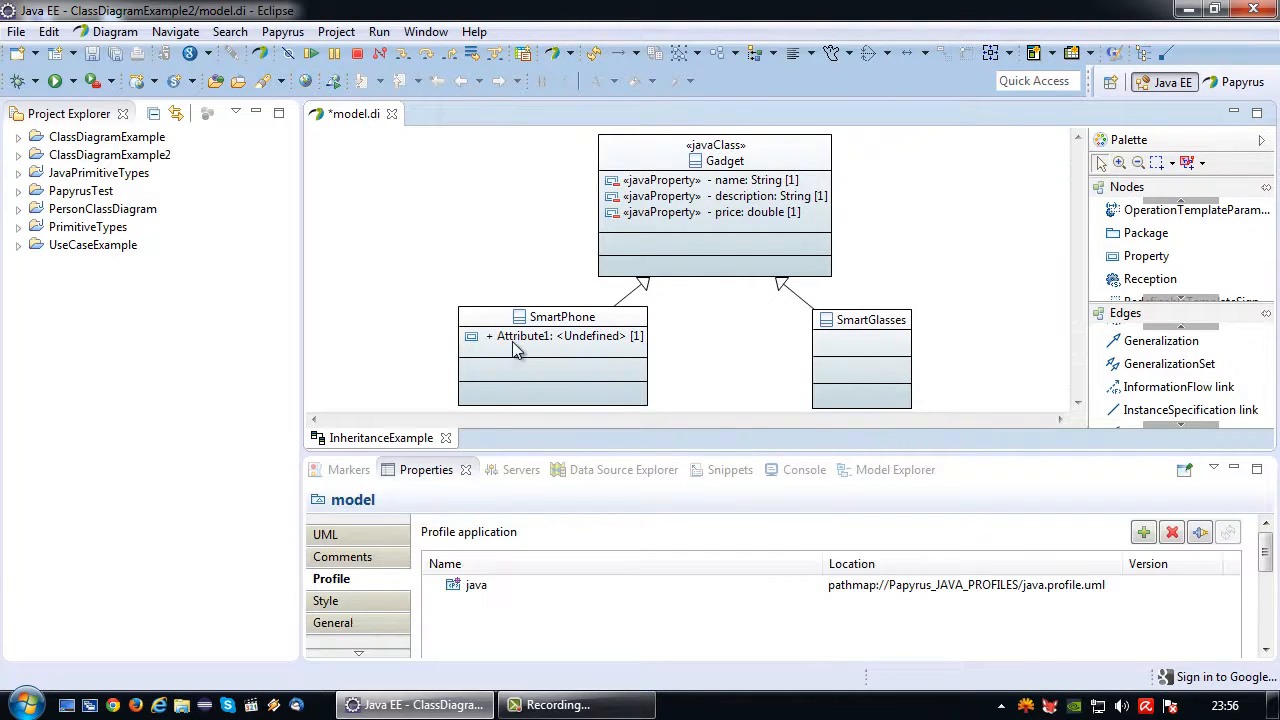
click(560, 336)
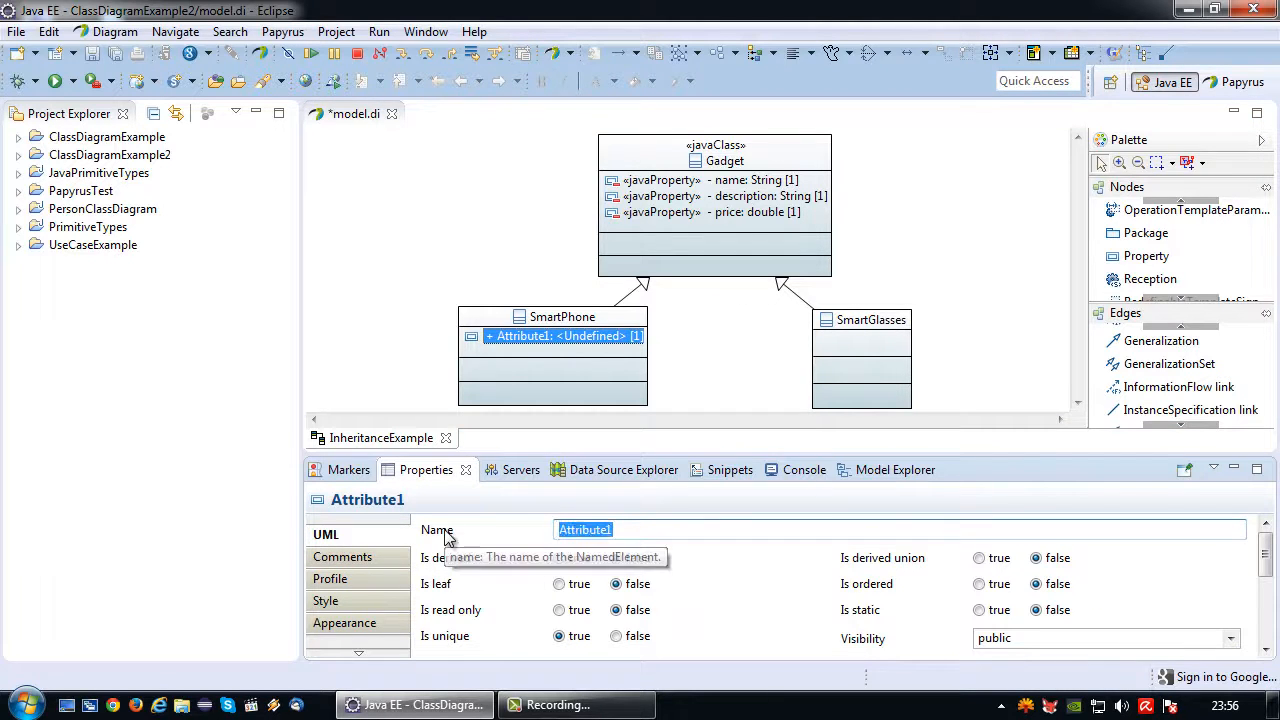
text(multiT)
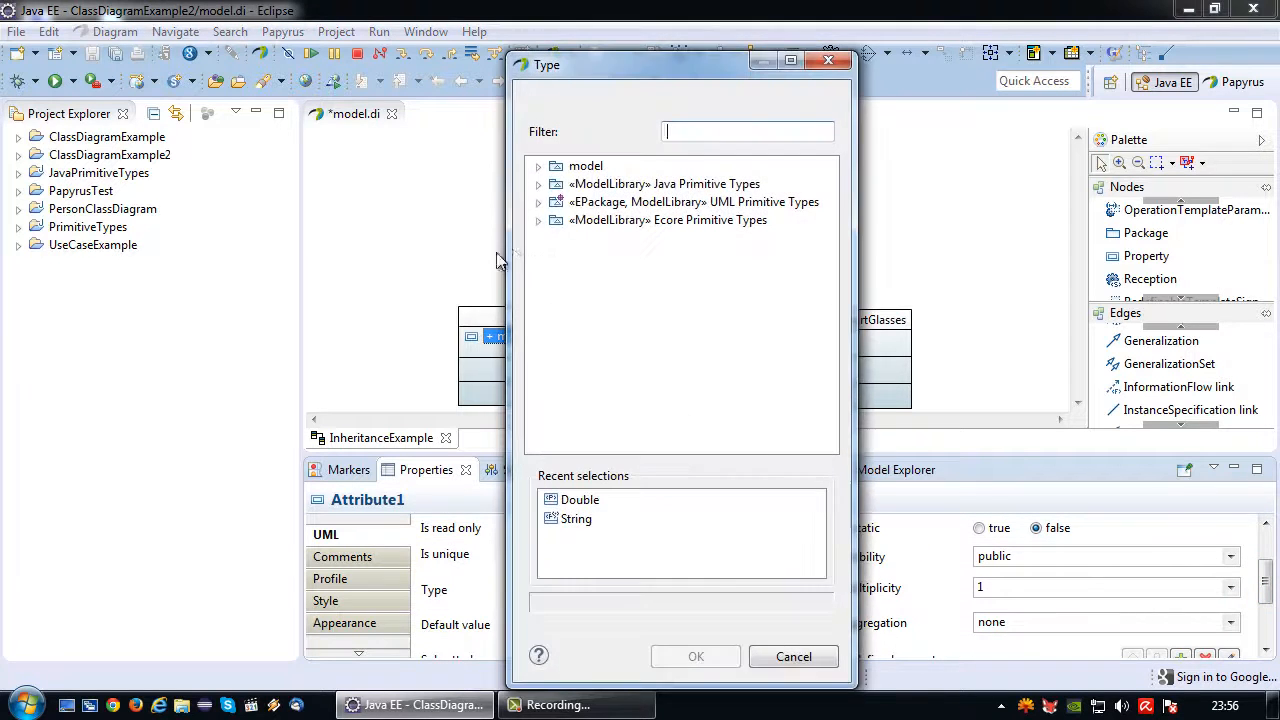
click(538, 166)
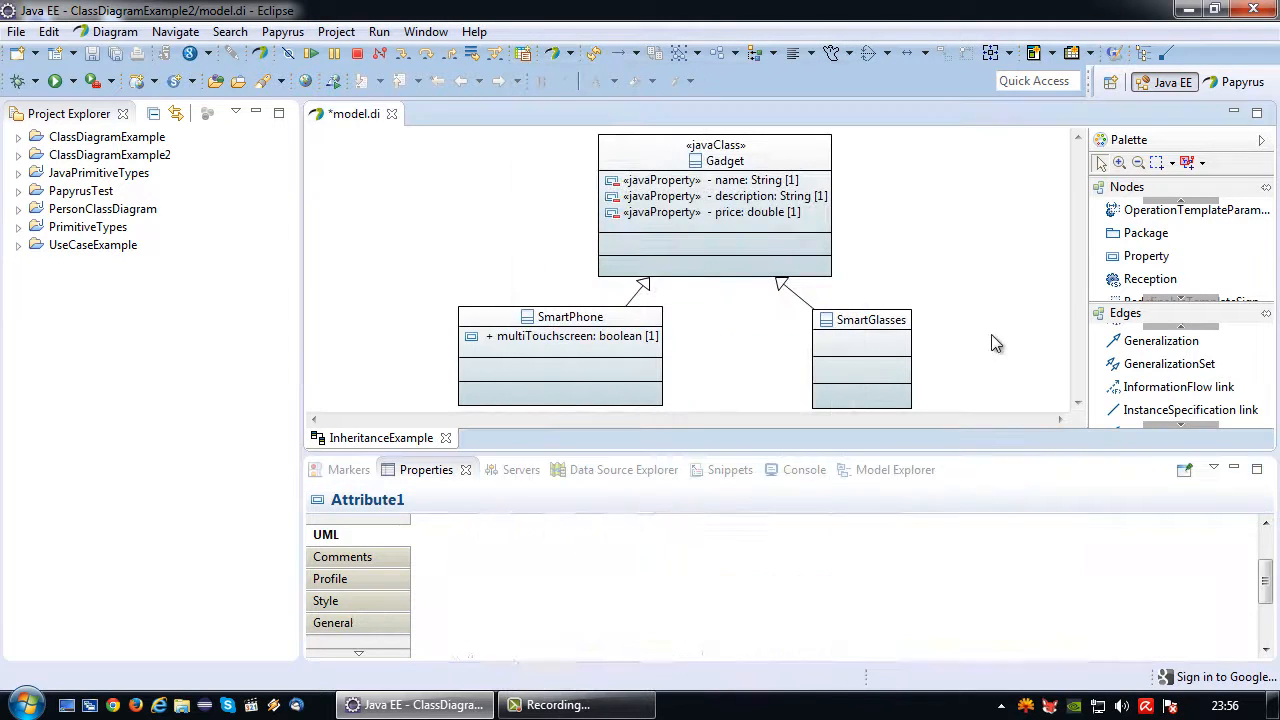
Add a new attribute named degree to the SmartGlasses class
click(860, 320)
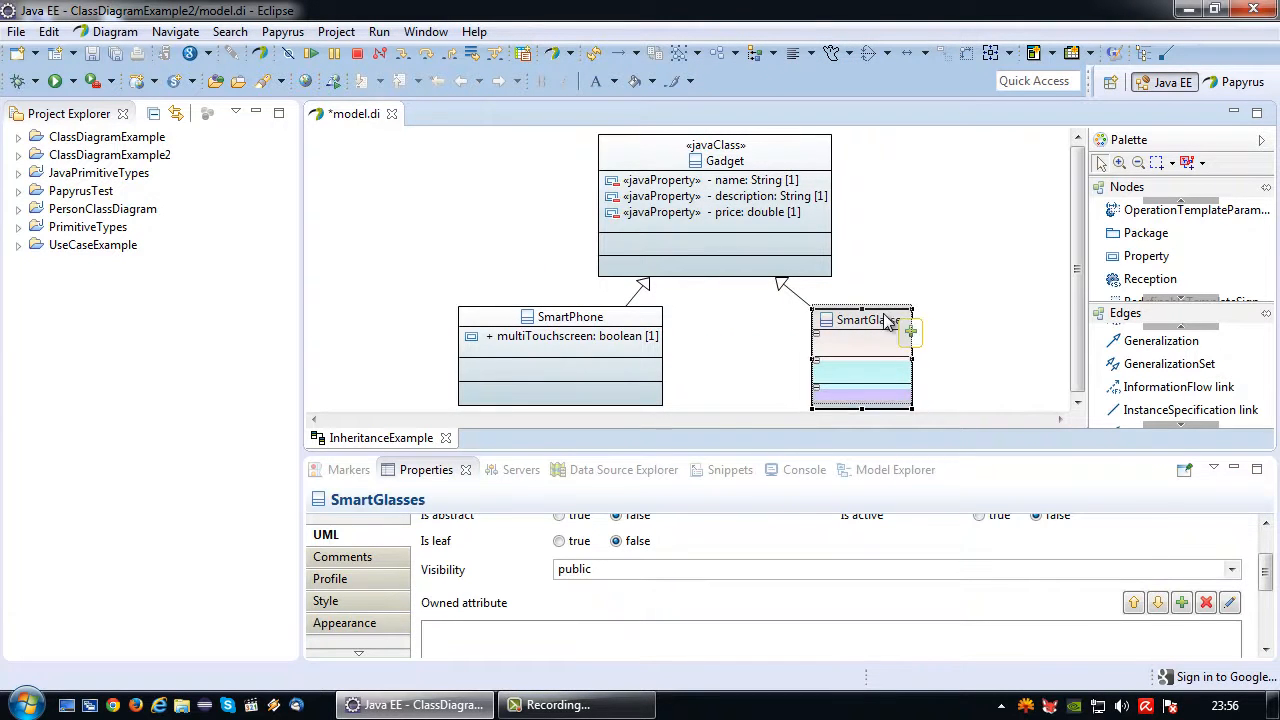
click(970, 360)
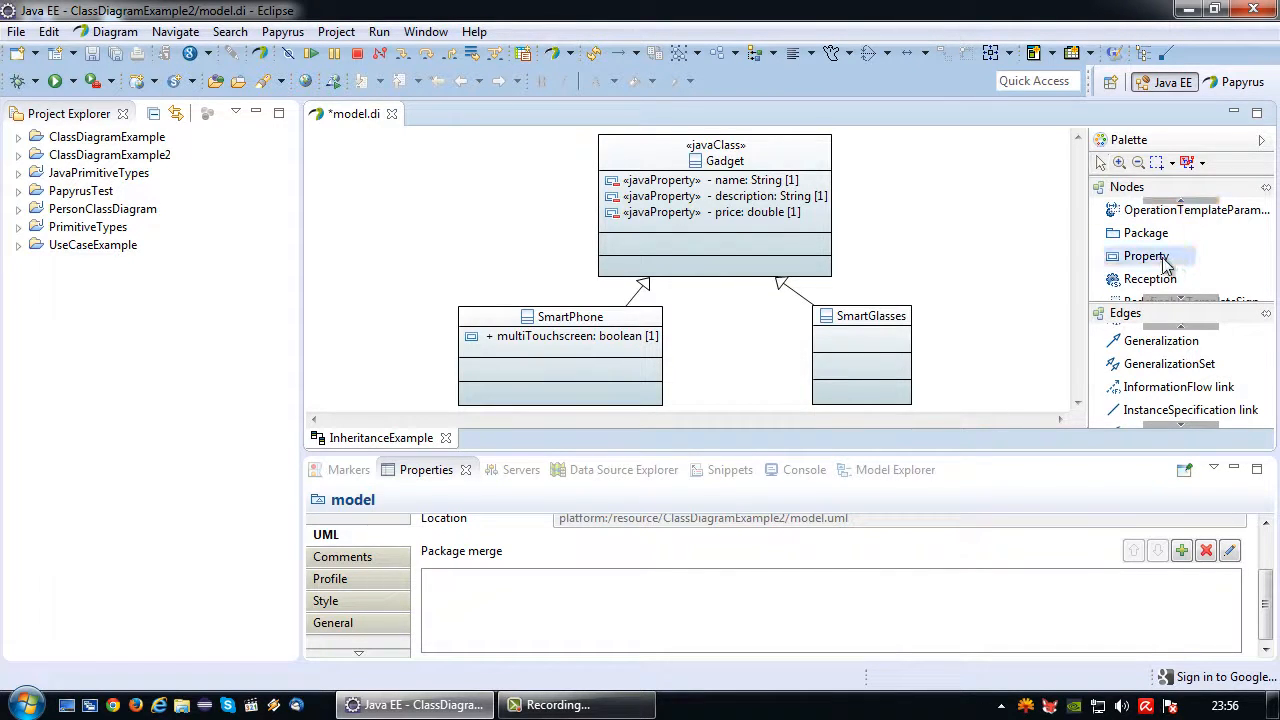
click(1146, 256)
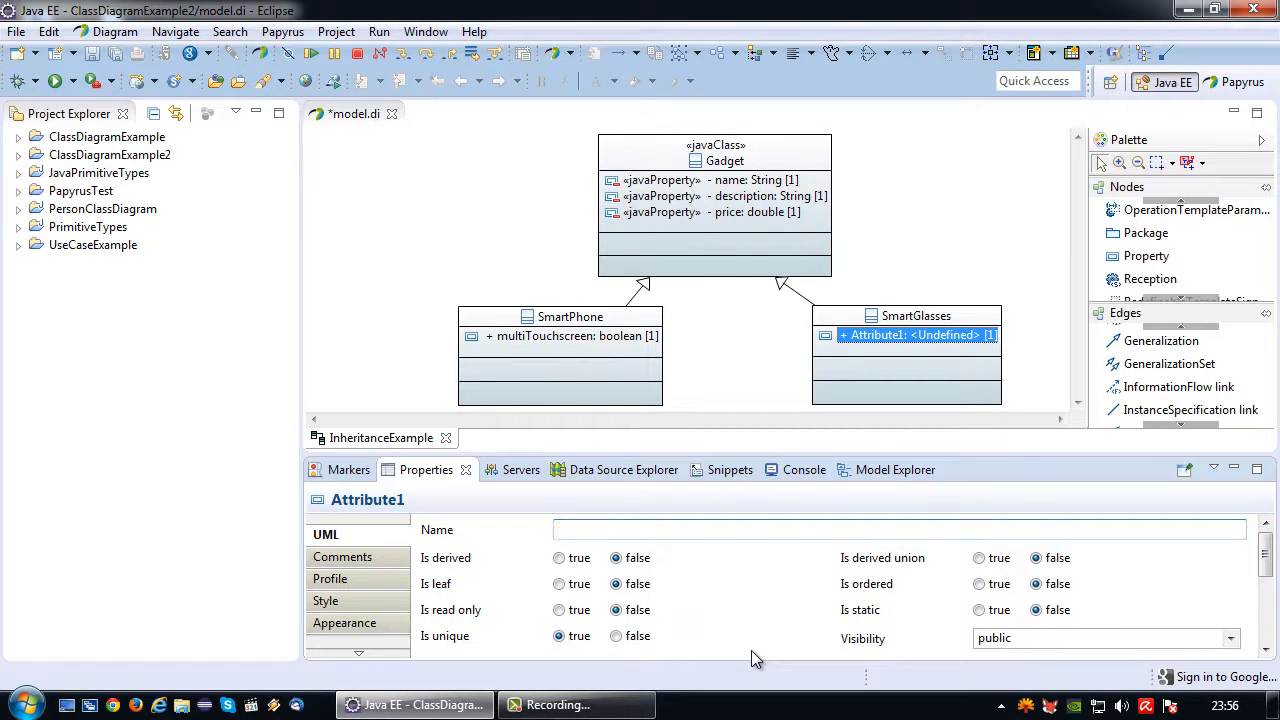
text(degr)
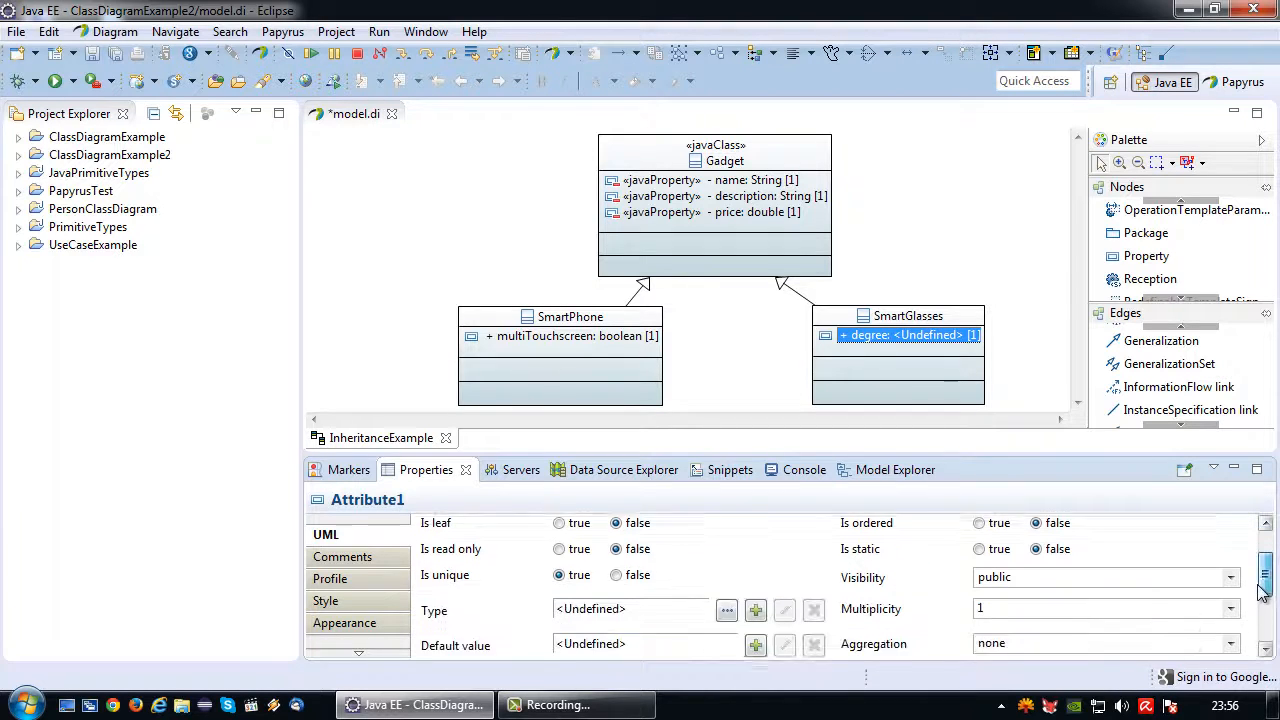
Set the degree attribute's type to Integer from the primitive type library
click(726, 608)
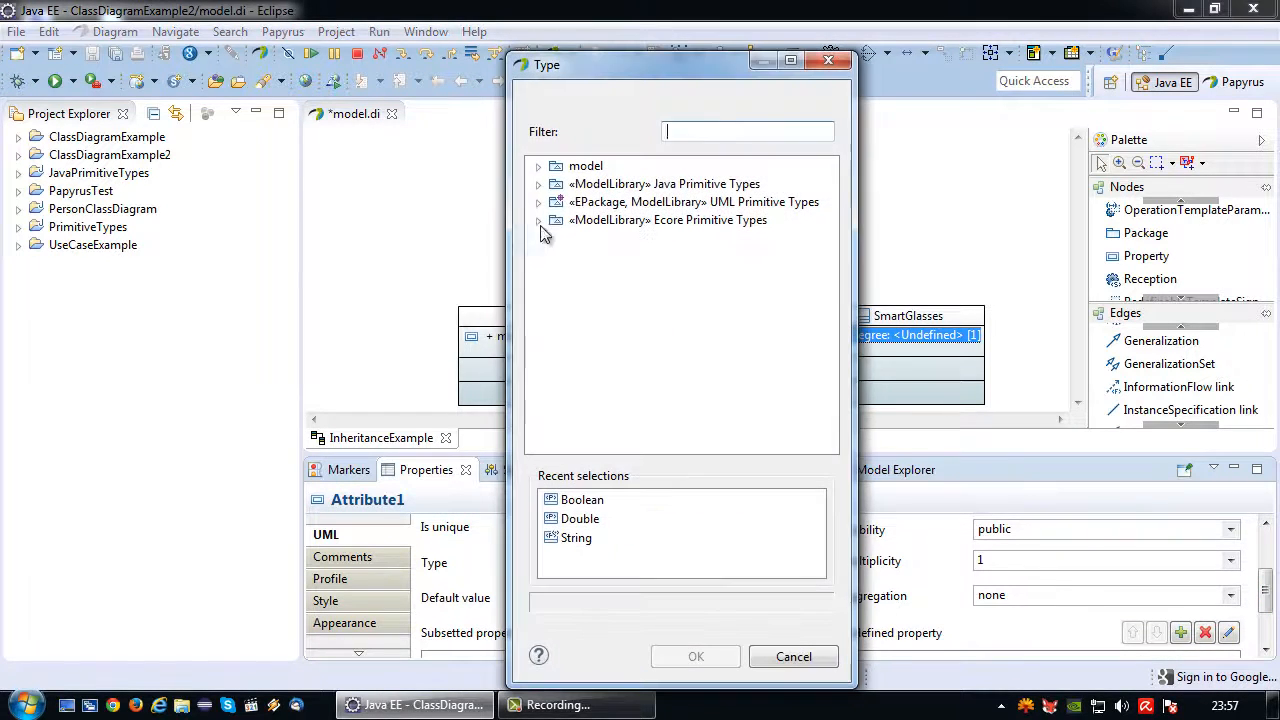
click(538, 184)
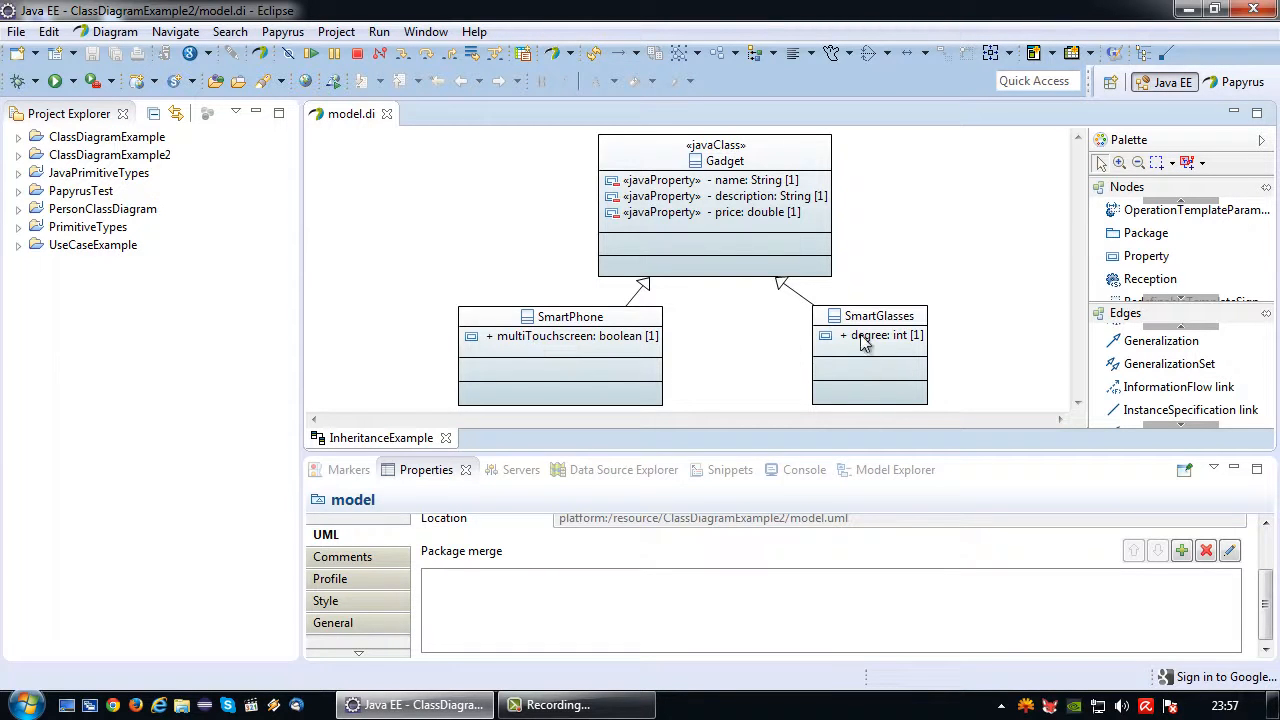
mouse_move(868, 336)
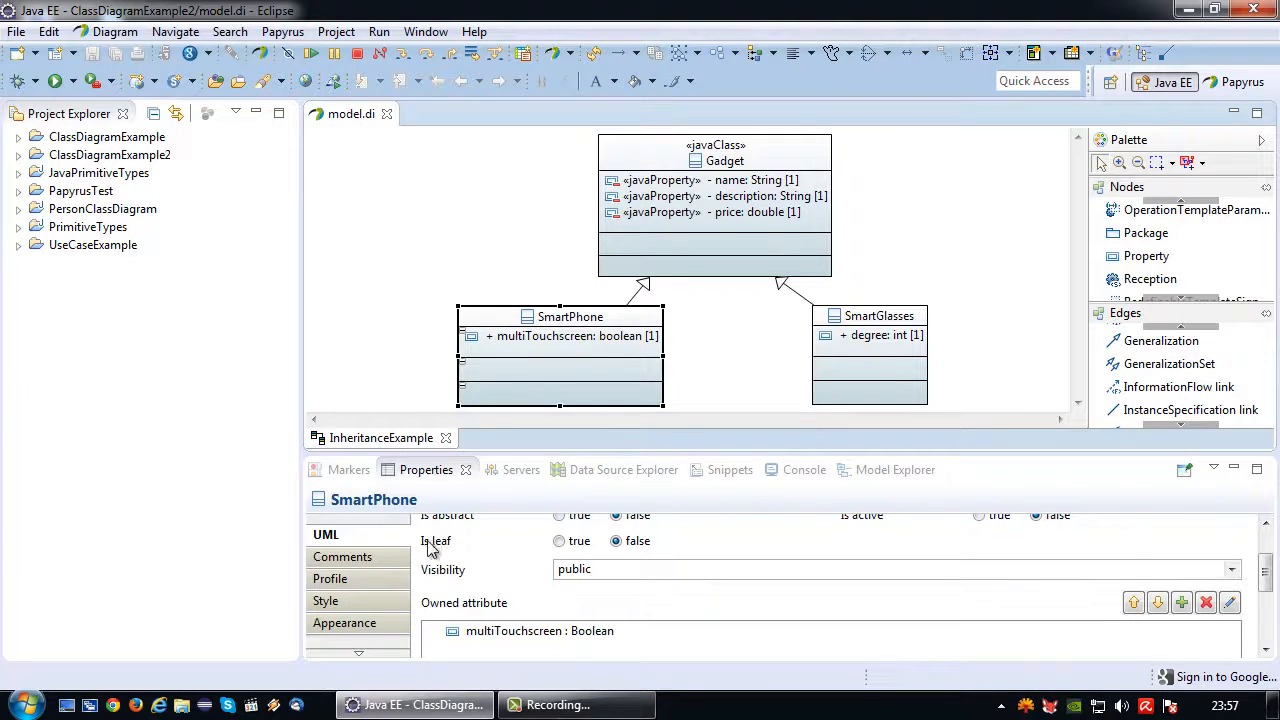
Apply the JavaClass stereotype to SmartPhone and nudge the class left in the diagram
click(778, 528)
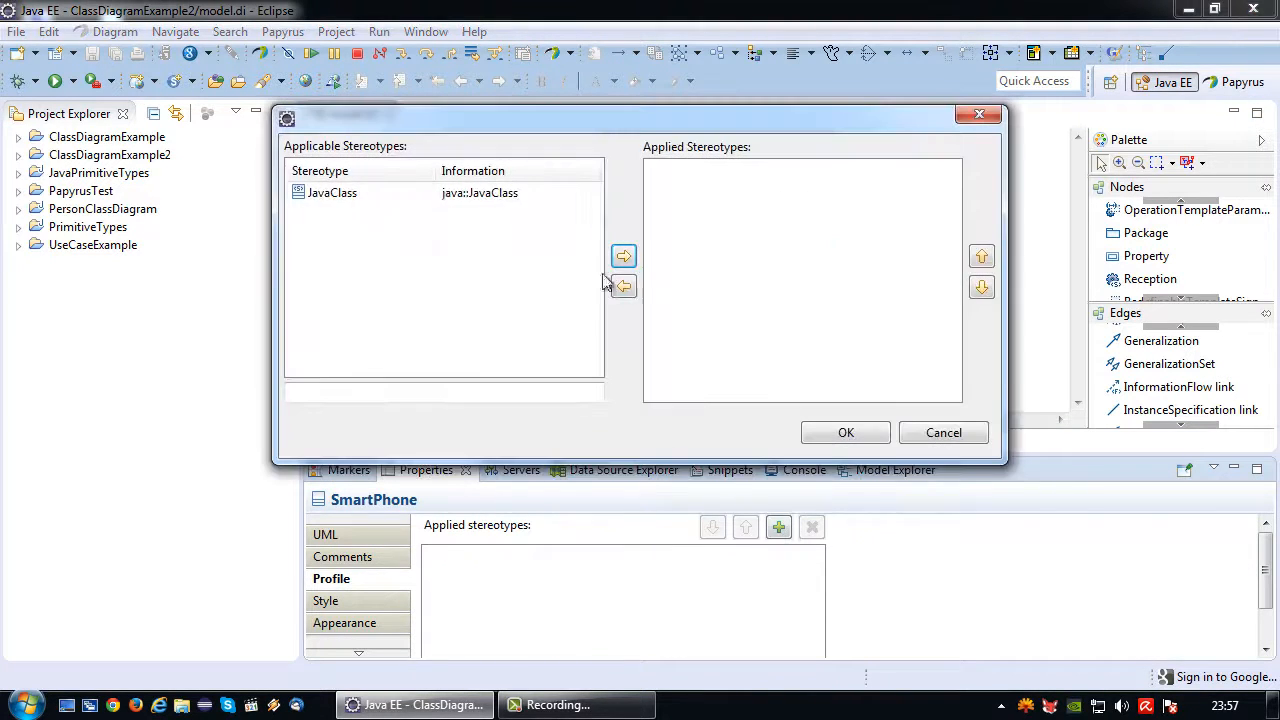
click(624, 256)
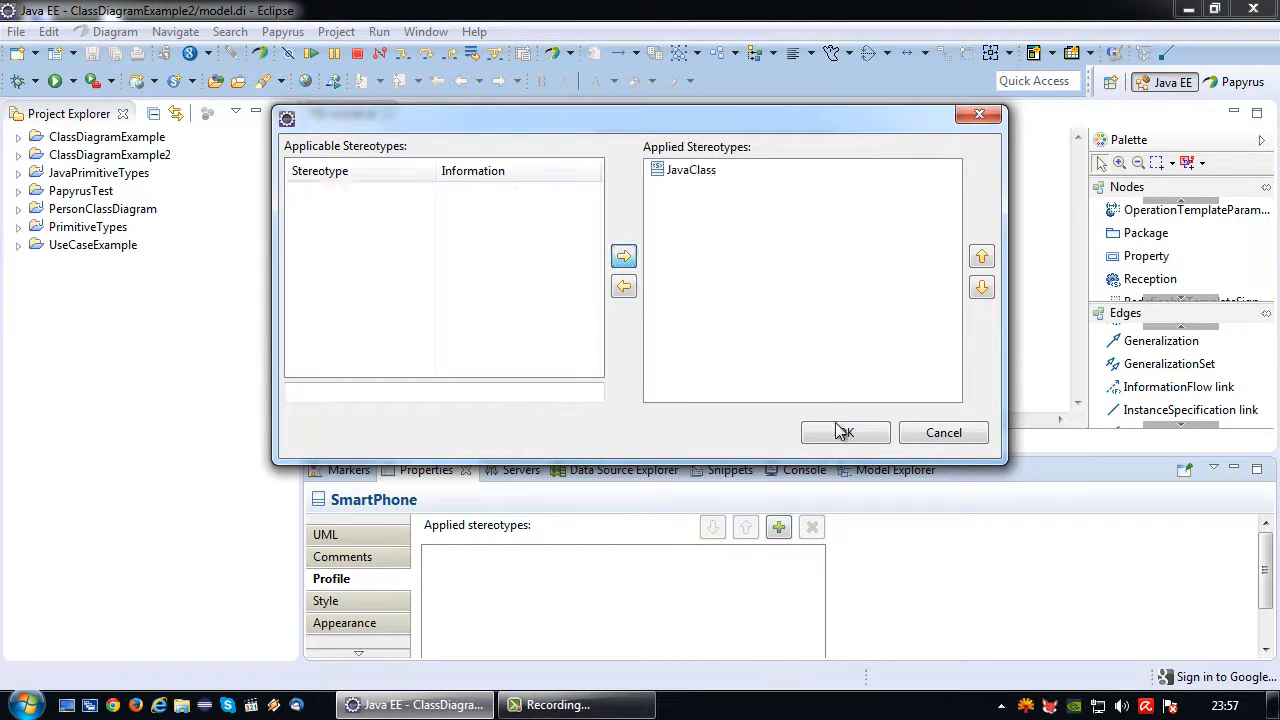
click(844, 432)
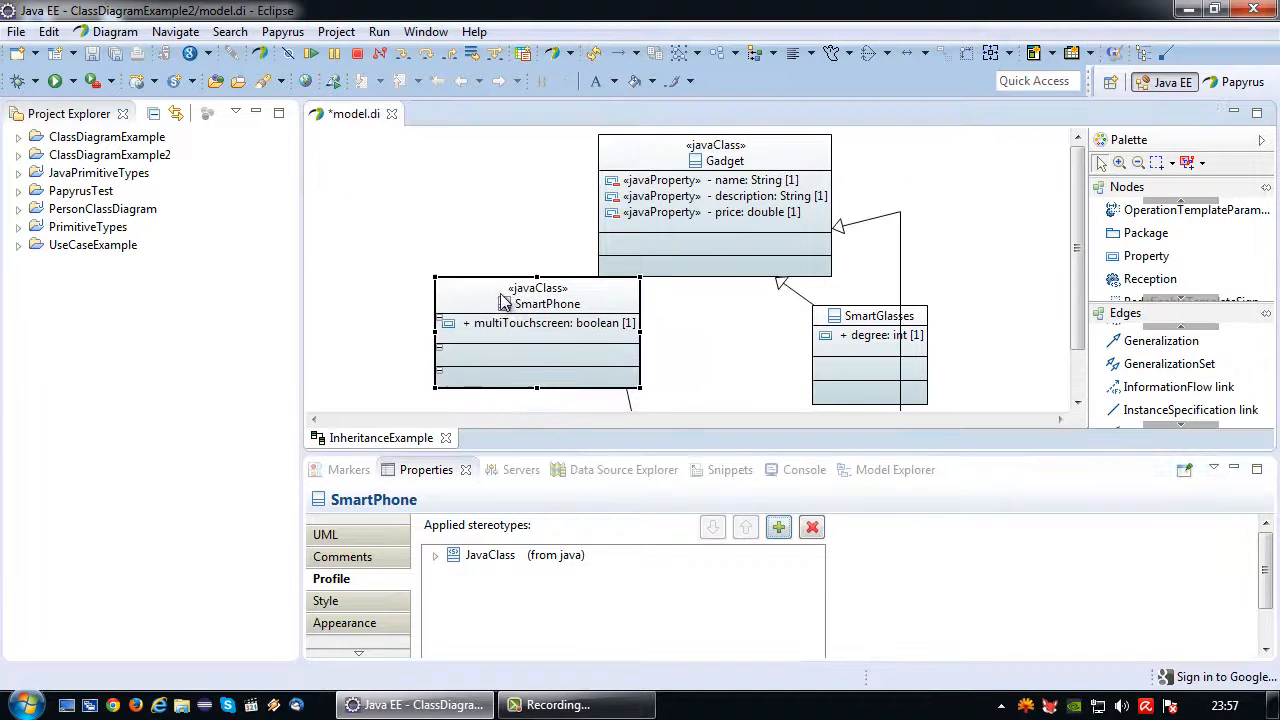
drag(536, 304, 452, 318)
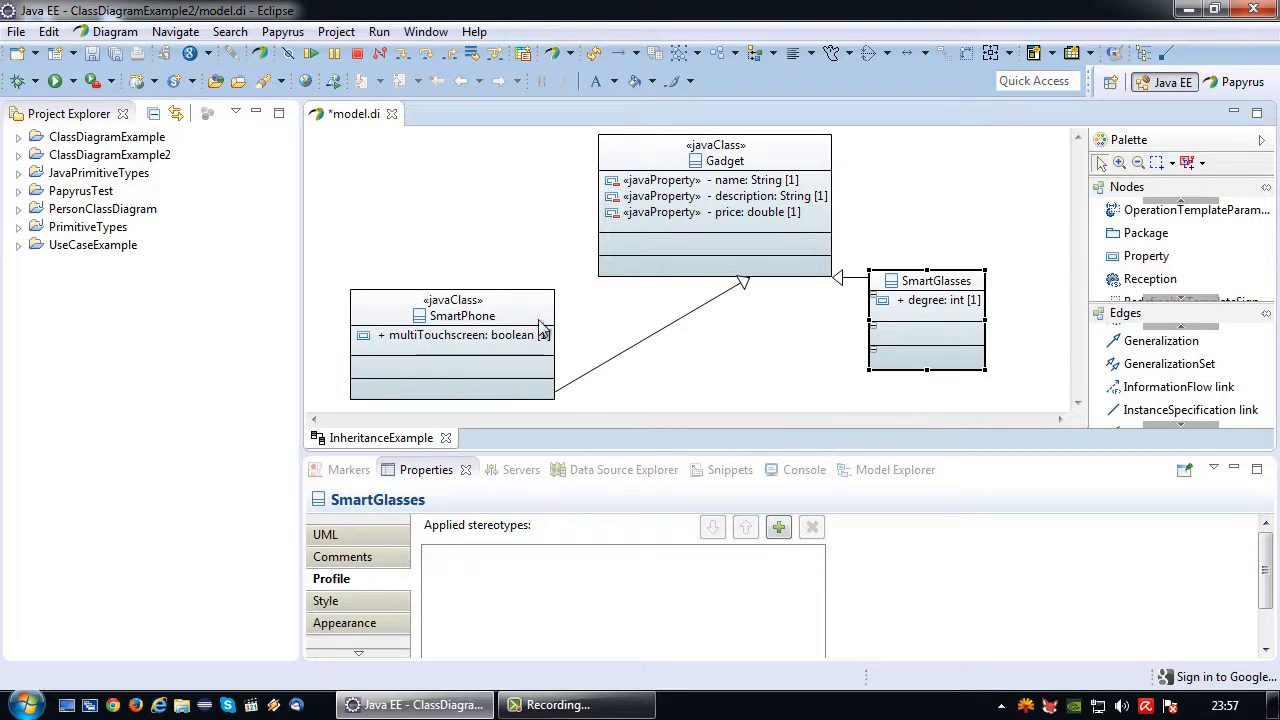
click(650, 344)
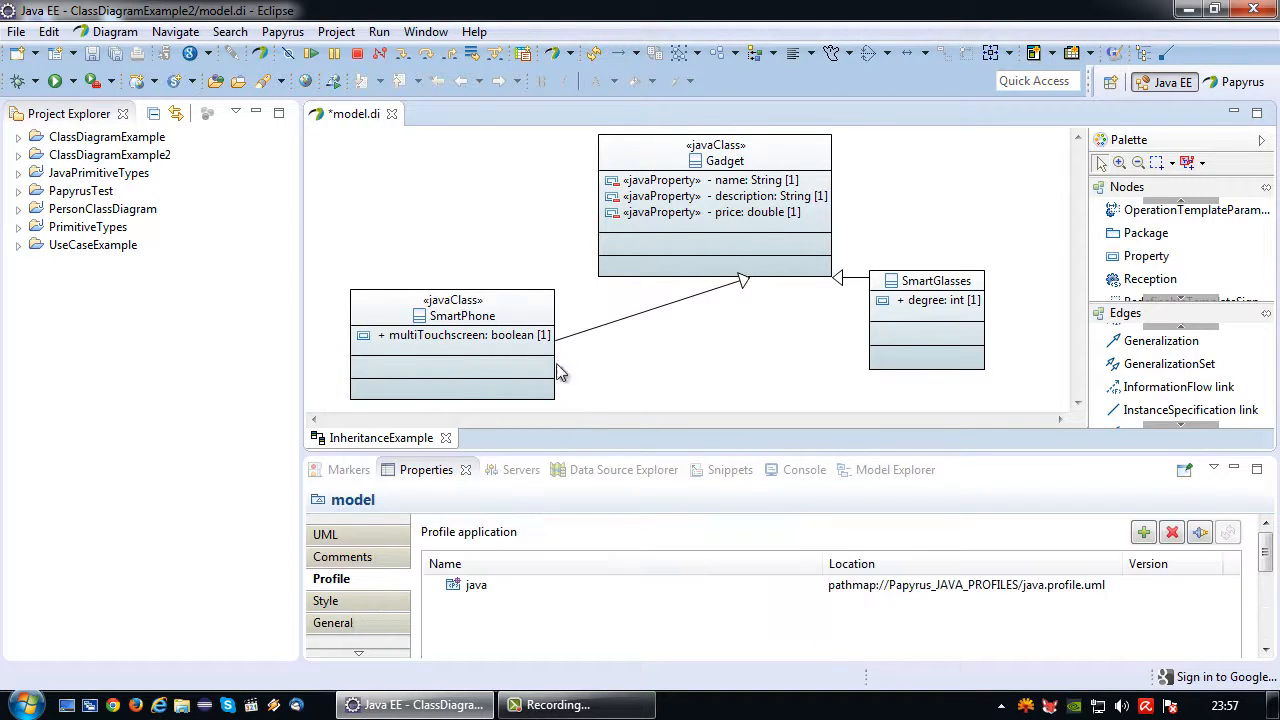
Apply the JavaProperty stereotype to SmartPhone's multiTouchscreen attribute
click(464, 336)
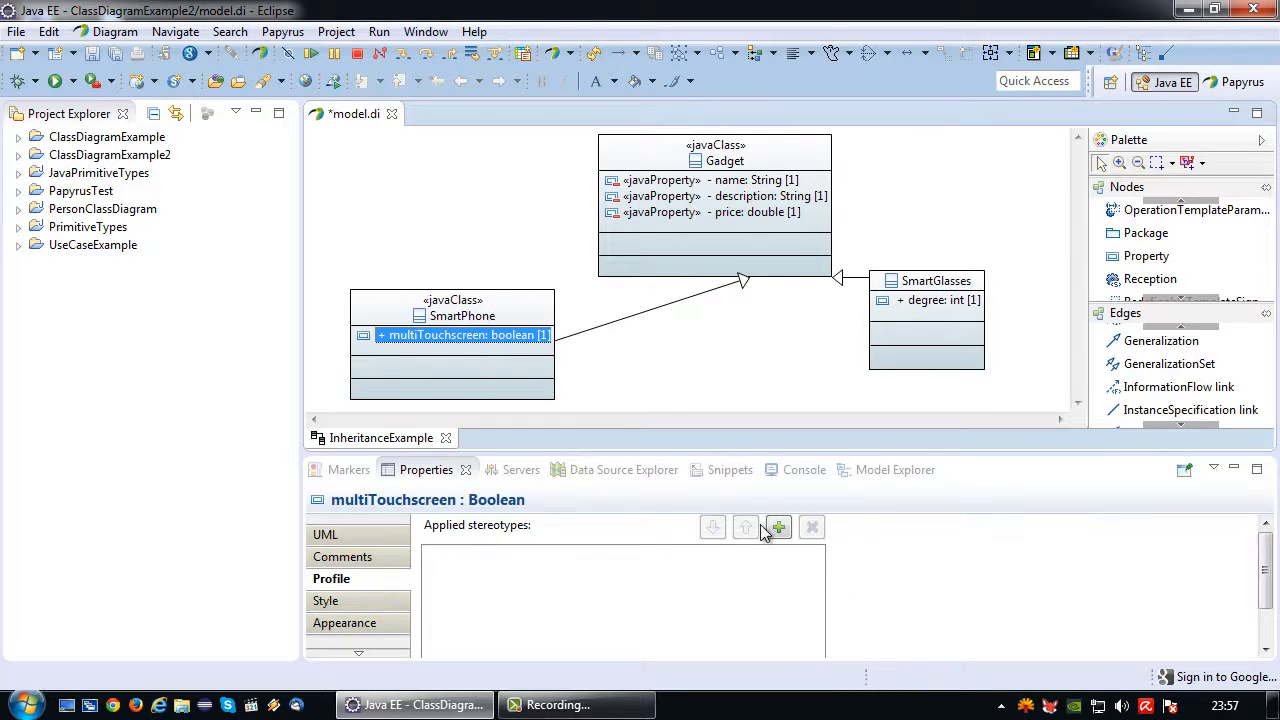
click(778, 528)
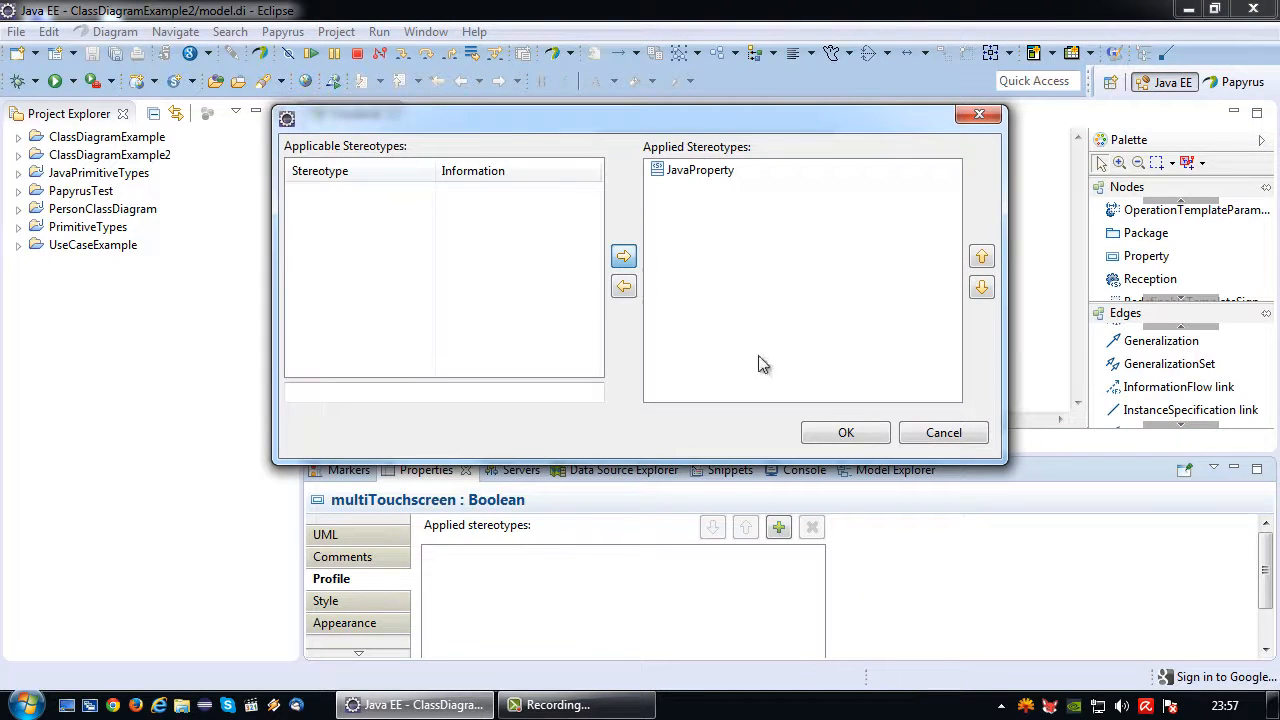
click(844, 432)
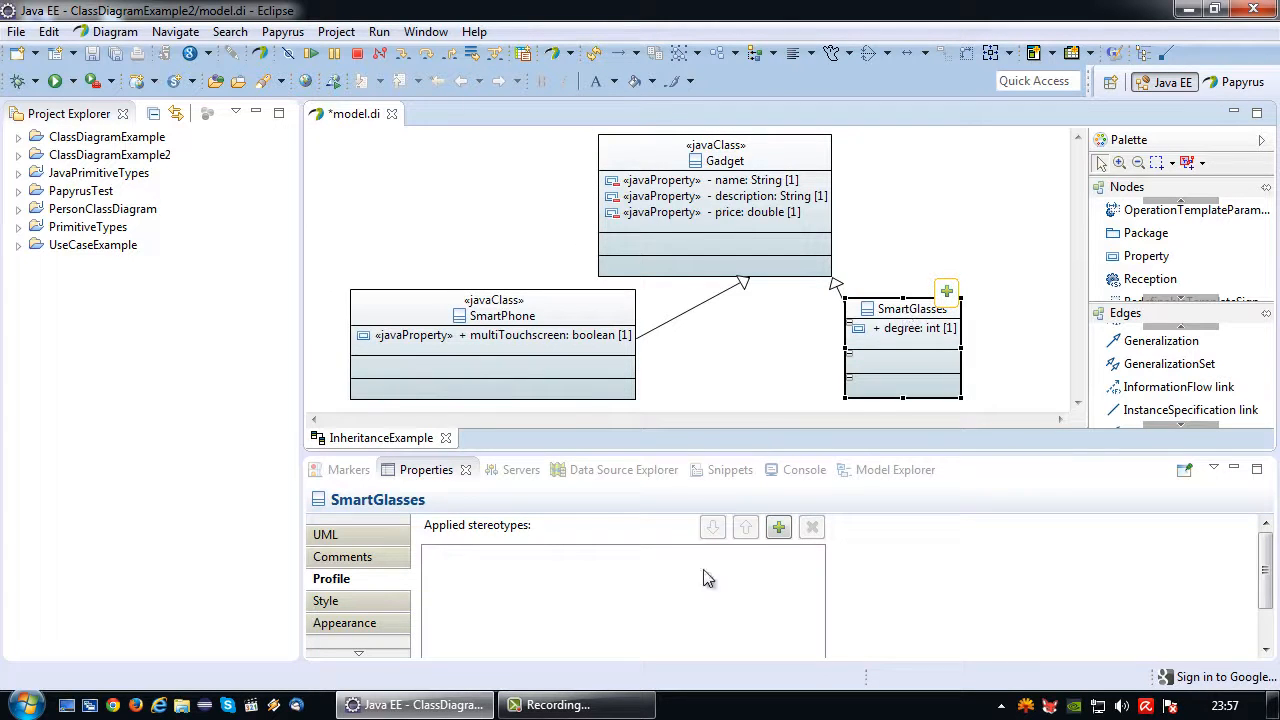
Apply JavaClass to SmartGlasses and JavaProperty to its degree attribute
click(778, 528)
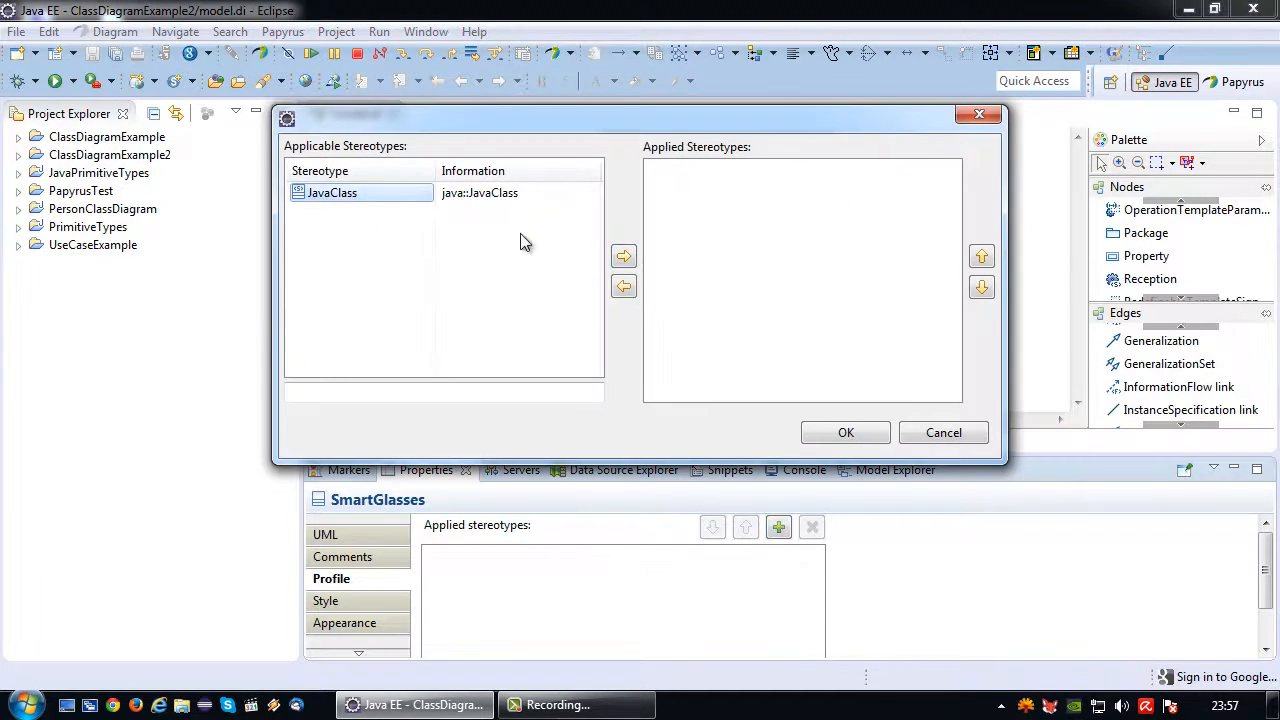
click(844, 432)
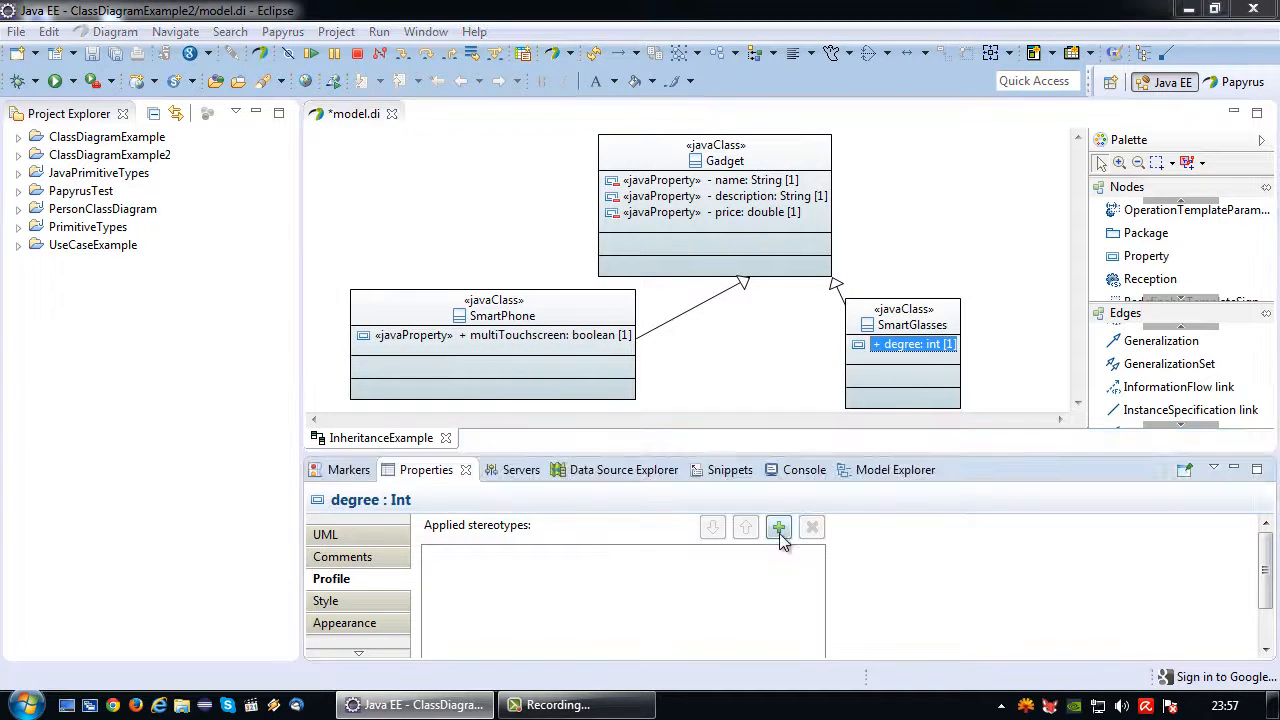
click(778, 528)
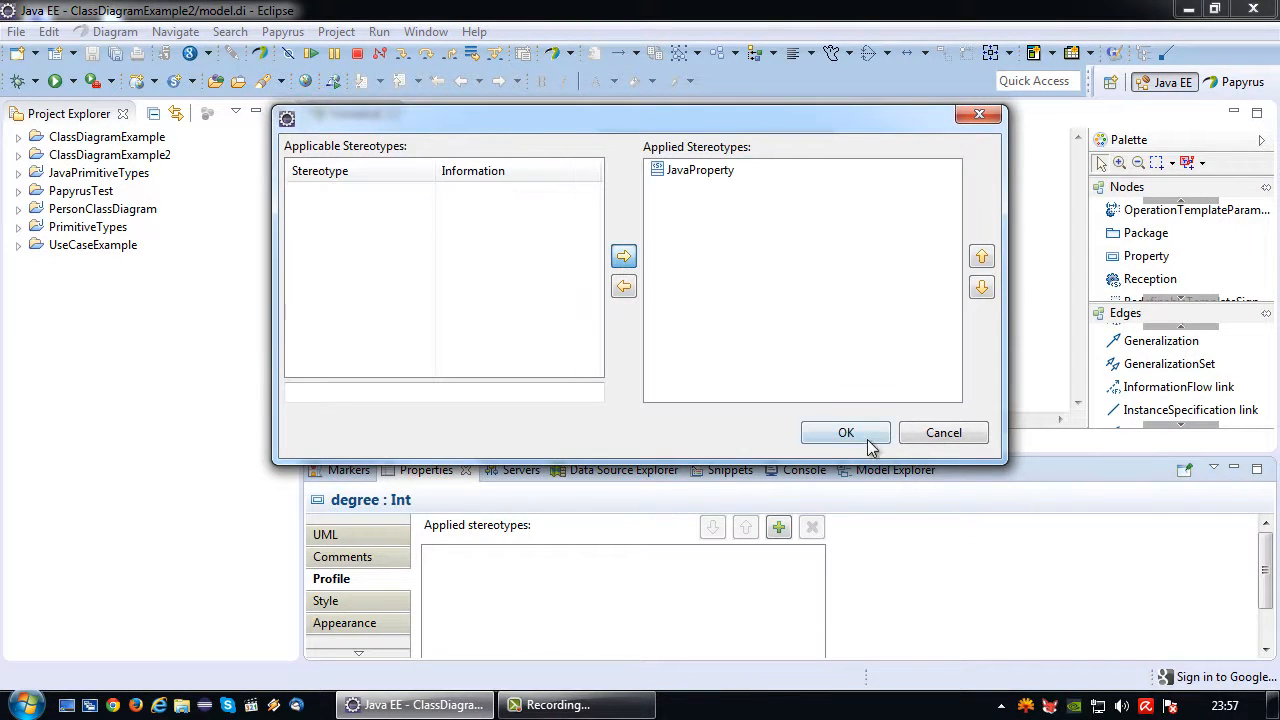
click(844, 432)
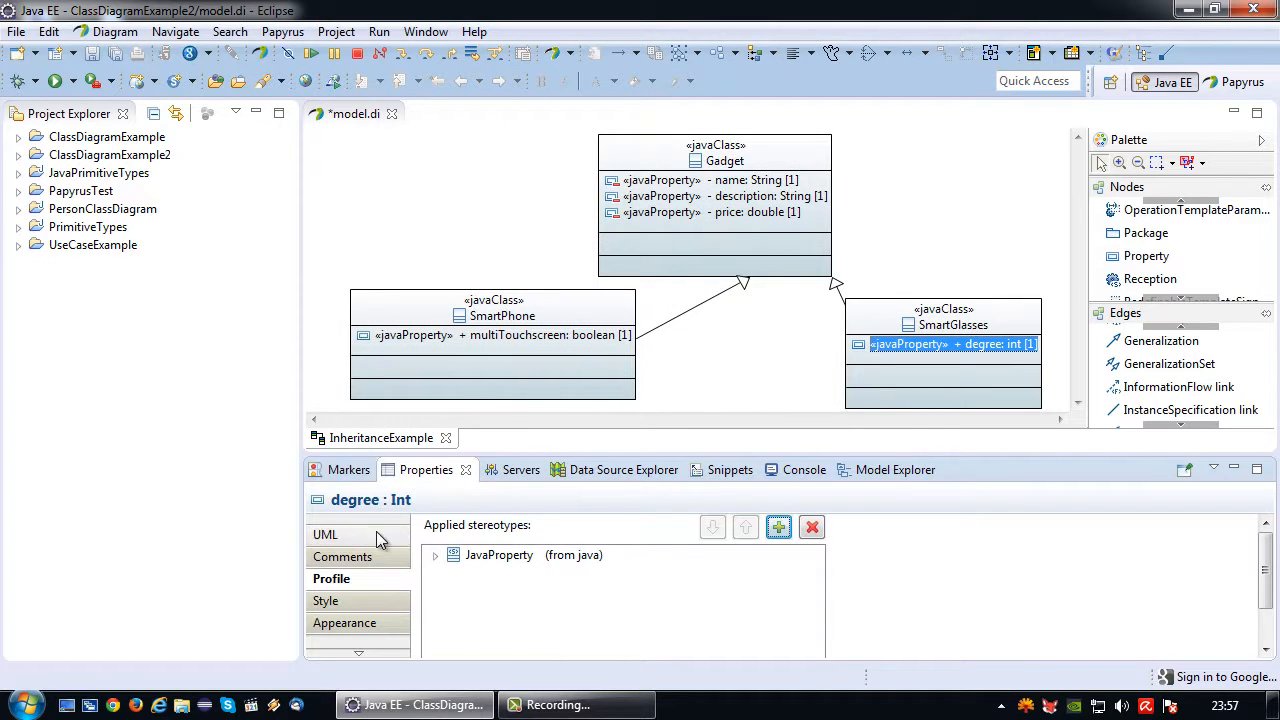
click(324, 534)
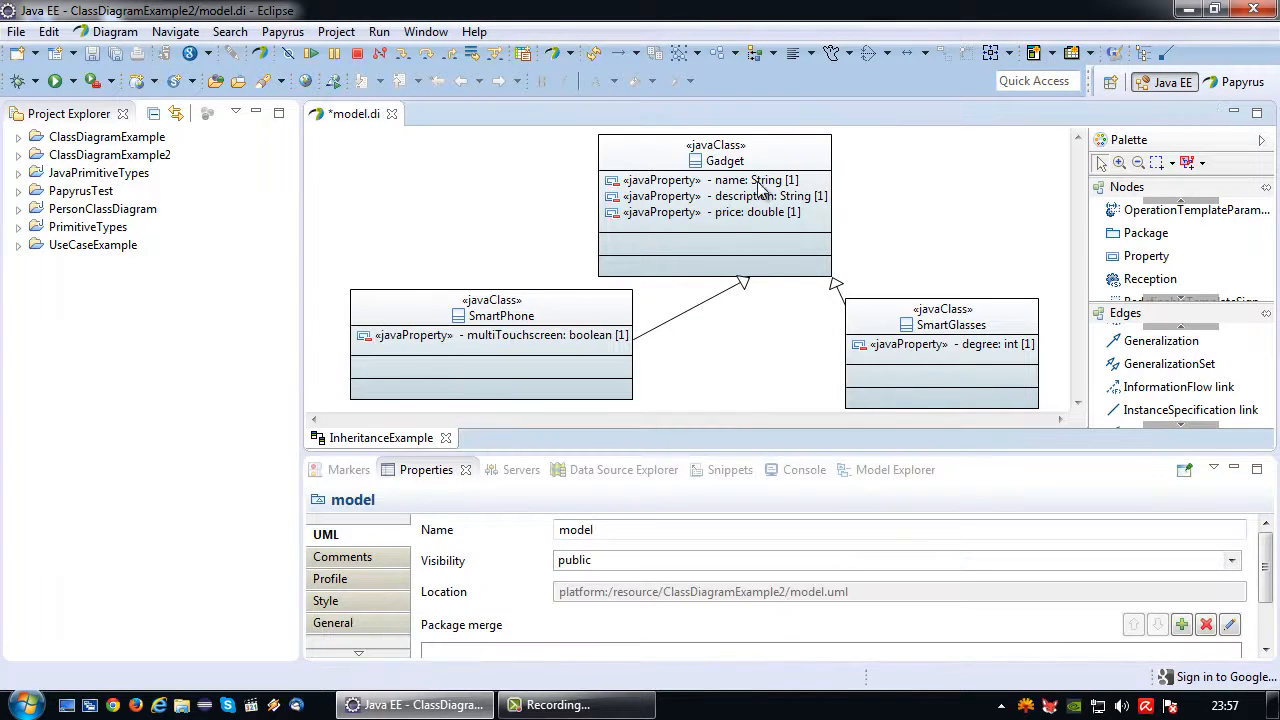
Generate Java code from the whole class diagram into a new model project
click(800, 284)
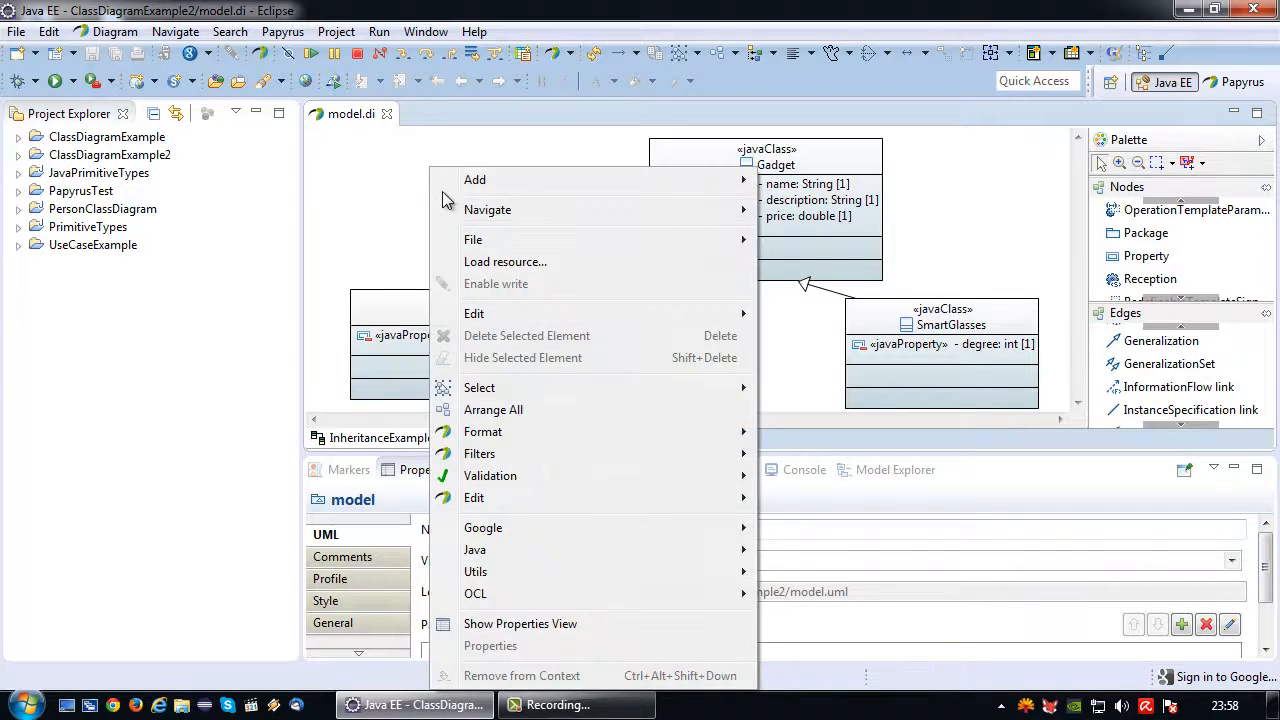
mouse_move(474, 548)
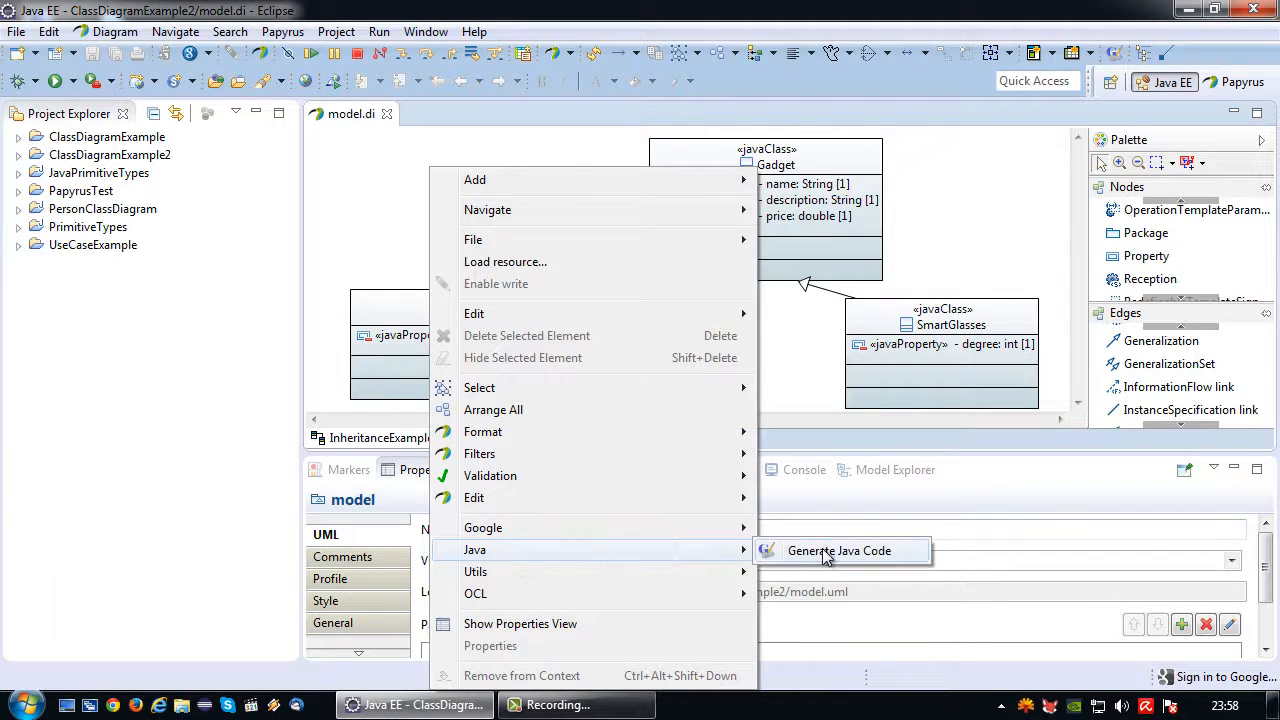
click(840, 550)
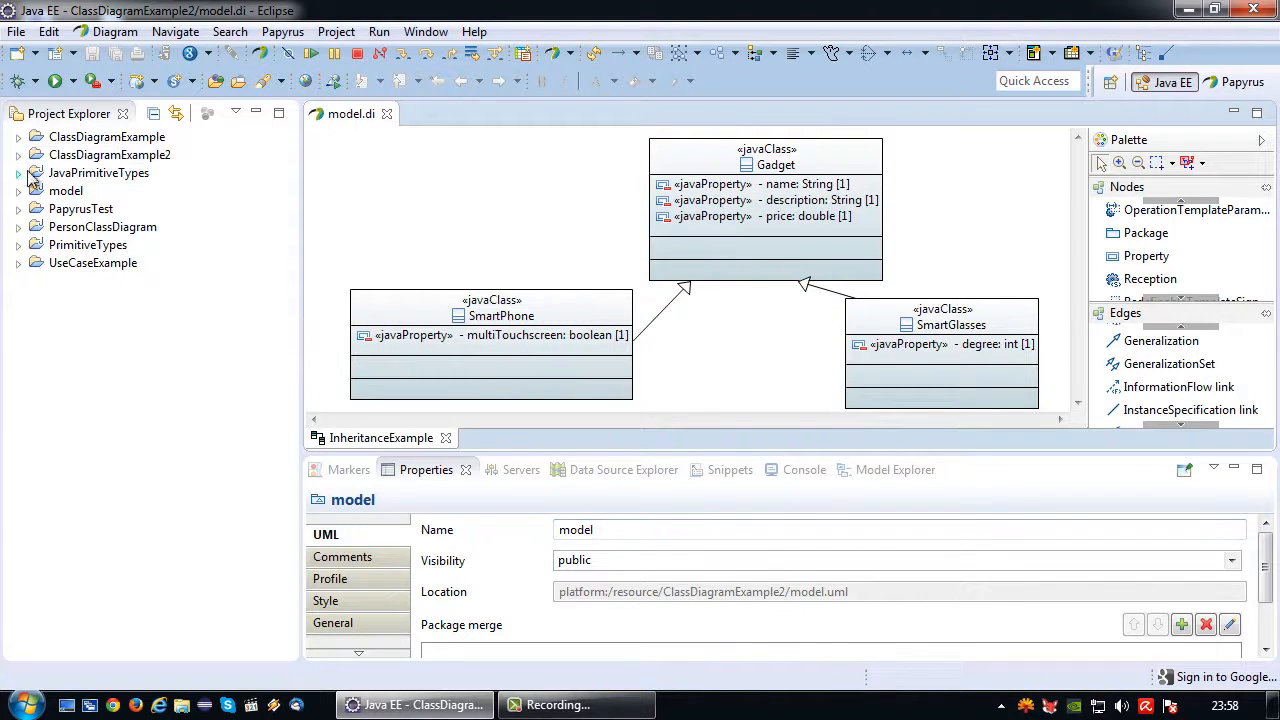
Inspect the generated Gadget.java, SmartGlasses.java and SmartPhone.java sources, then close them
click(20, 190)
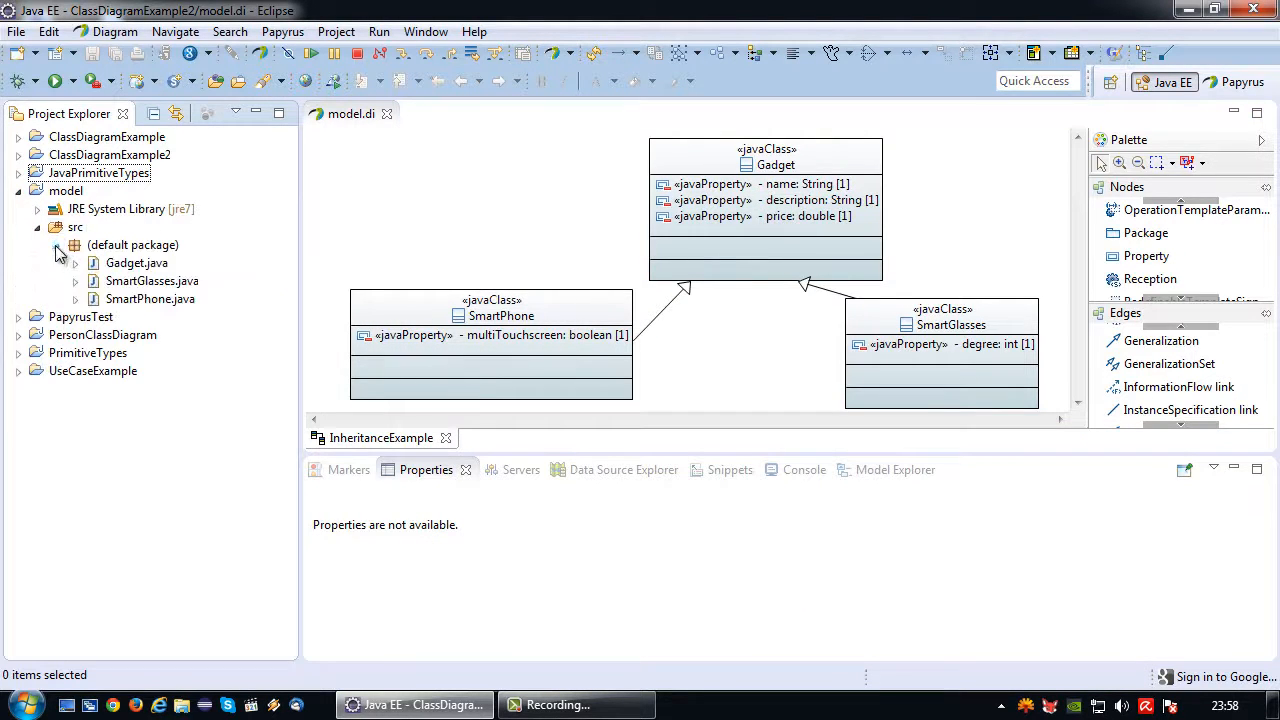
click(136, 262)
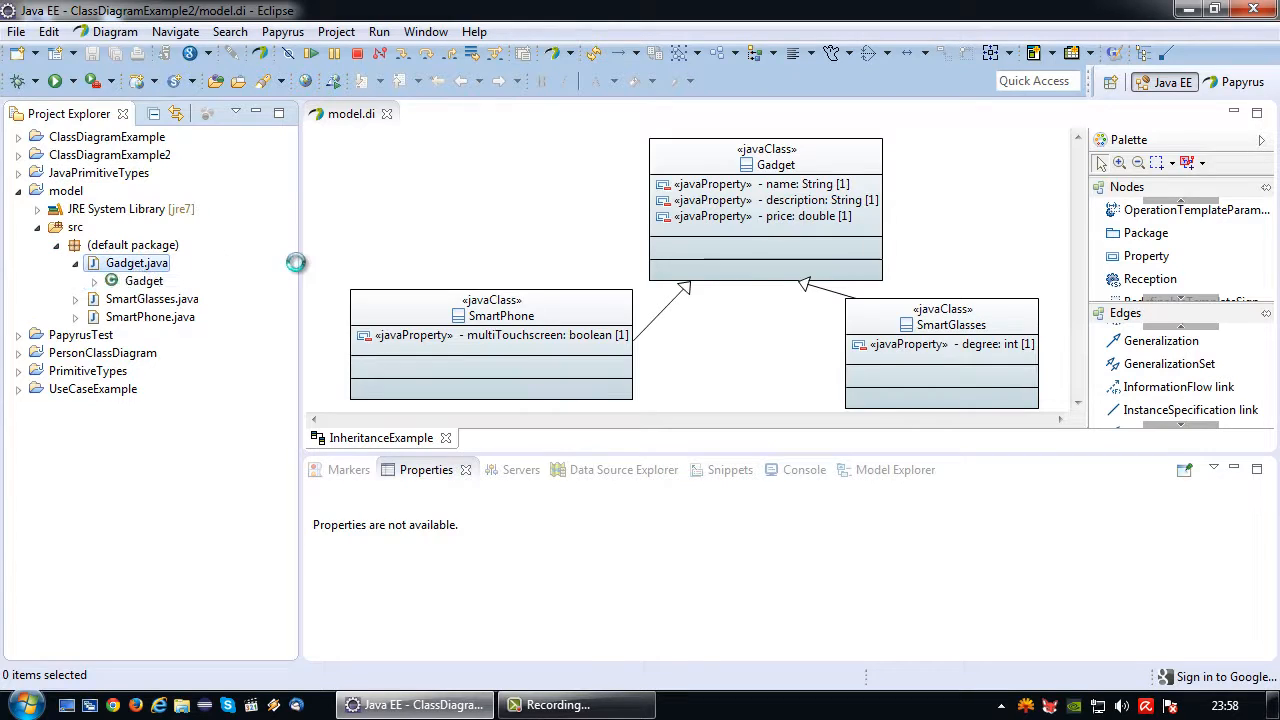
double_click(136, 262)
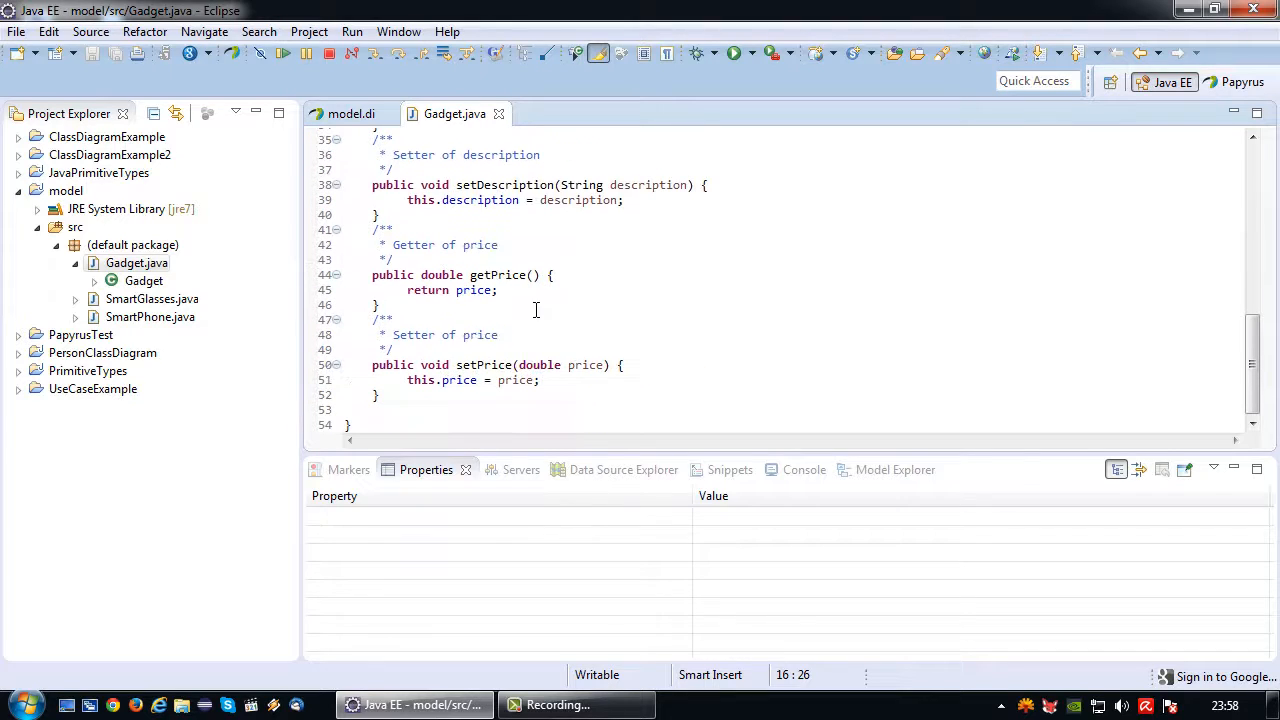
double_click(152, 298)
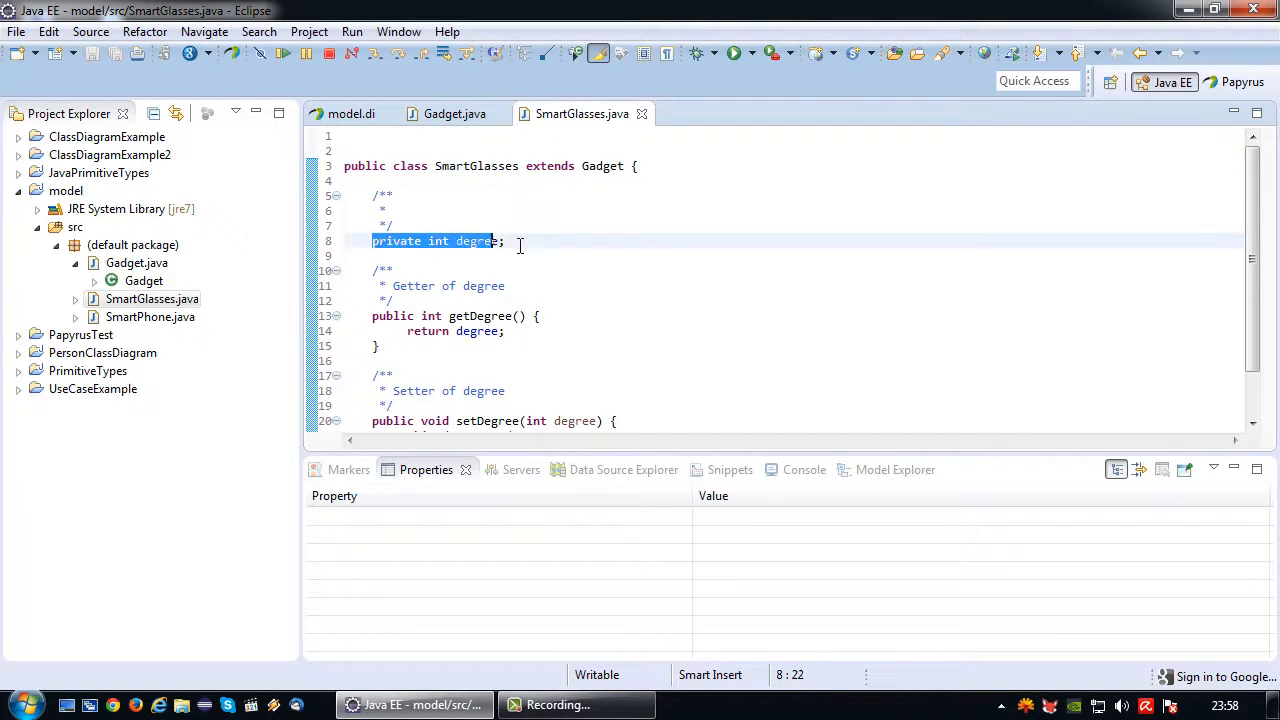
scroll(down, 3)
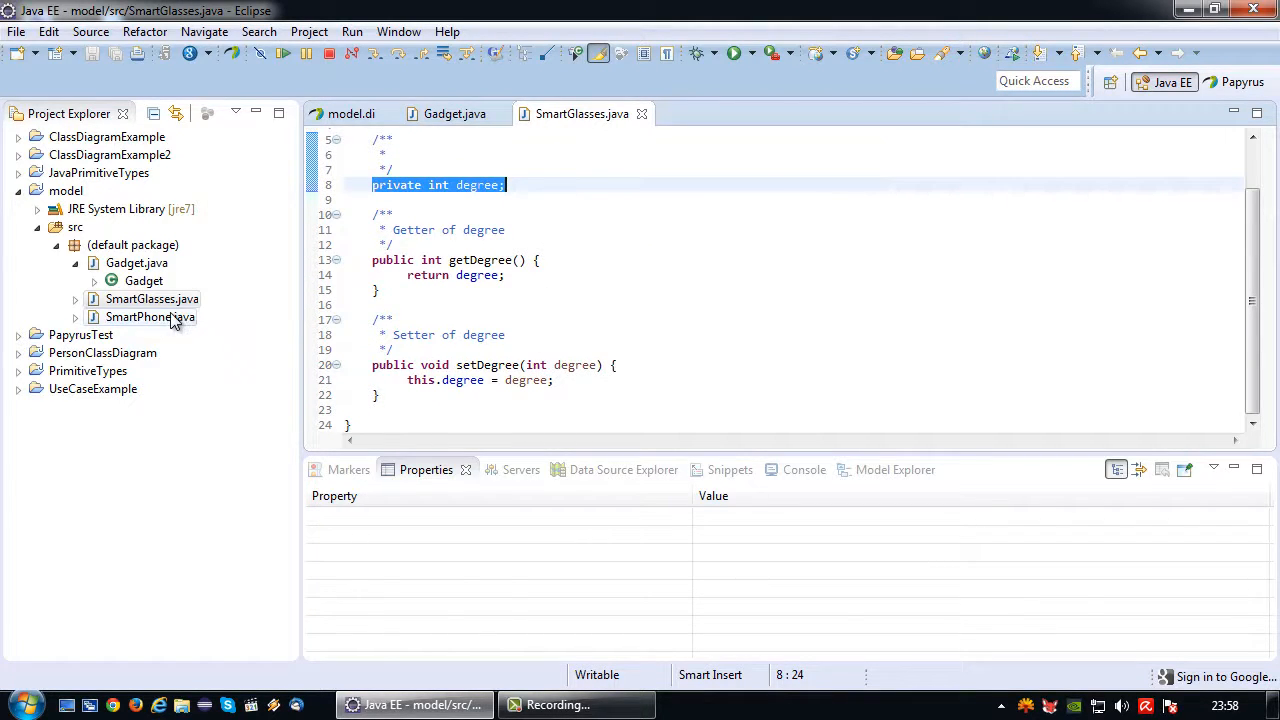
double_click(150, 316)
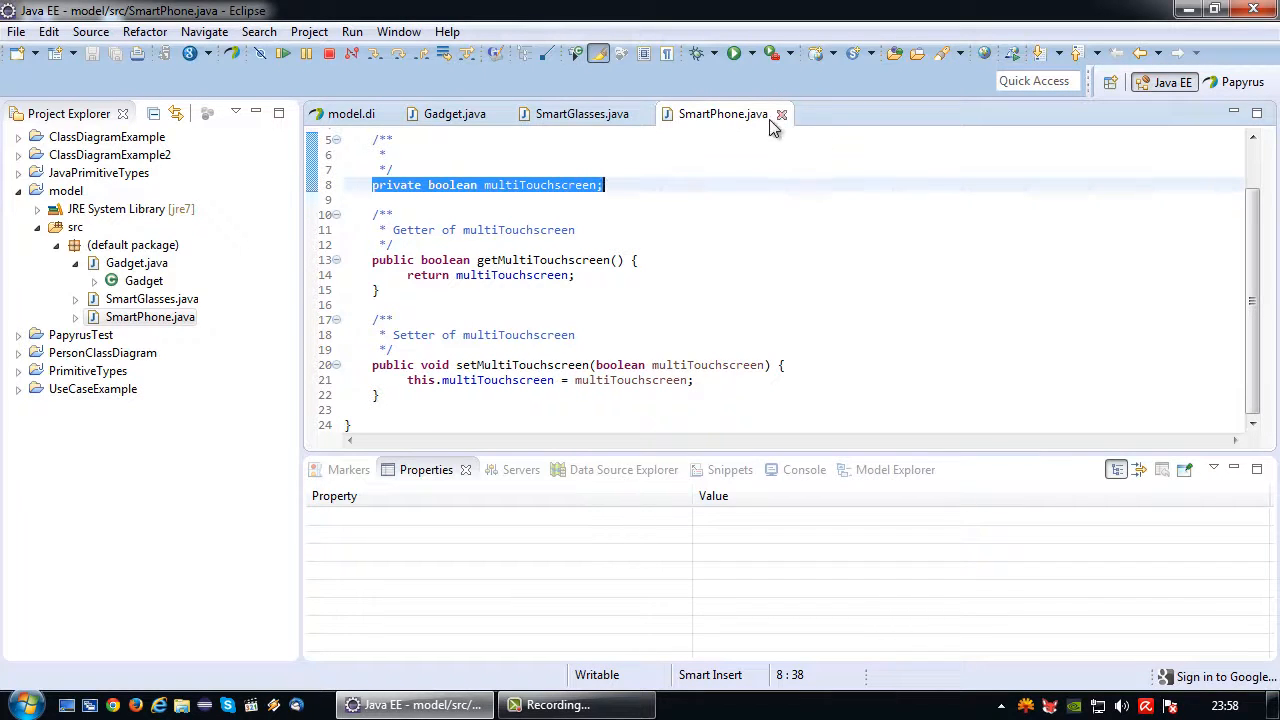
click(350, 112)
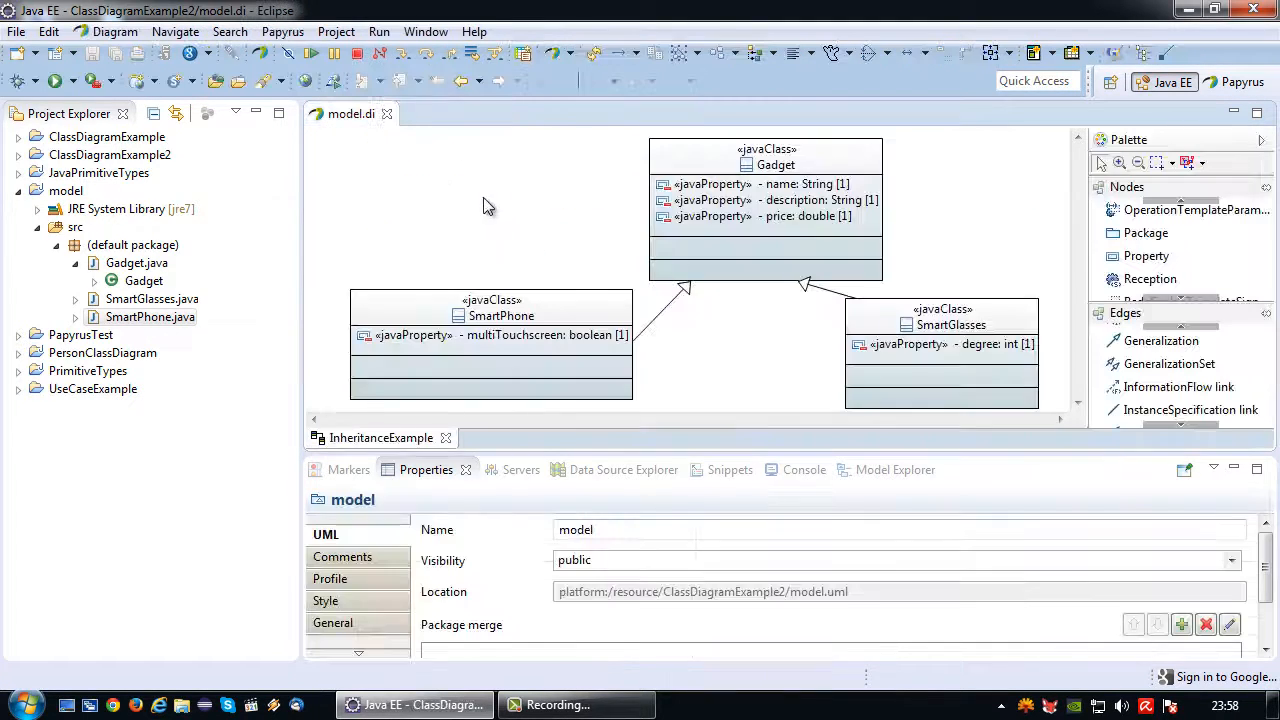
Create a TestGadget class with a main method stub in the default package
click(132, 244)
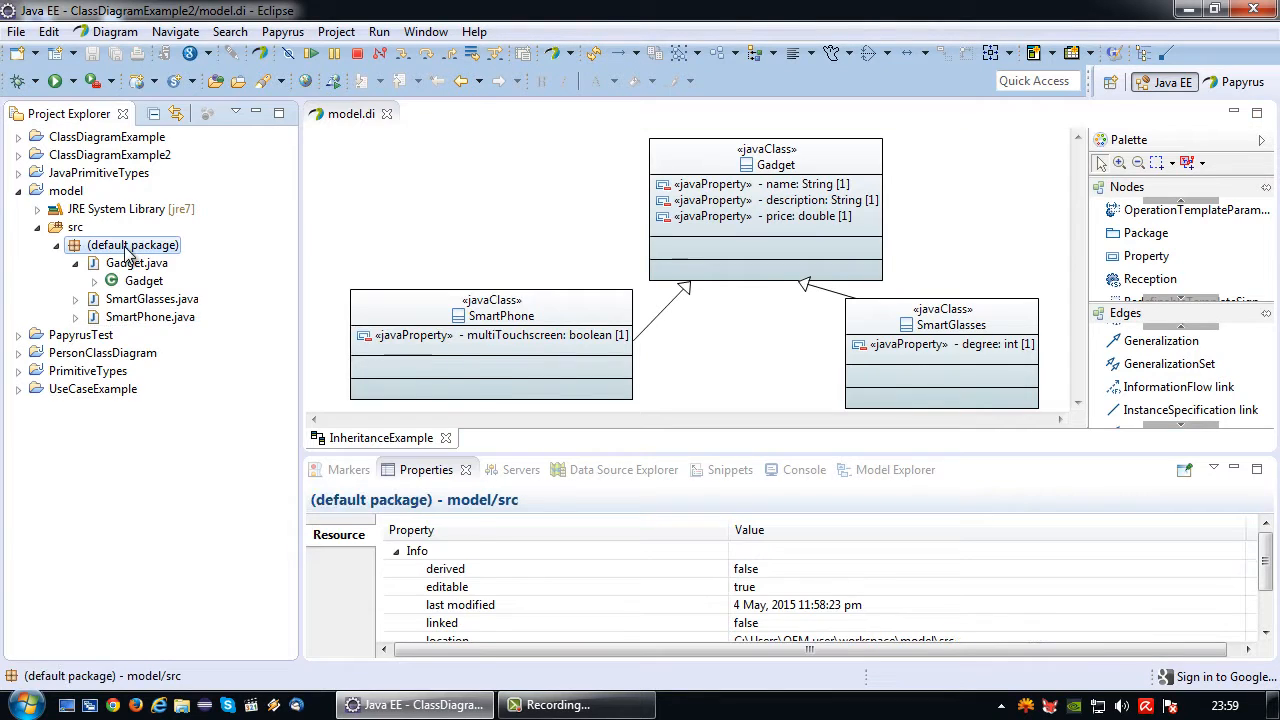
right_click(132, 244)
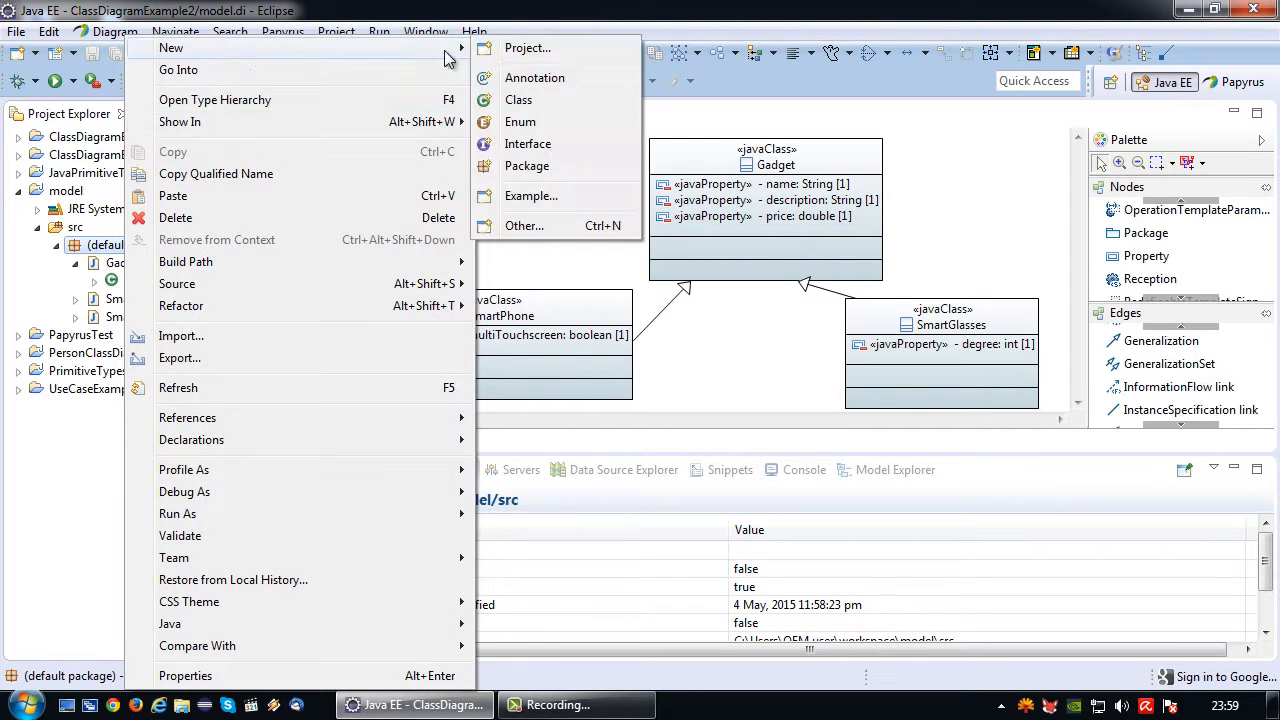
click(518, 100)
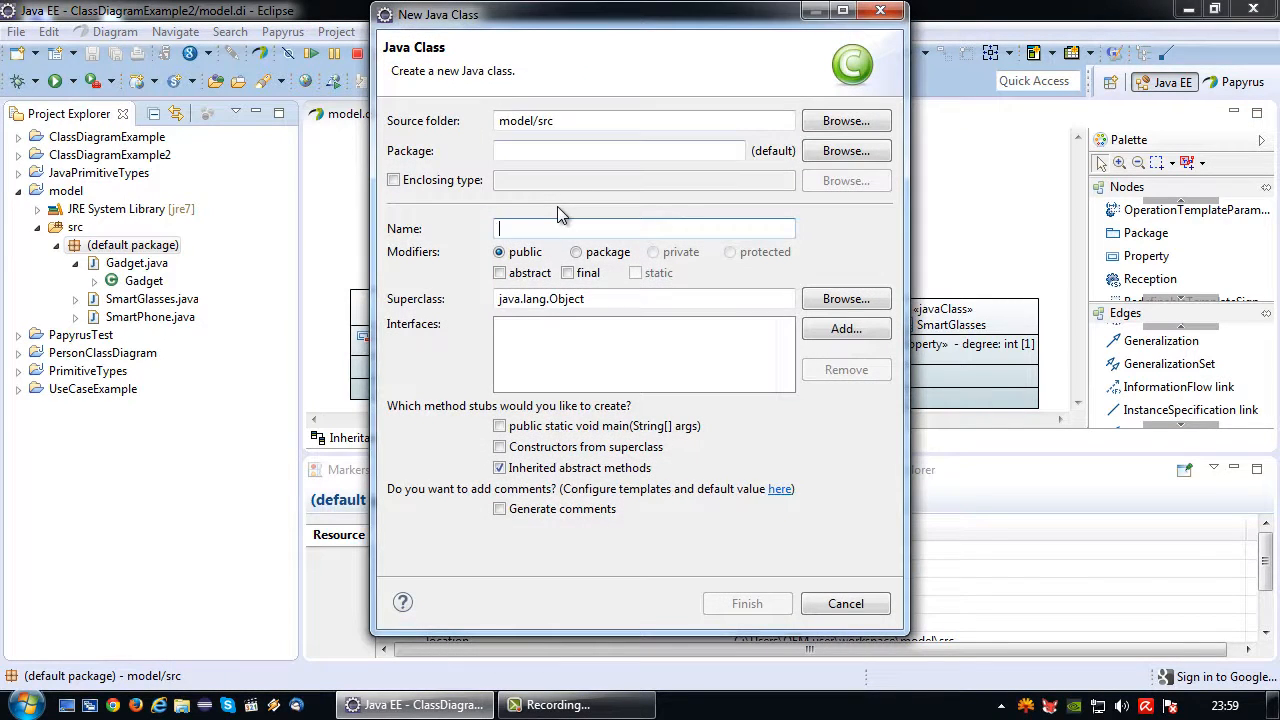
text(TestGadget)
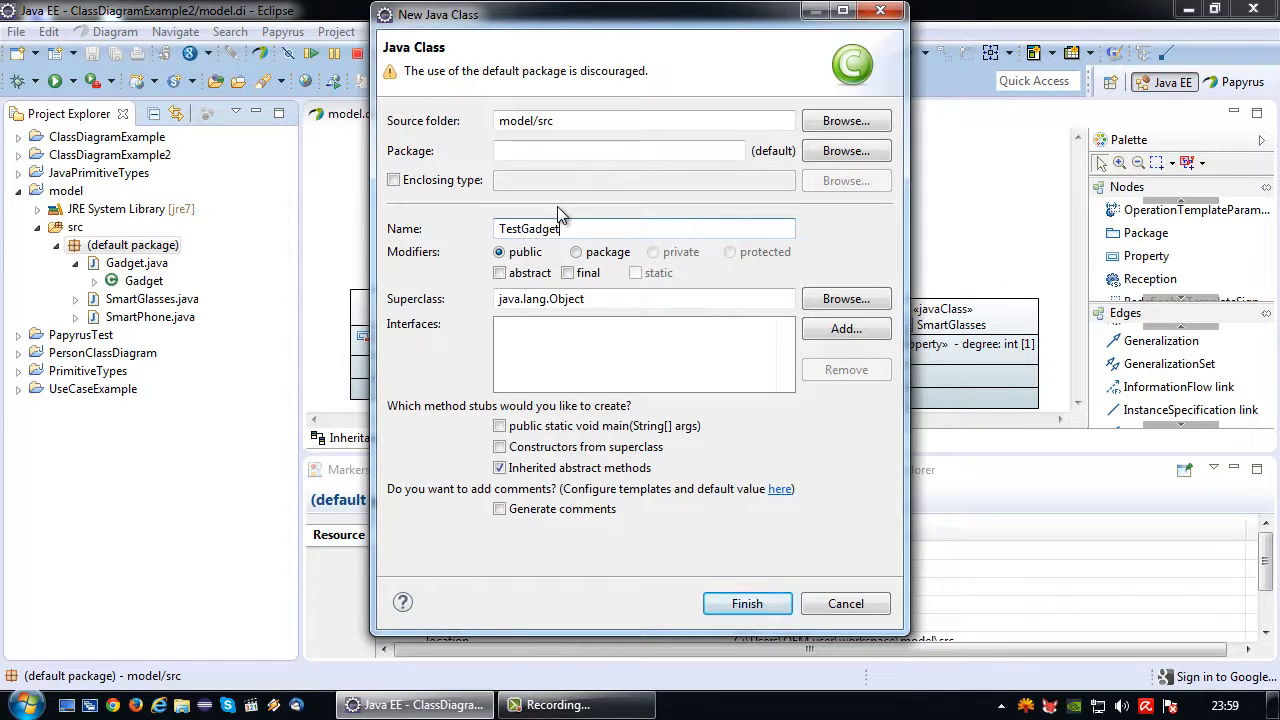
click(500, 424)
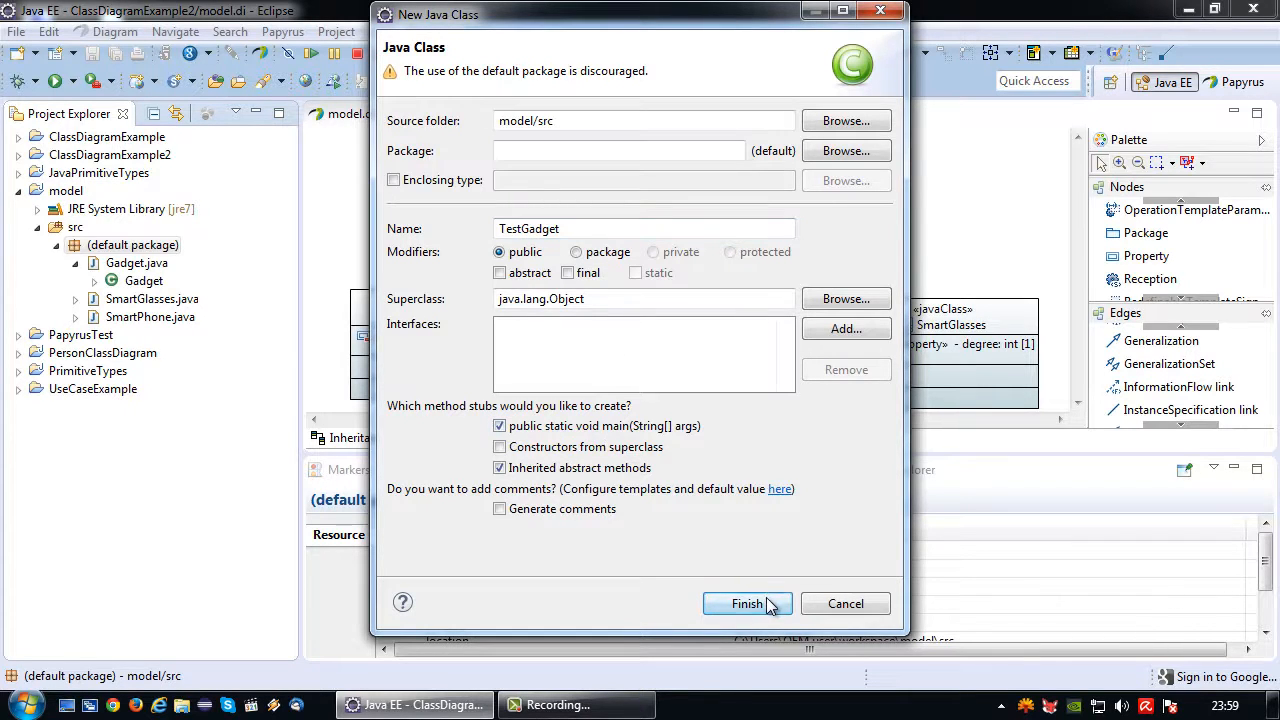
click(748, 604)
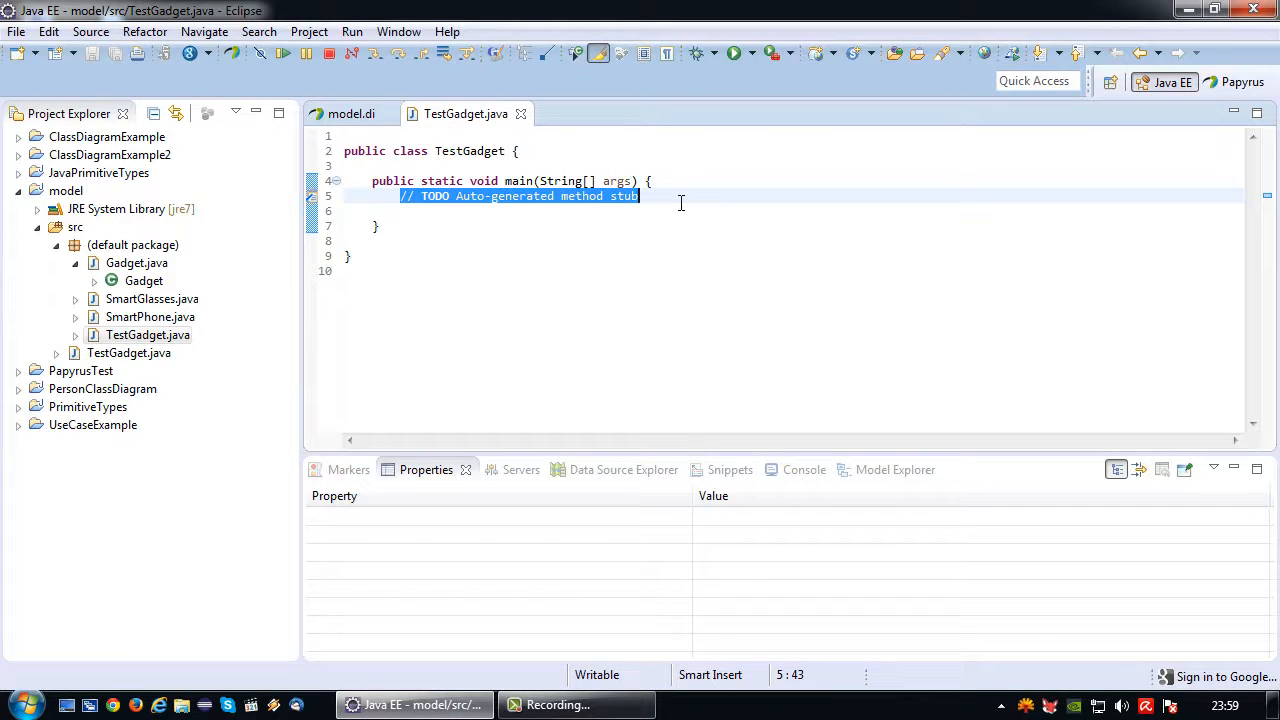
Write SmartPhone phone1 = new SmartPhone(); in TestGadget's main method
text(SmartPhone phon)
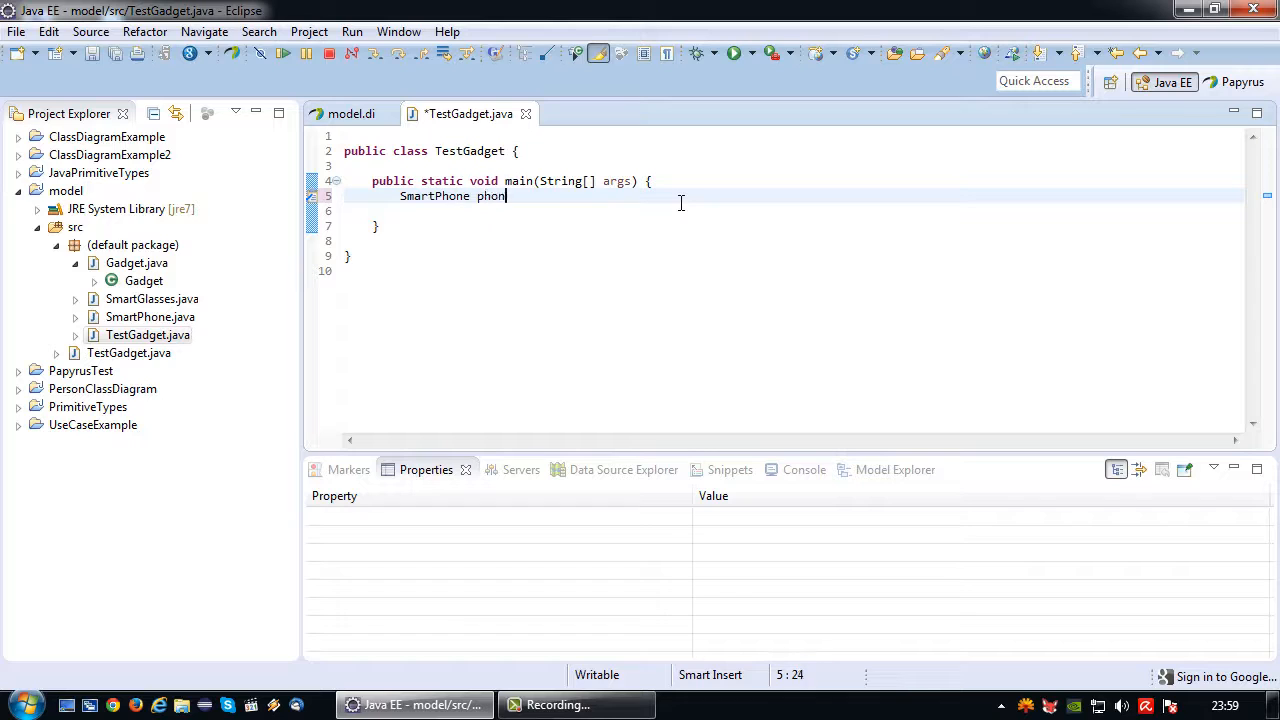
text(e1 = new S)
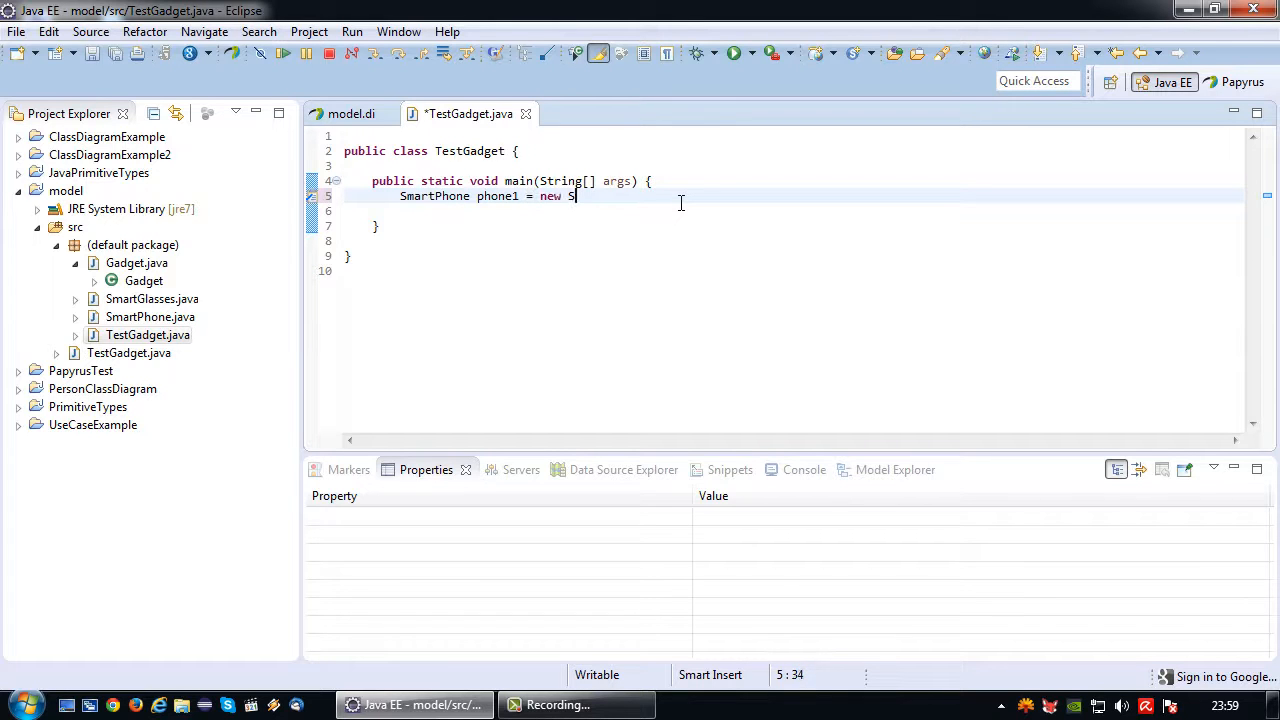
text(martPhone)
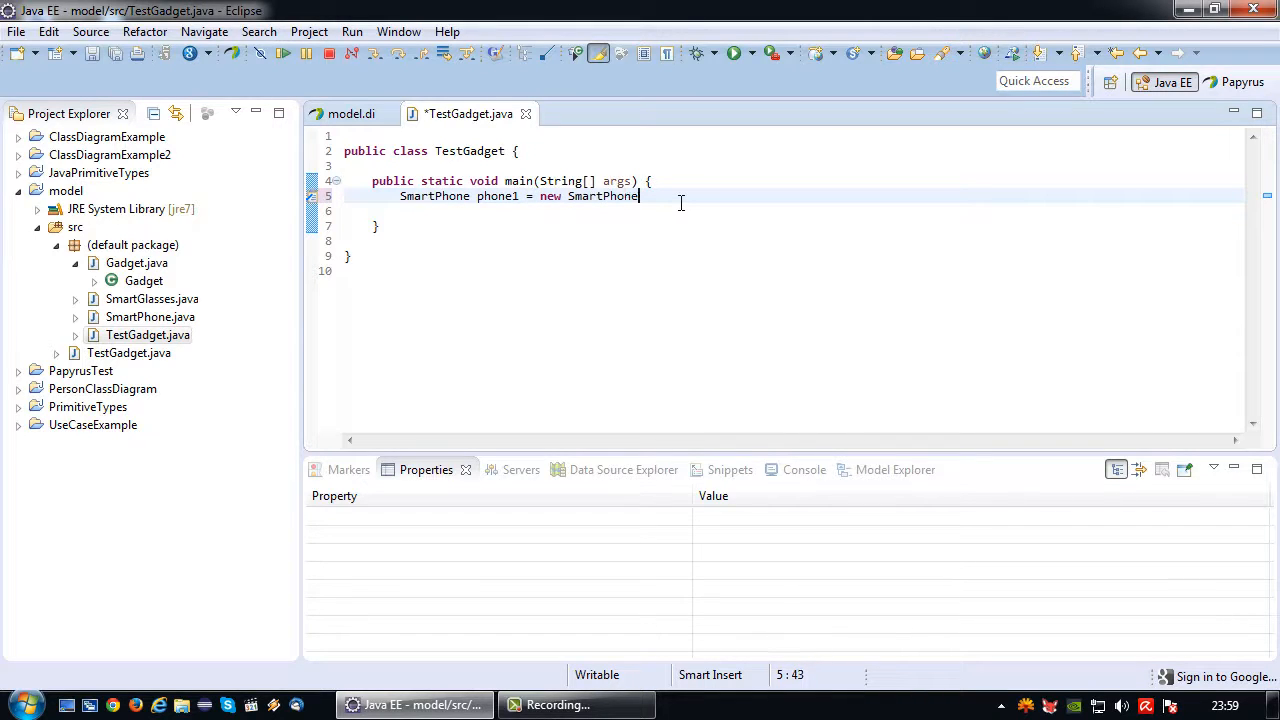
text(();)
text(phone1.)
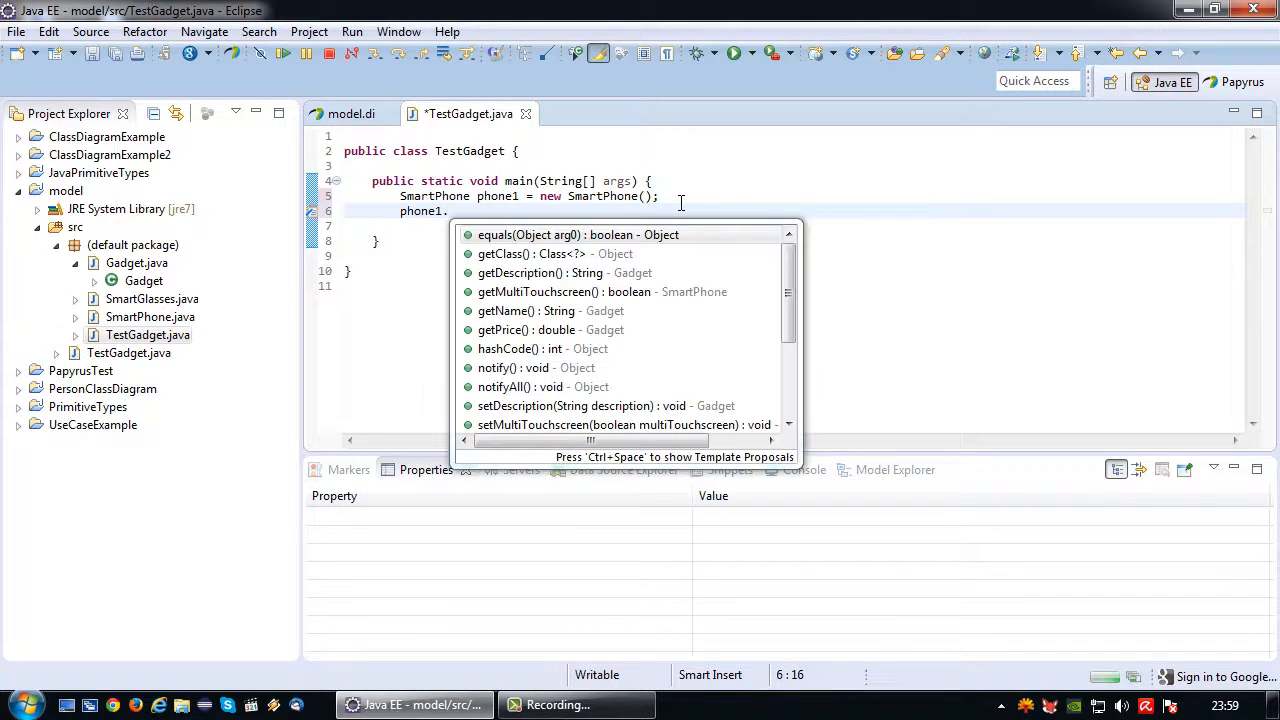
Call phone1.setName("Samsung Galaxy S3") and save the class
text(s)
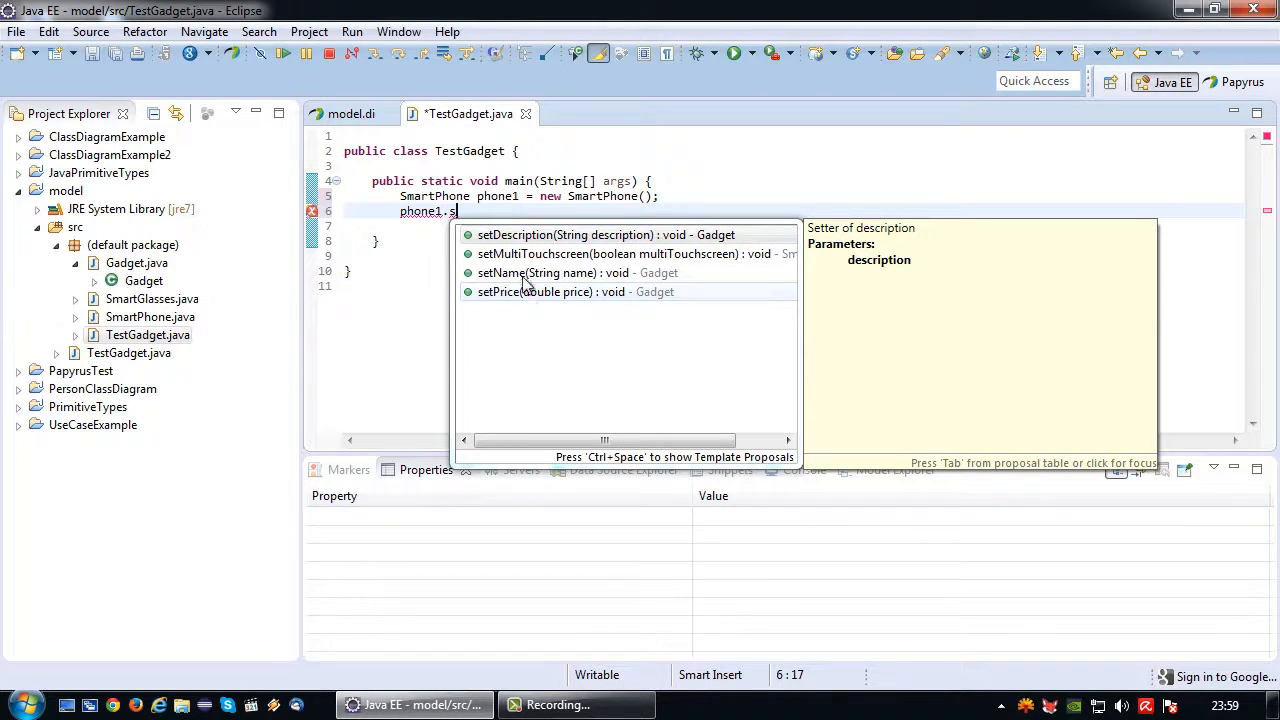
mouse_move(610, 252)
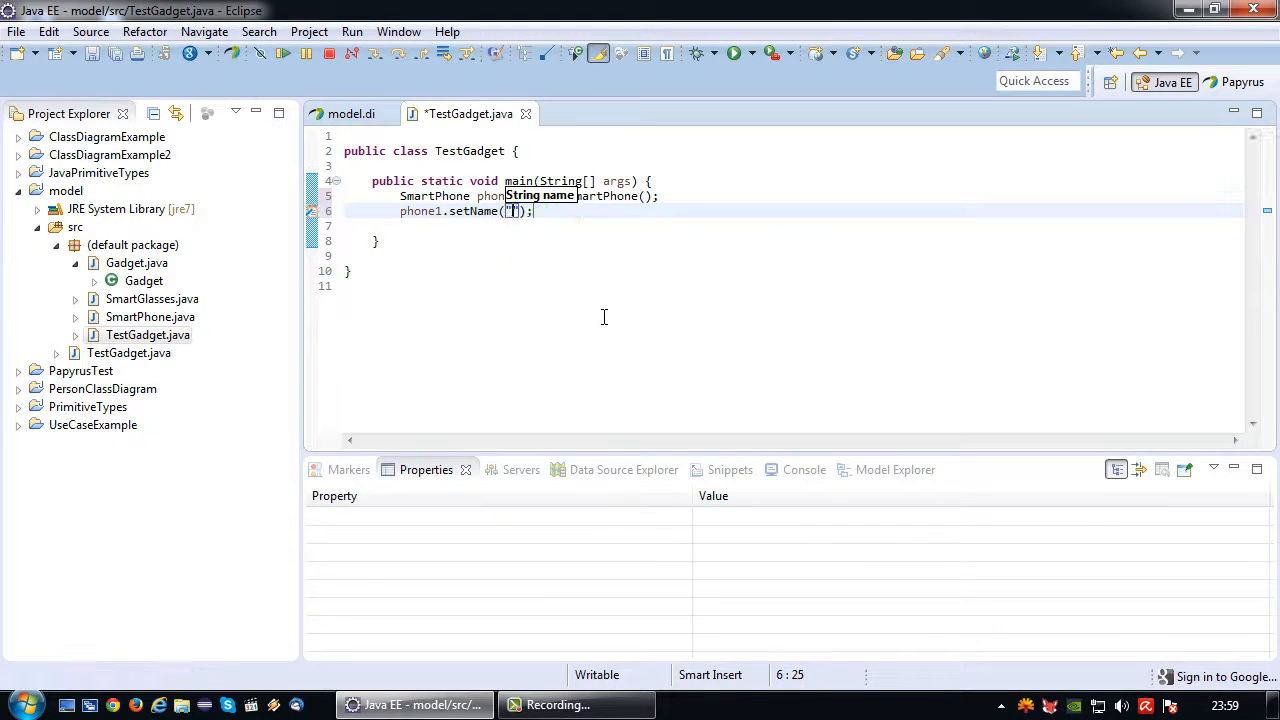
text(Samsung)
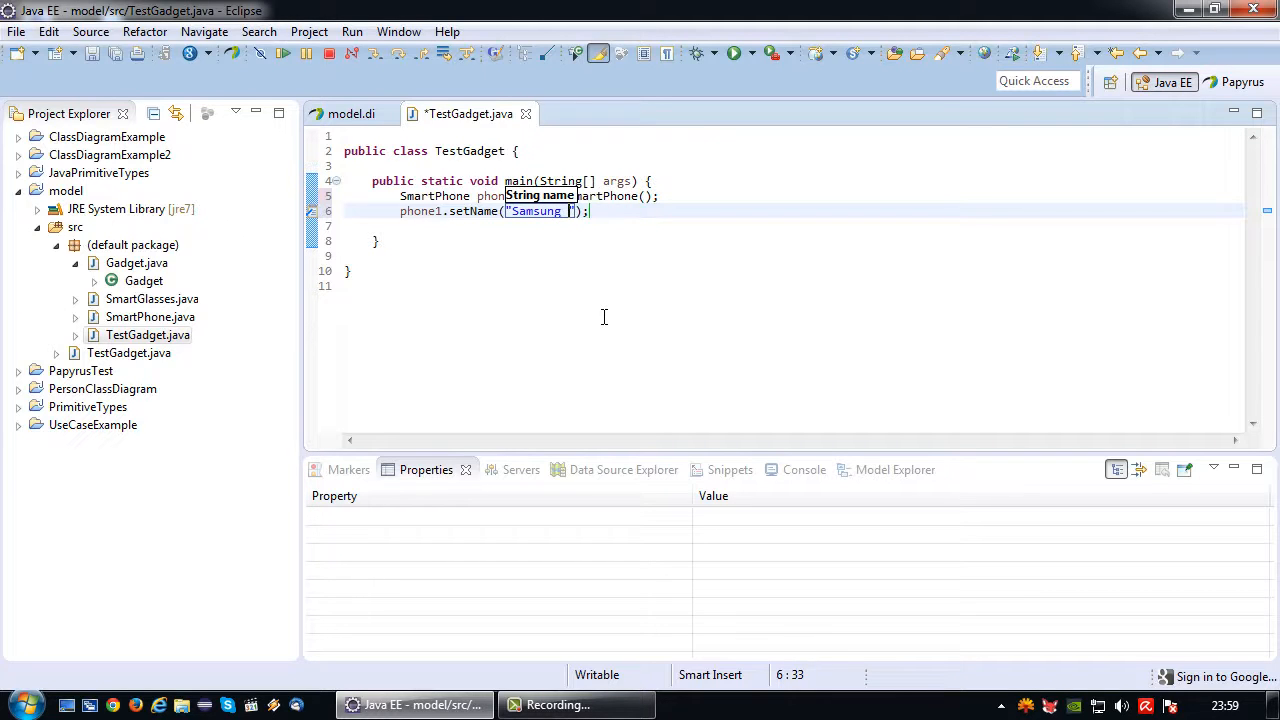
text(Galaxy S3)
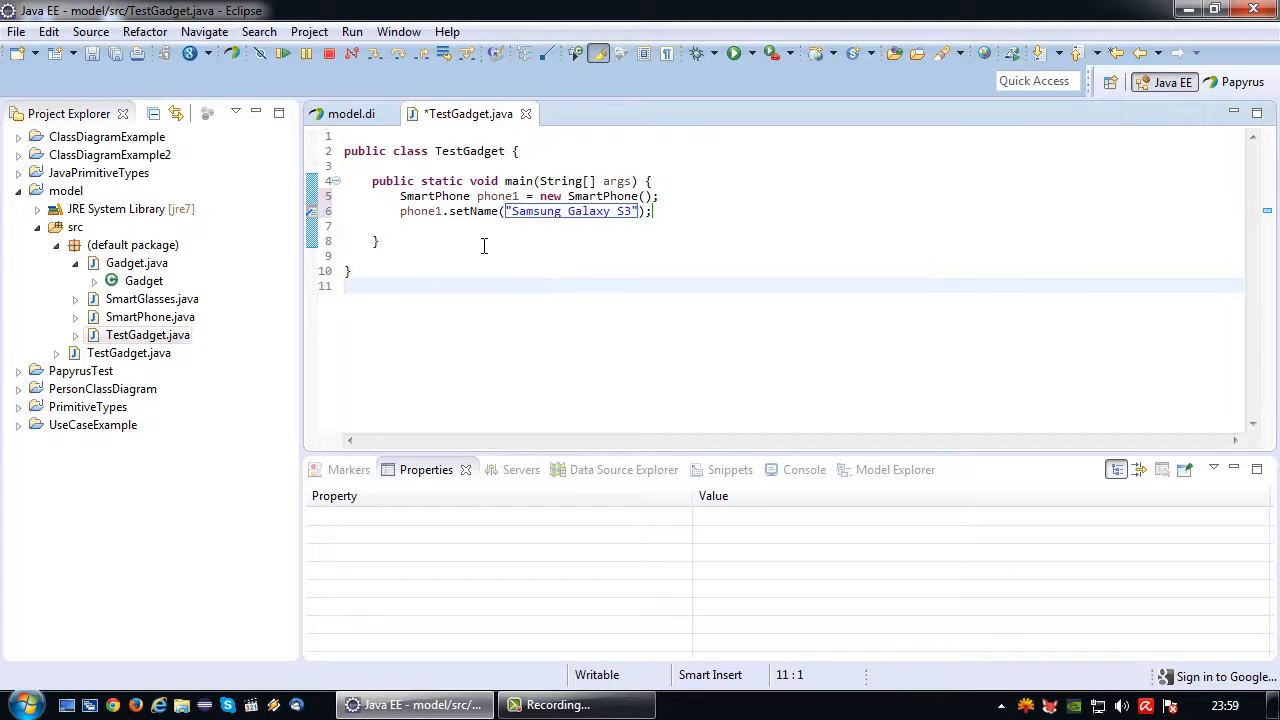
key(ctrl+s)
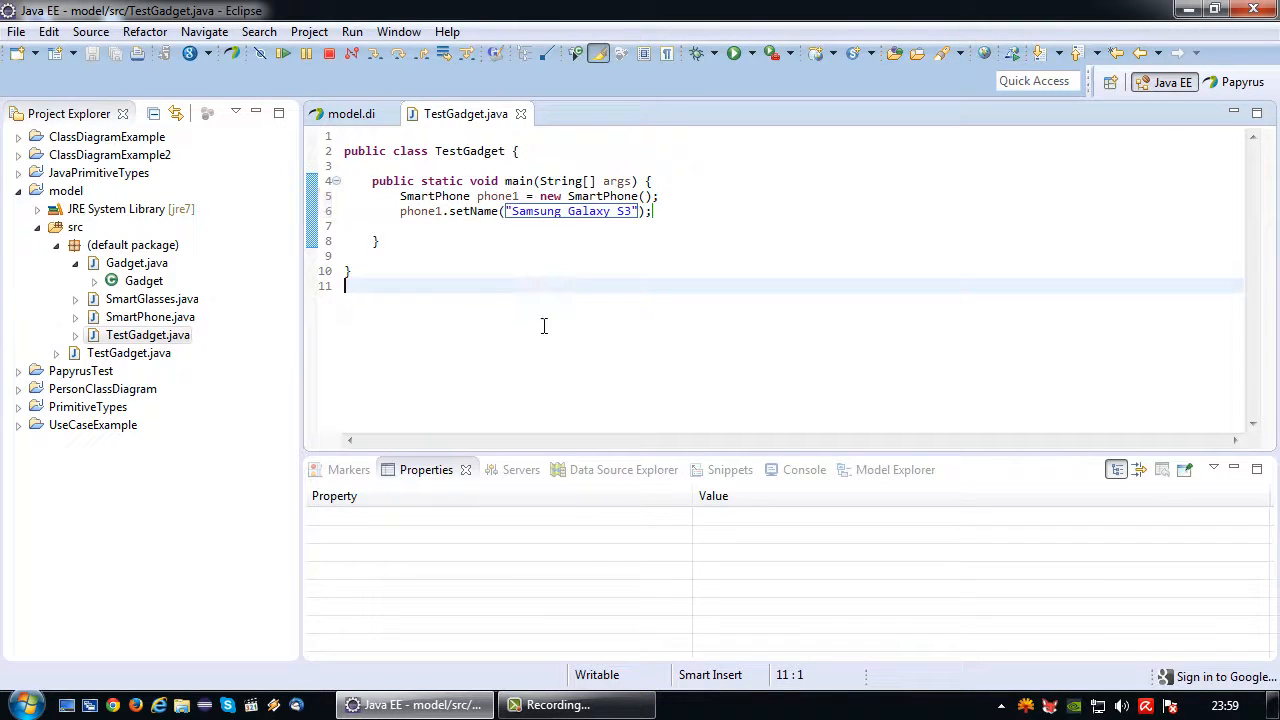